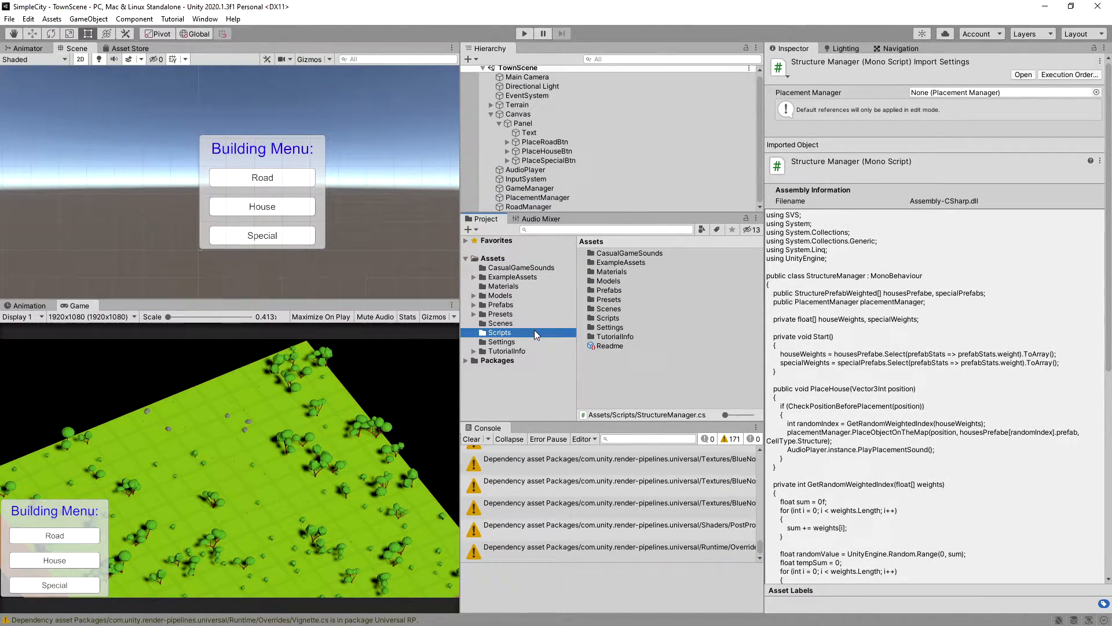
Step: Open StructureManager.cs from the project's Scripts folder in Visual Studio
left_click(499, 332)
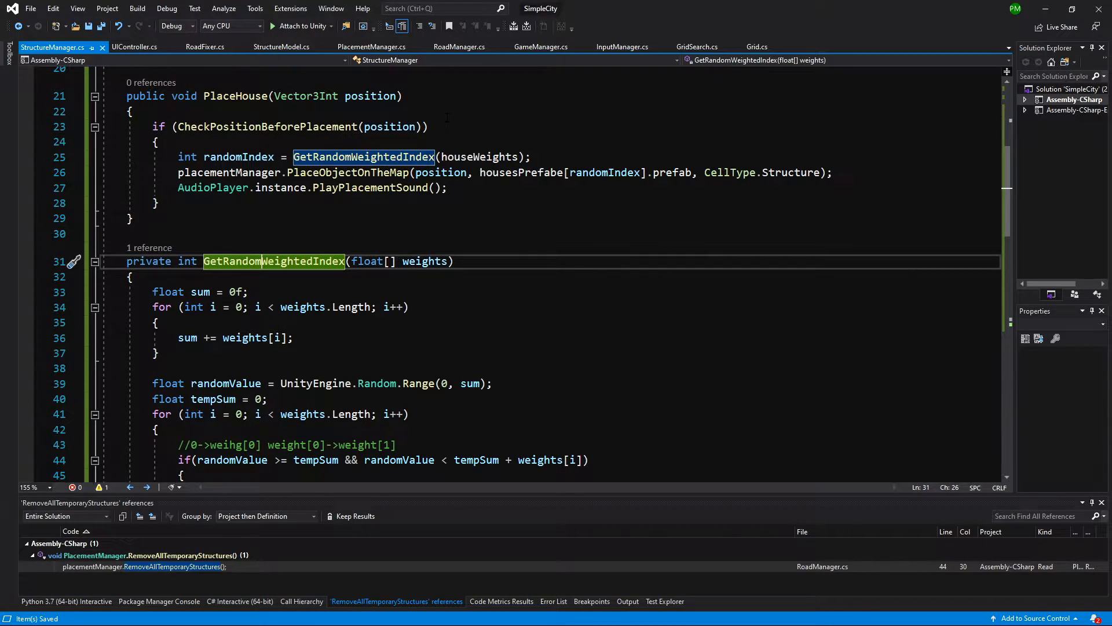
Step: Duplicate PlaceHouse as a PlaceSpecial method that uses specialPrefabs instead of housesPrefabe
scroll("down", 3)
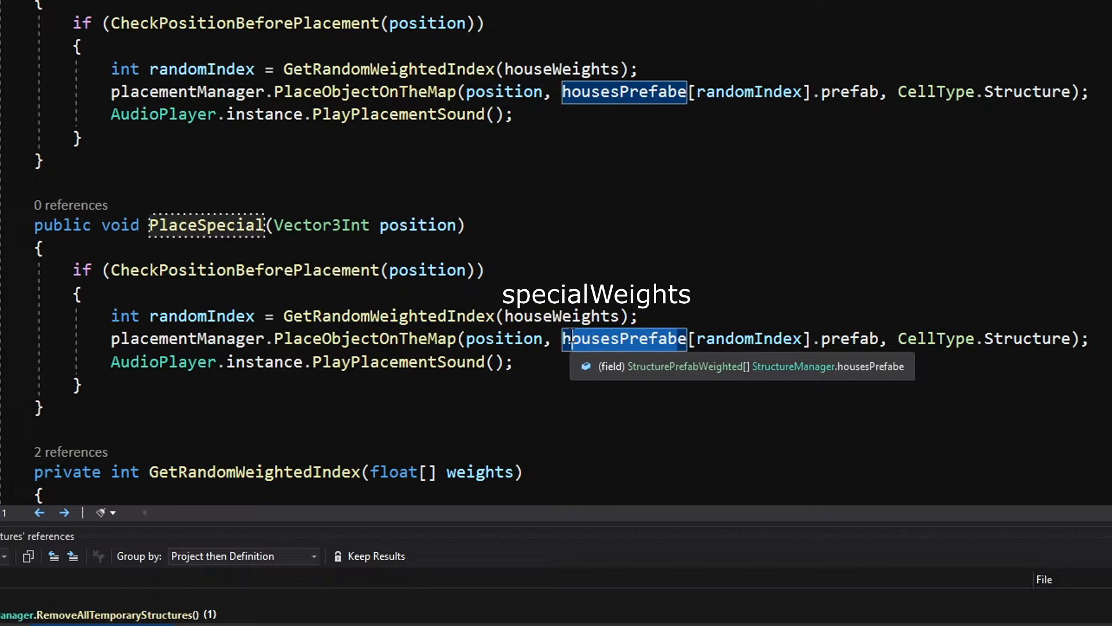
type("special")
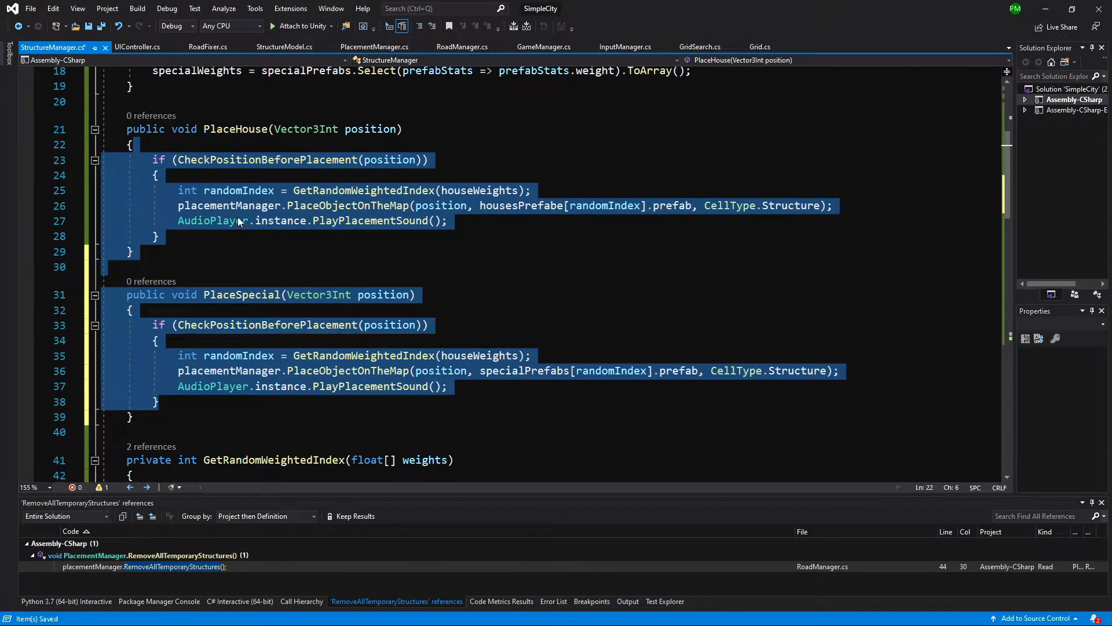
mouse_move(402, 324)
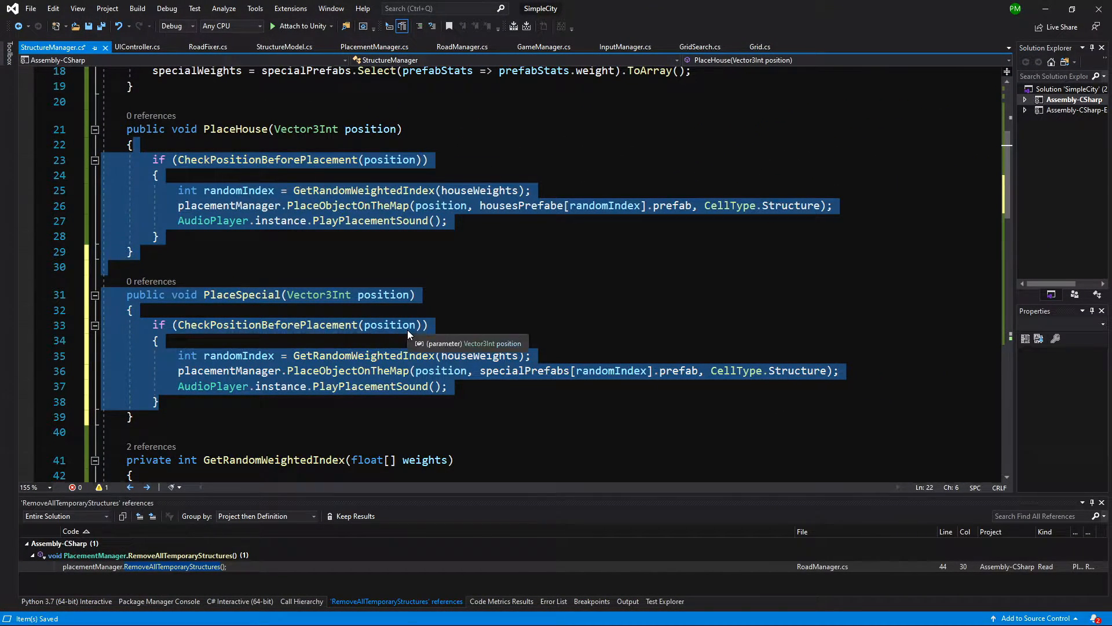
left_click(389, 325)
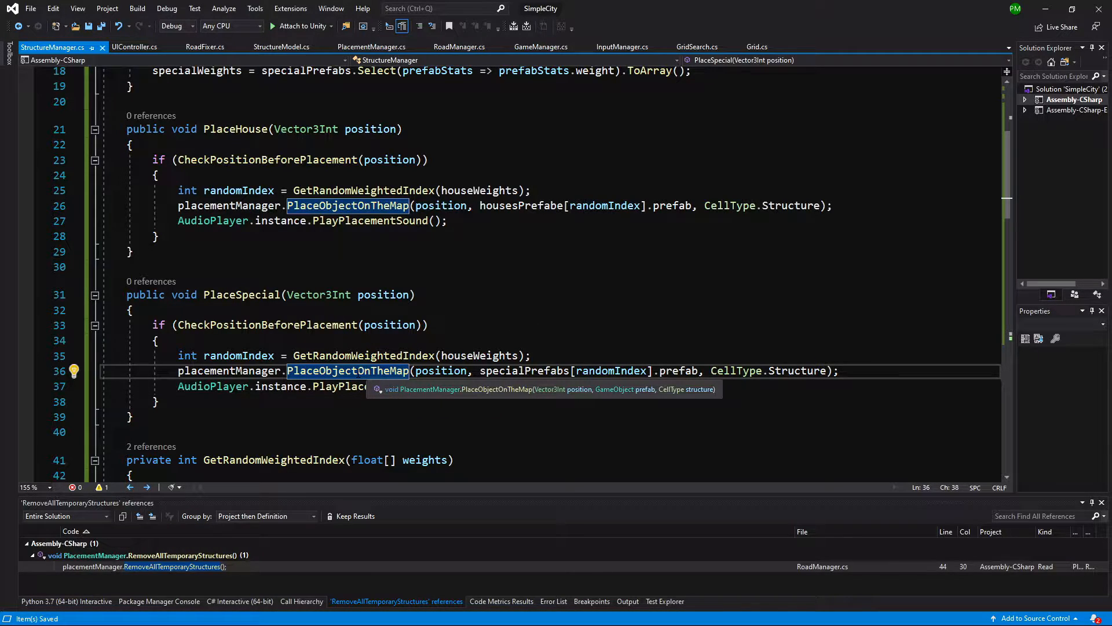
Step: Generate PlaceObjectOnTheMap with structurePrefab/type parameters, marking the grid and filling structureDictionary
right_click(347, 370)
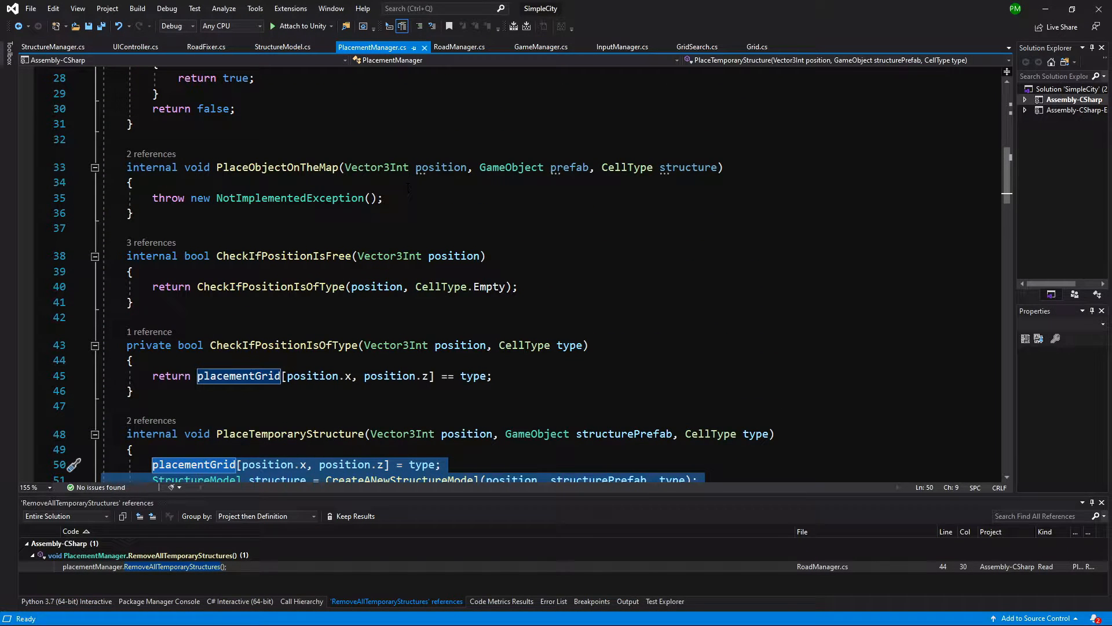
left_click(268, 198)
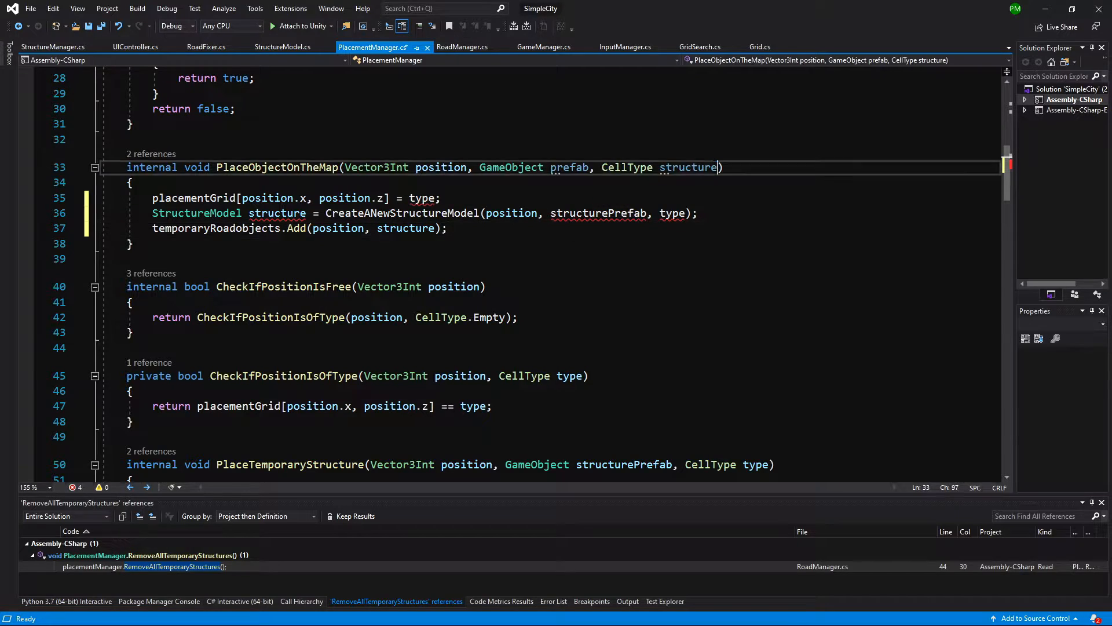
type("typ")
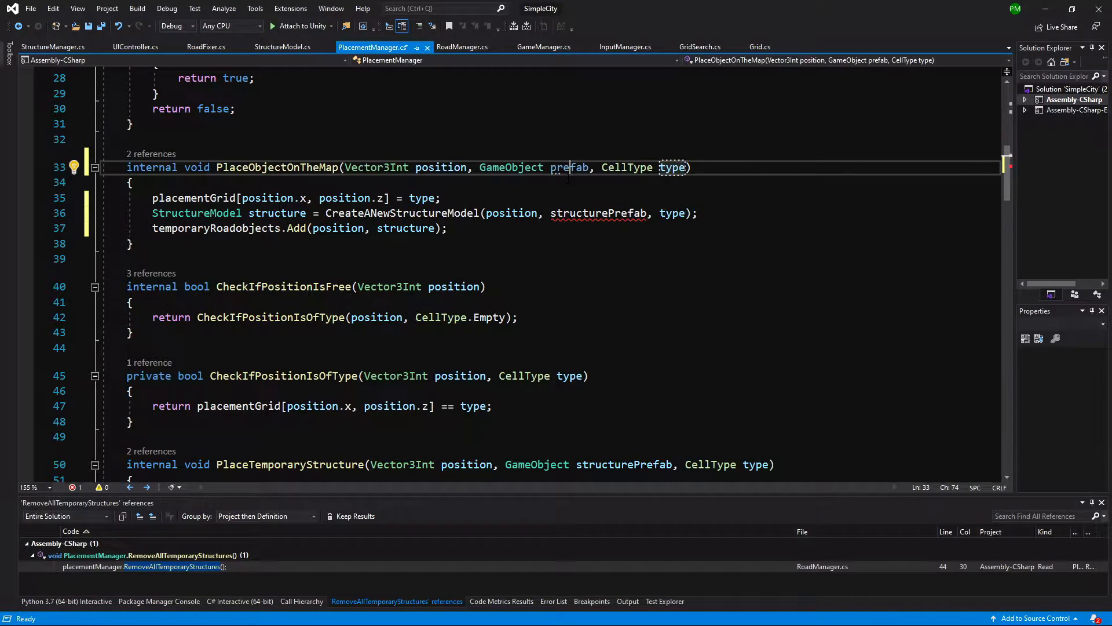
double_click(600, 213)
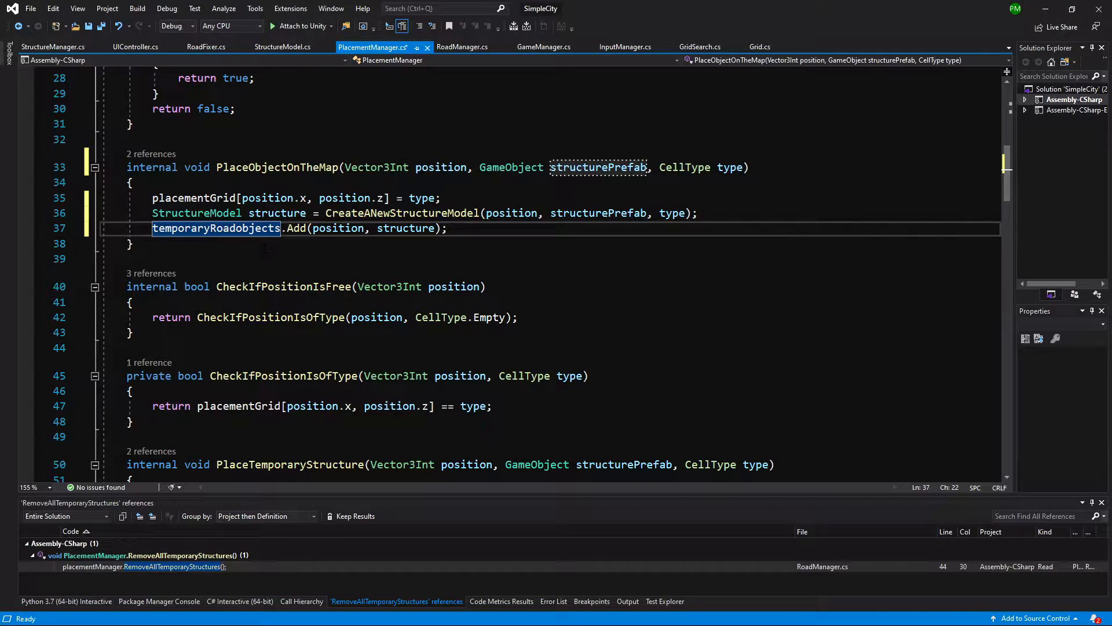
mouse_move(216, 227)
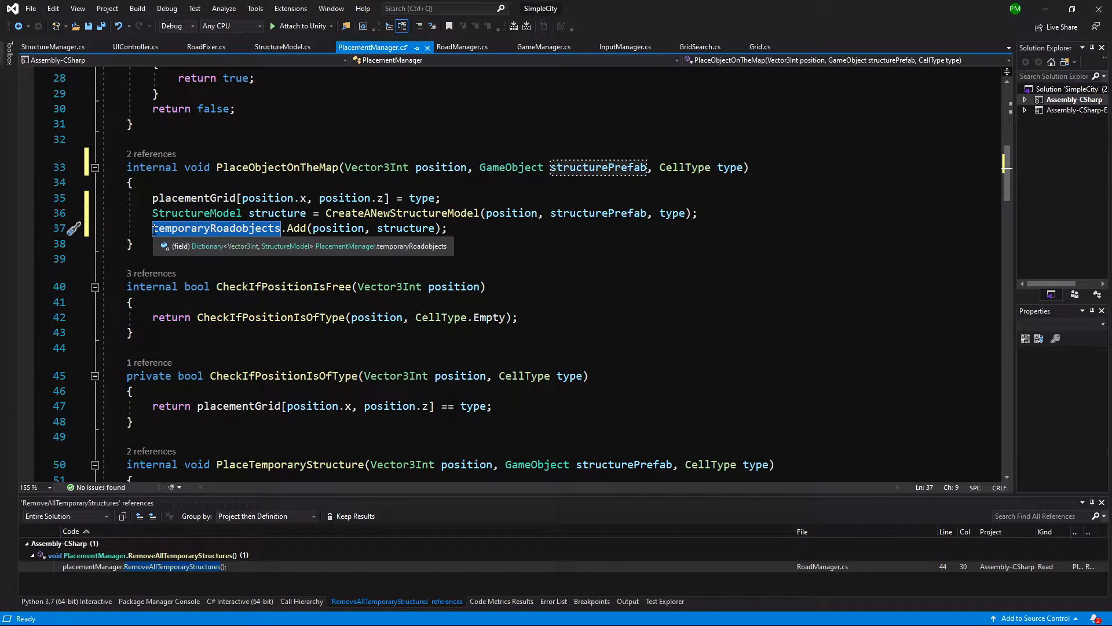
type("stu")
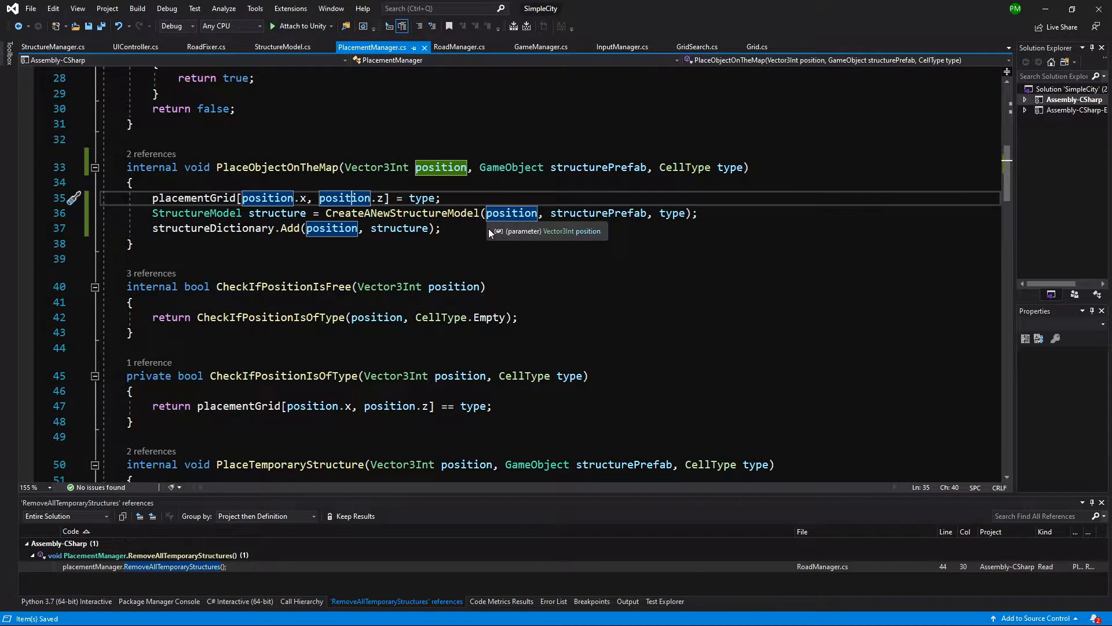
mouse_move(355, 148)
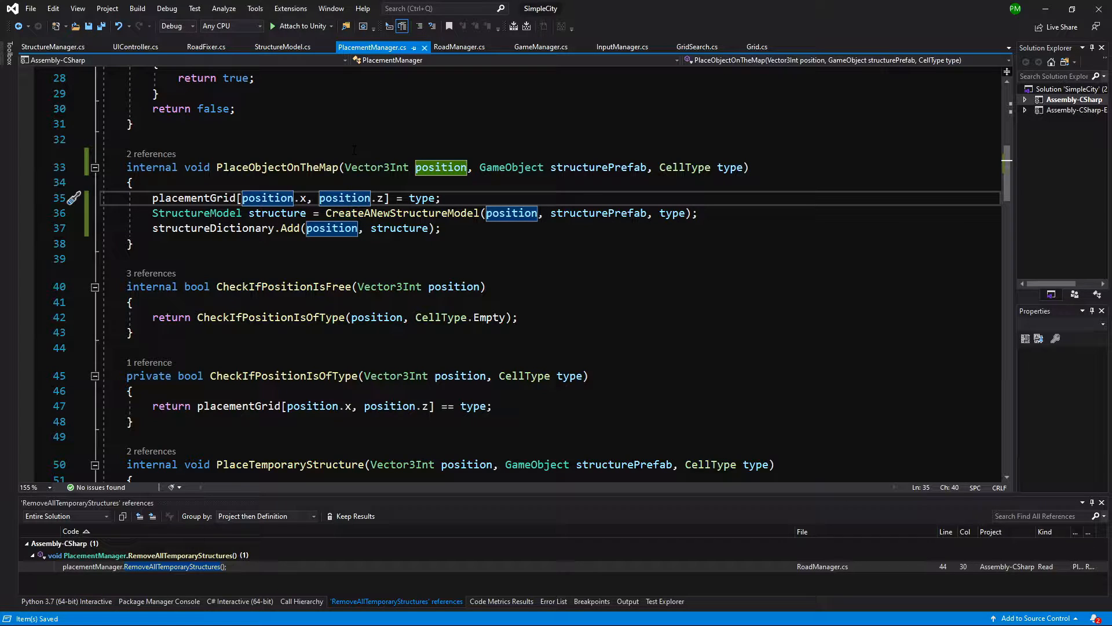
mouse_move(213, 228)
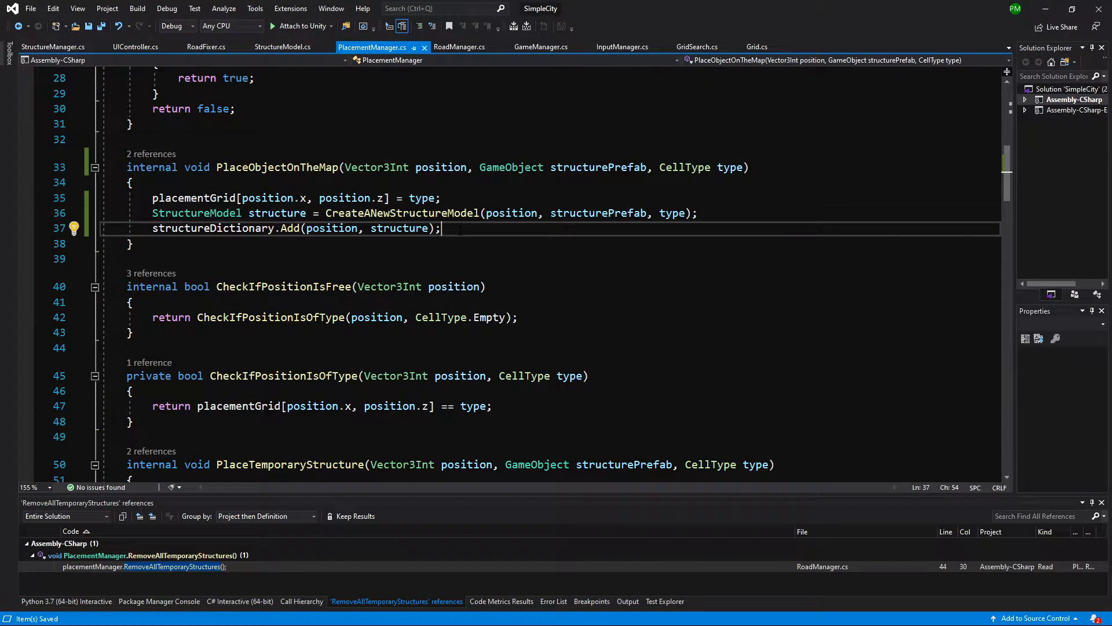
Step: Call DestroyNatureAt(position) after placing the structure in PlaceObjectOnTheMap
type("D")
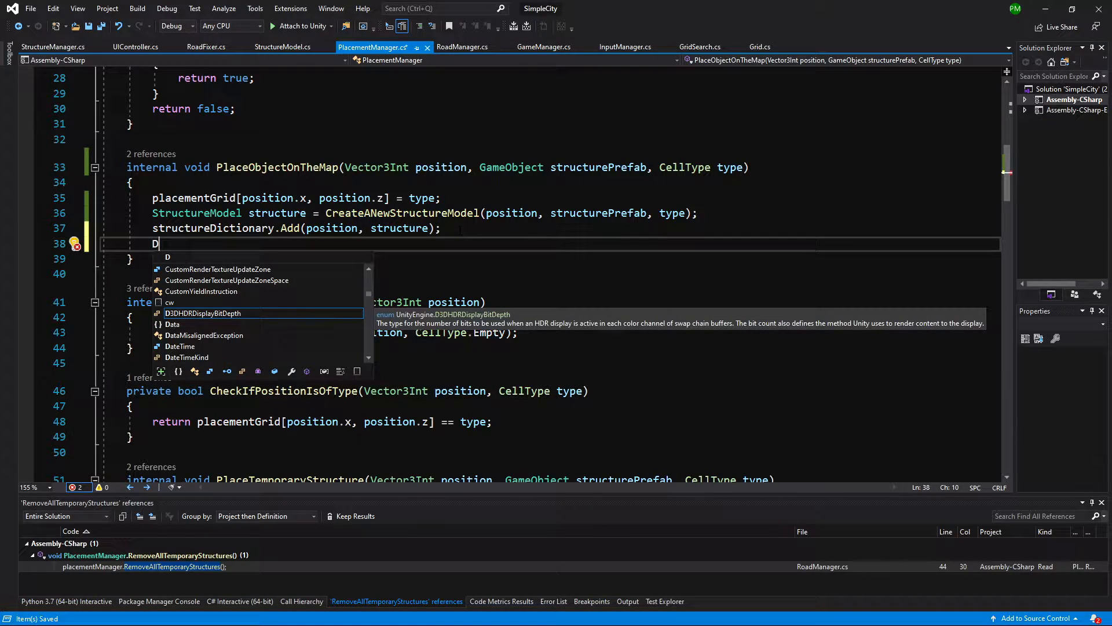
type("estro")
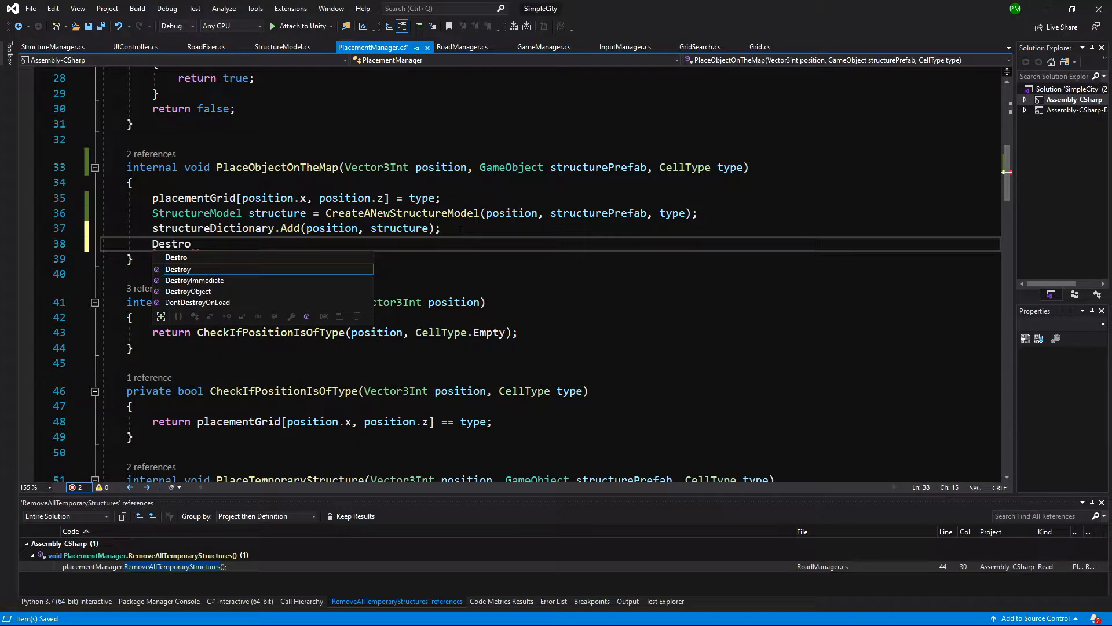
type("yNatureA")
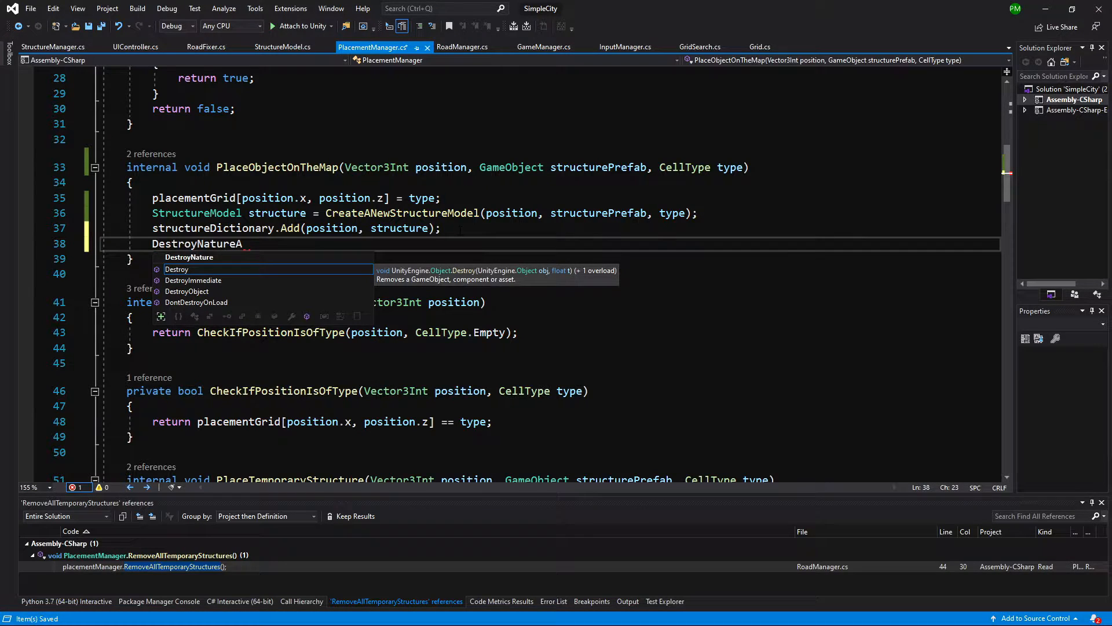
type("t(position);")
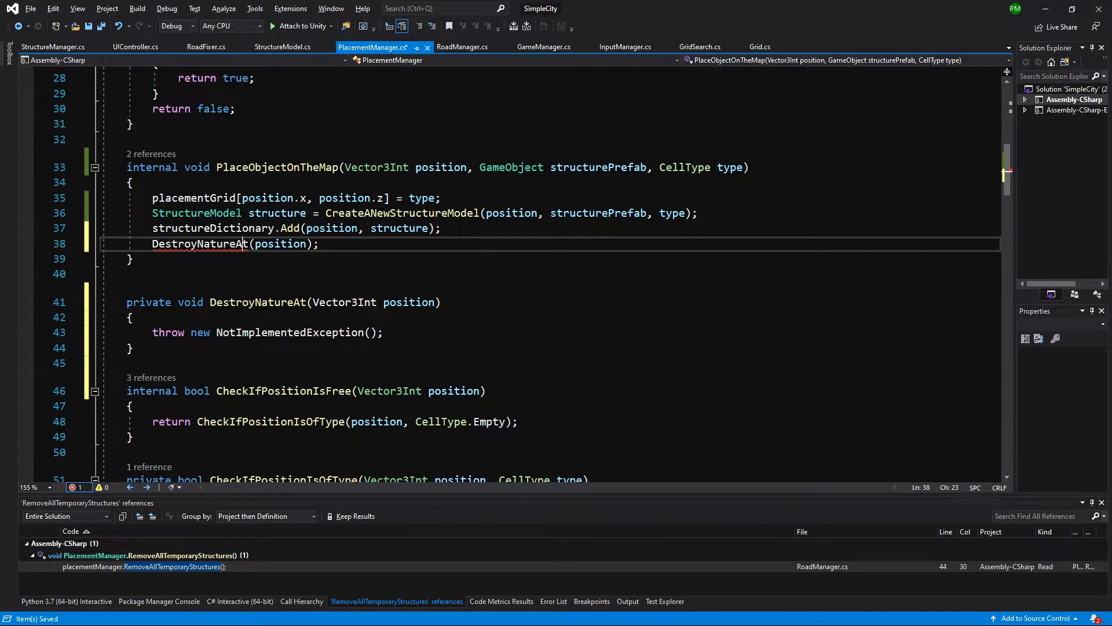
left_click(197, 243)
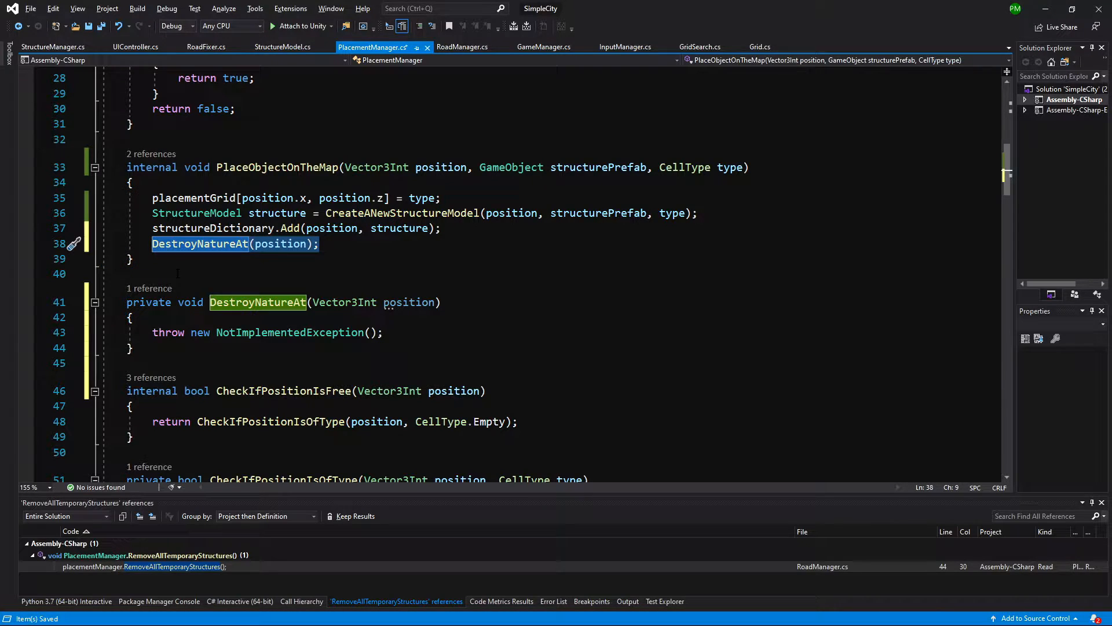
Step: Add a DestroyNatureAt call after the structureDictionary add in AddtemporaryStructuresToStructureDictionary
scroll("down", 3)
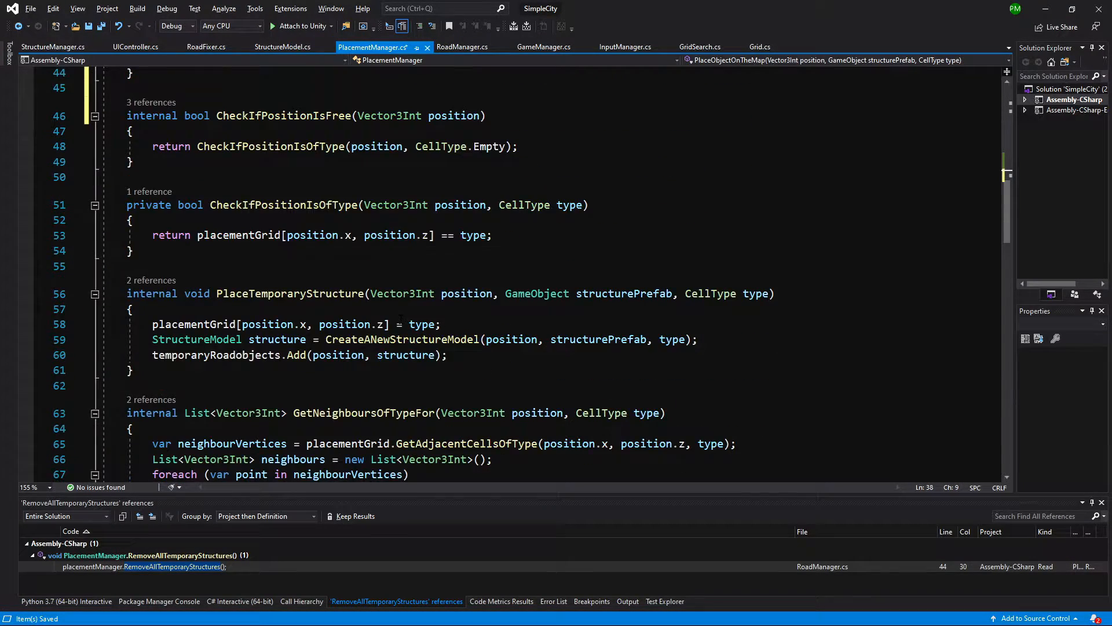
scroll("down", 3)
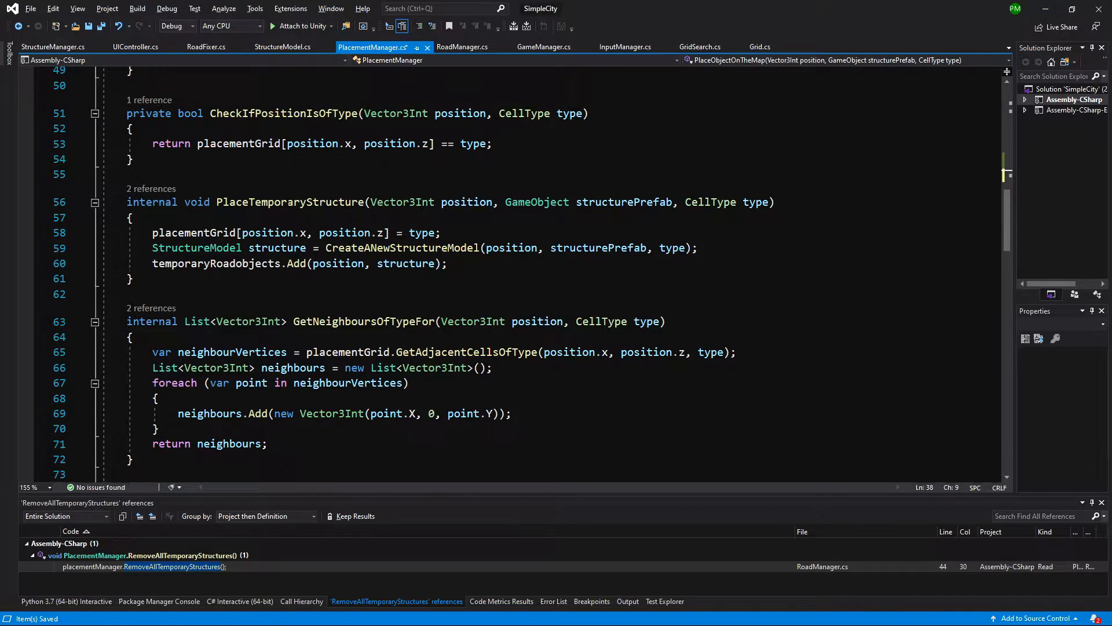
scroll("down", 3)
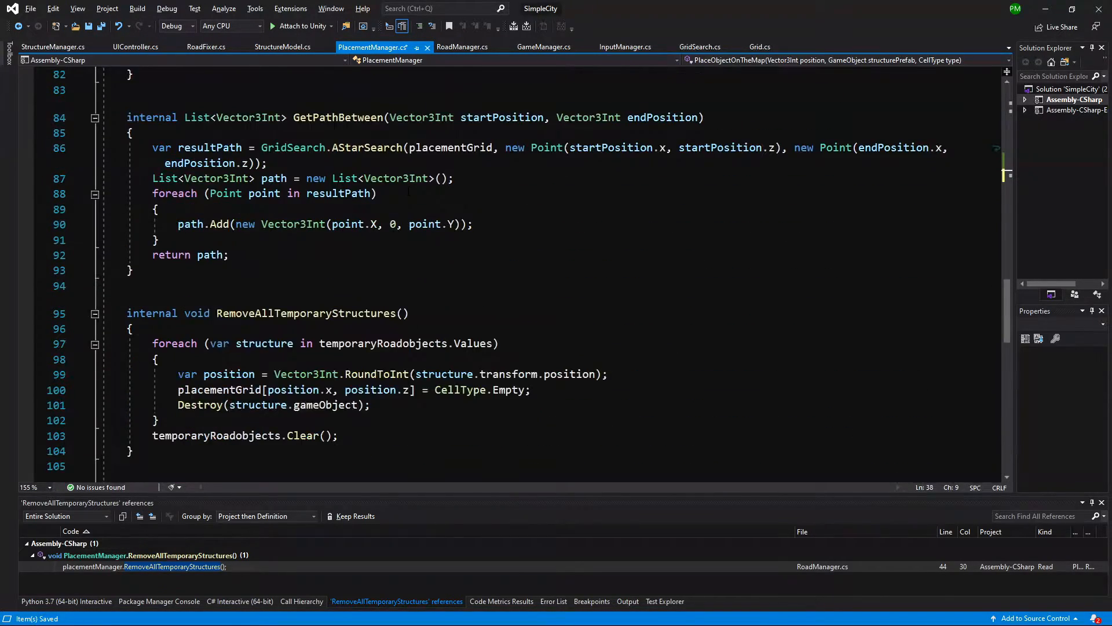
scroll("down", 3)
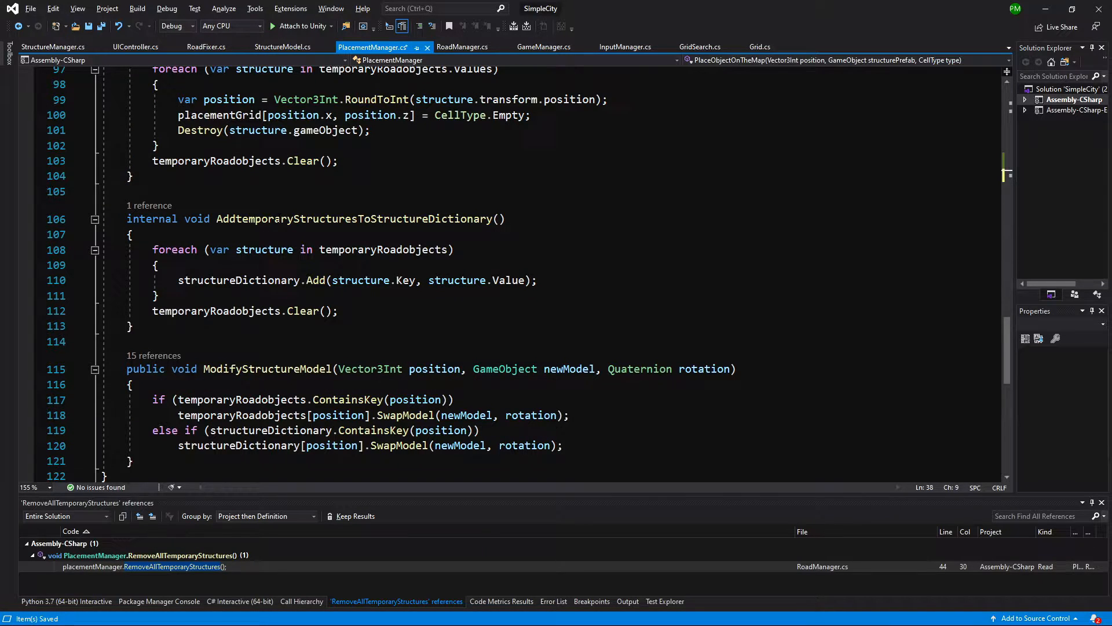
double_click(353, 218)
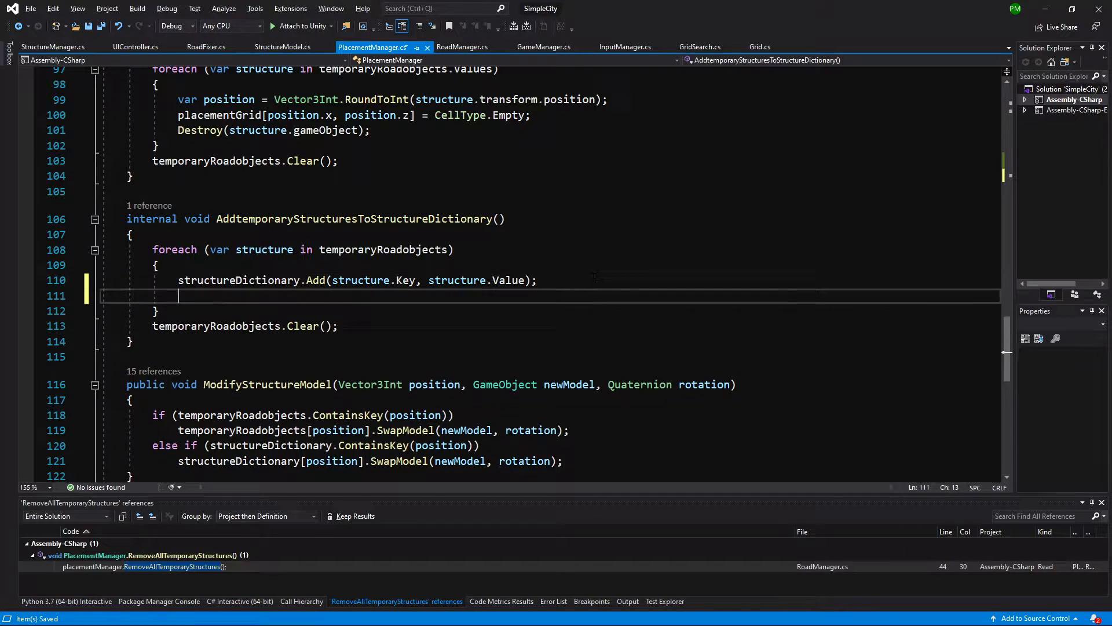
type("DestroyNatureAt(position);")
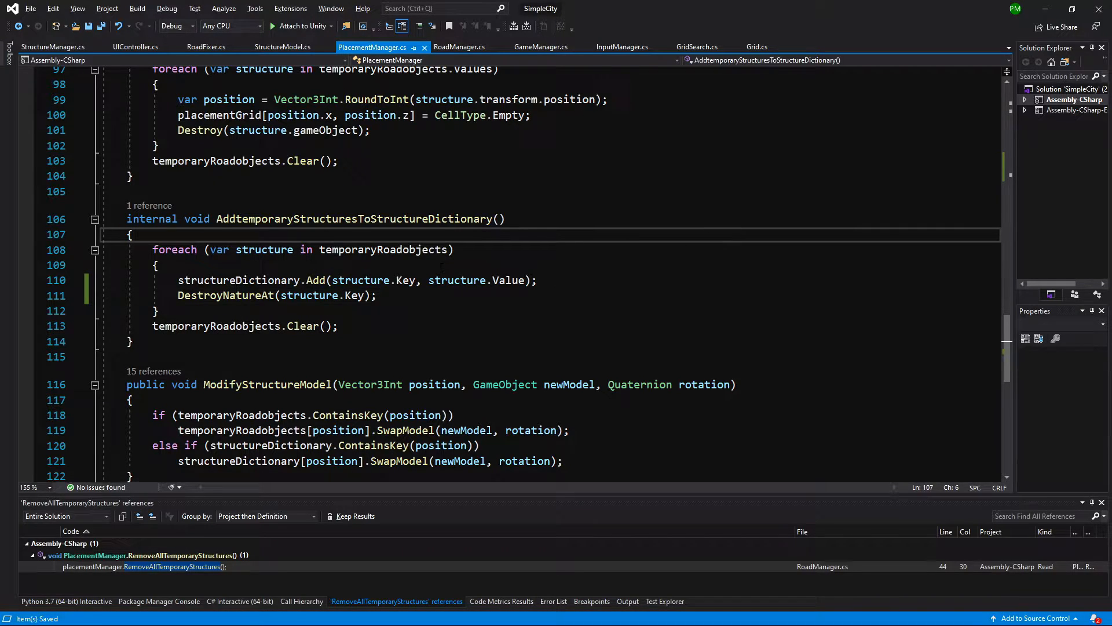
Step: In the DestroyNatureAt definition, begin 'RaycastHit[] hits = Physics.BoxCastAll('
right_click(225, 295)
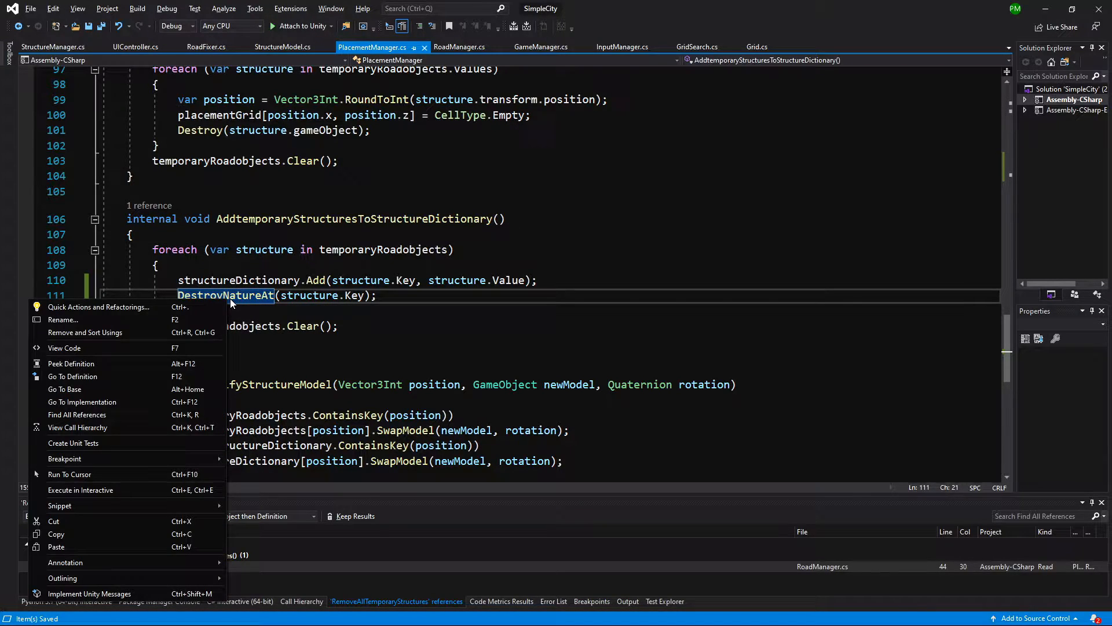
left_click(71, 376)
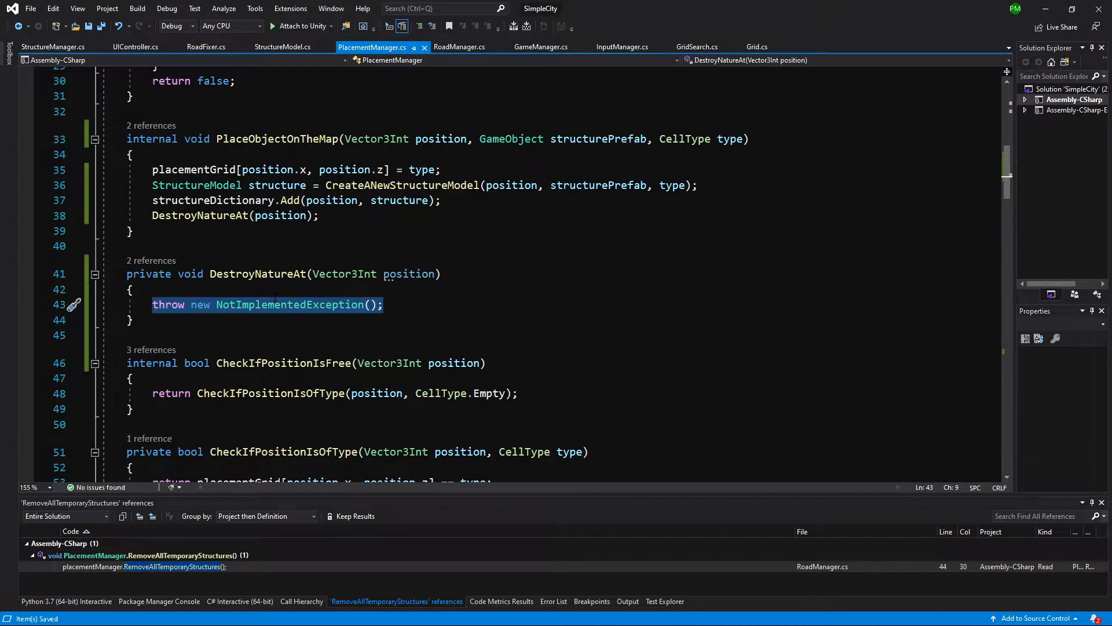
type("Ry")
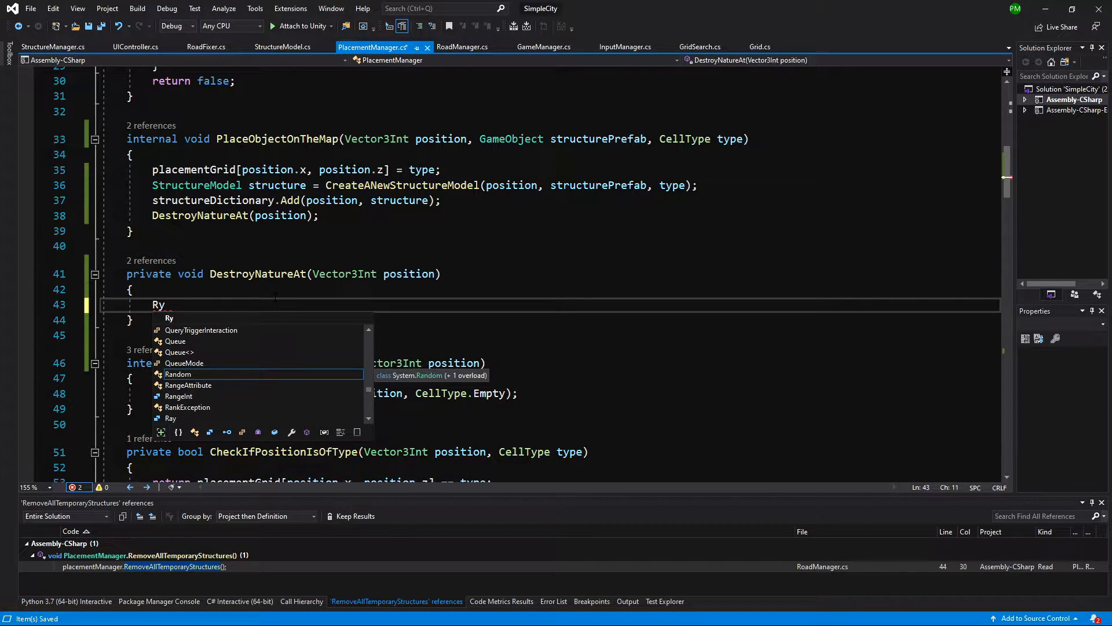
type("c")
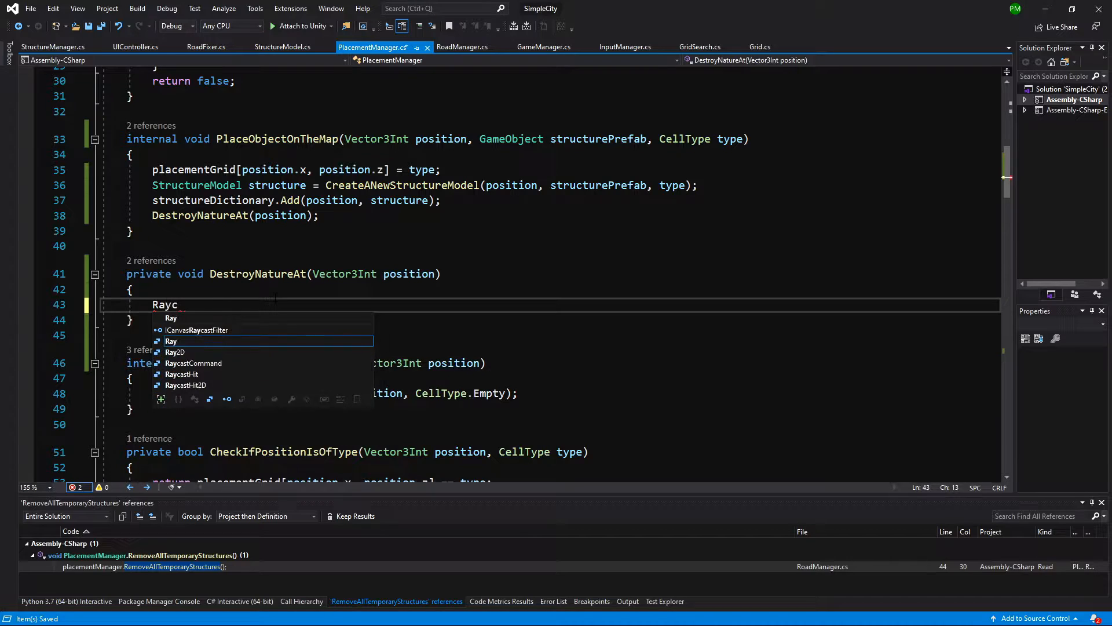
type("astHit[")
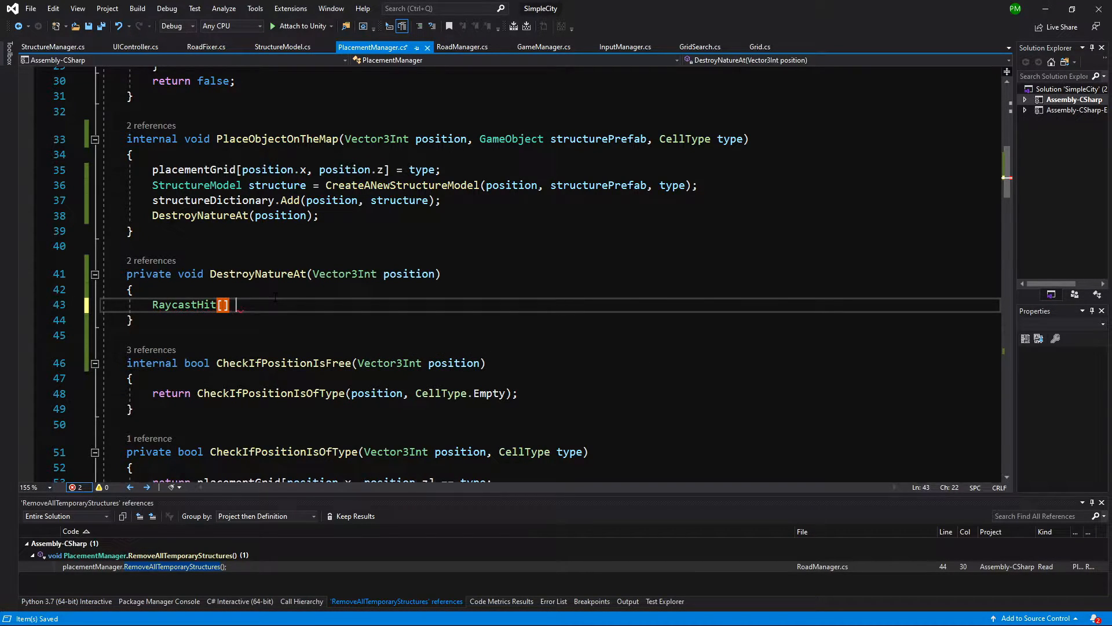
type("hits =")
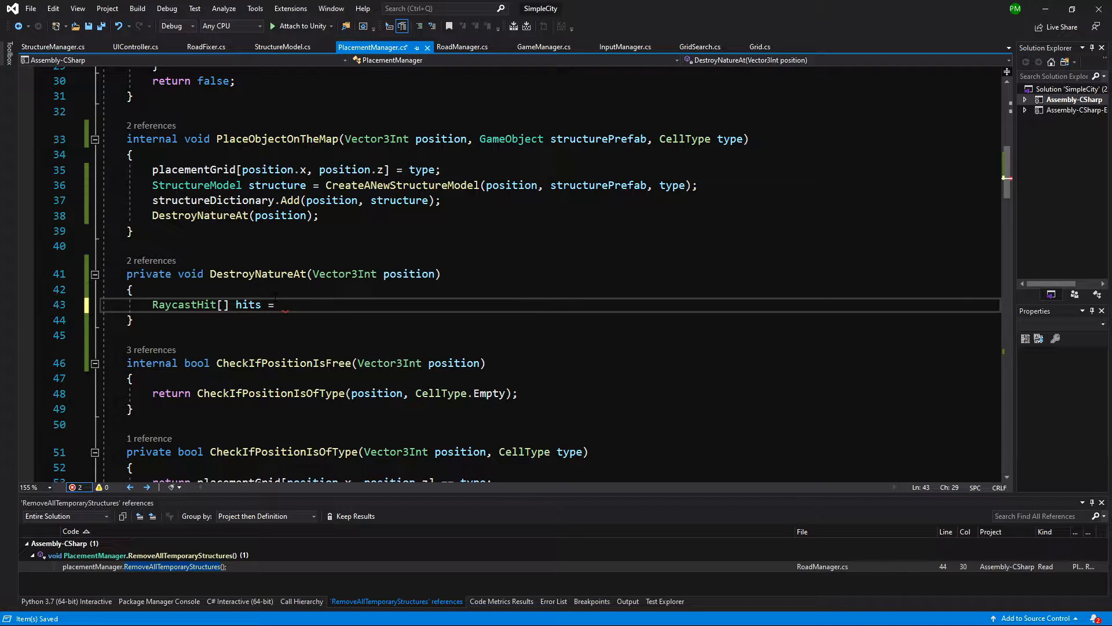
type("Physics.")
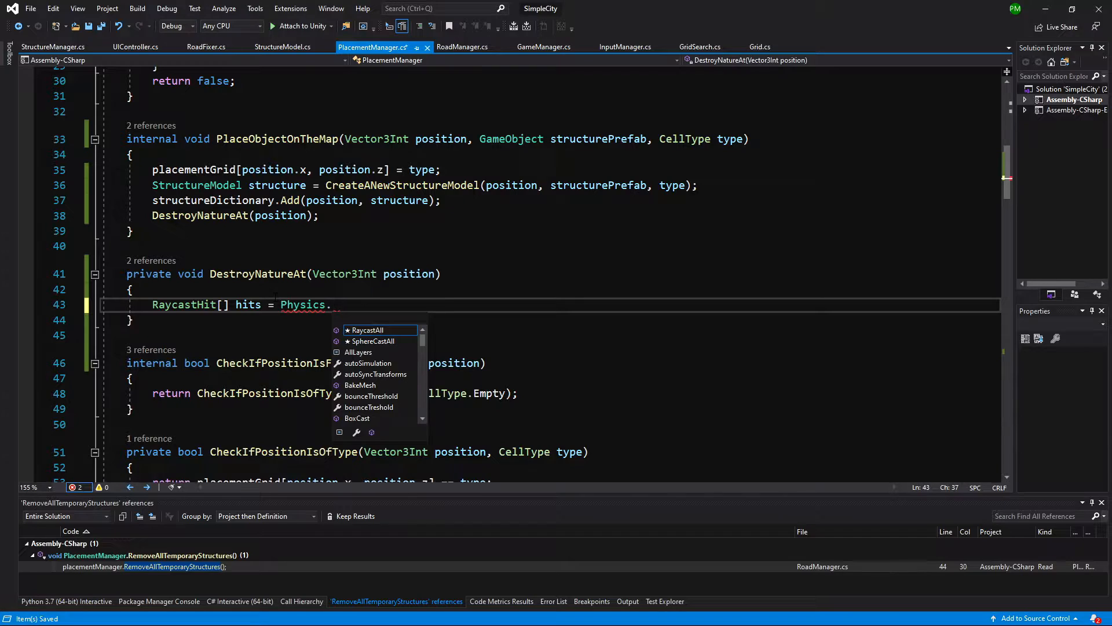
type("Box")
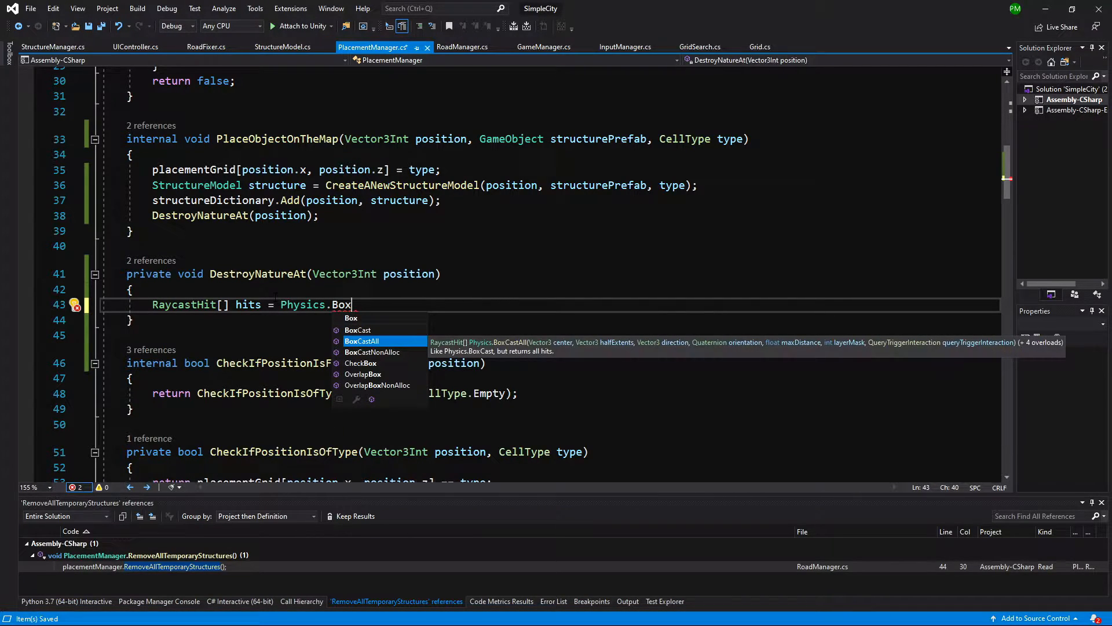
mouse_move(577, 347)
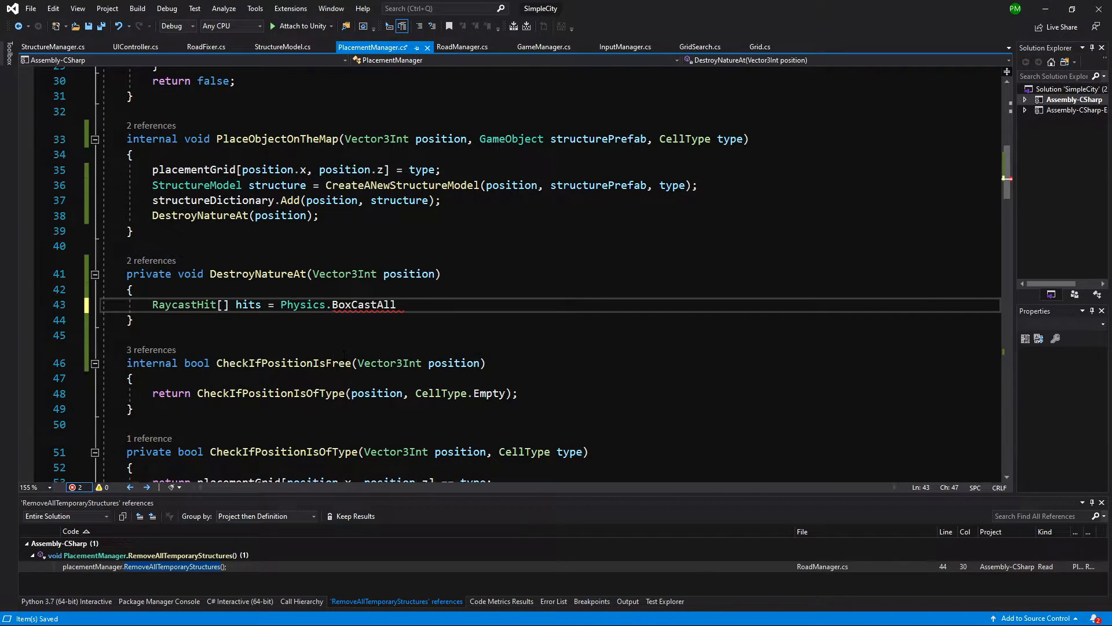
type("(")
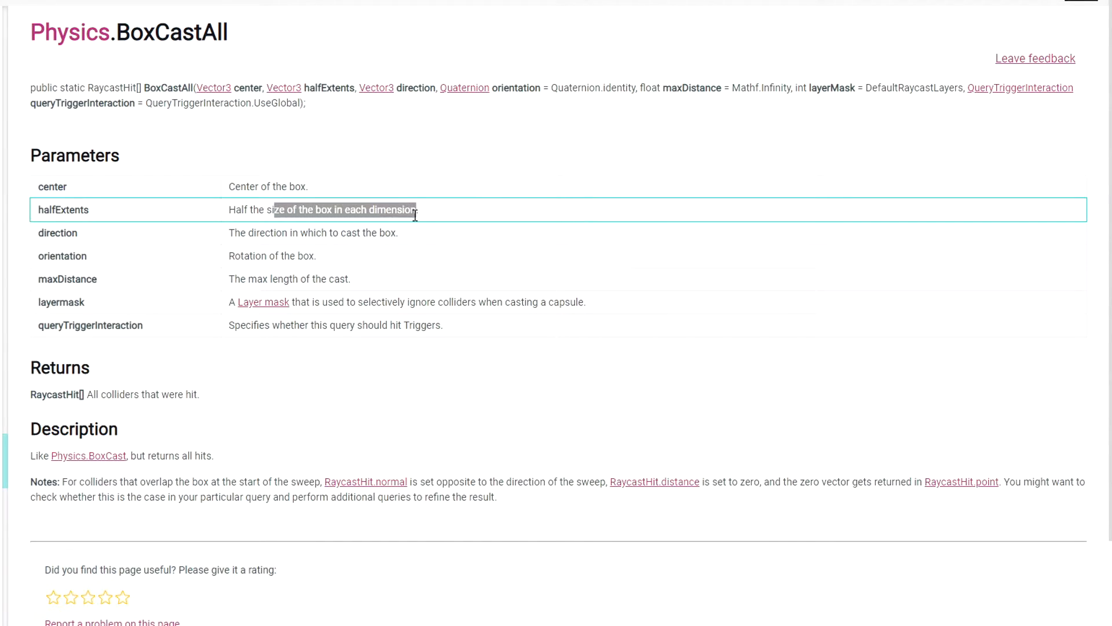
Step: Review the Physics.BoxCastAll parameters table in the Unity Scripting API
right_click(345, 209)
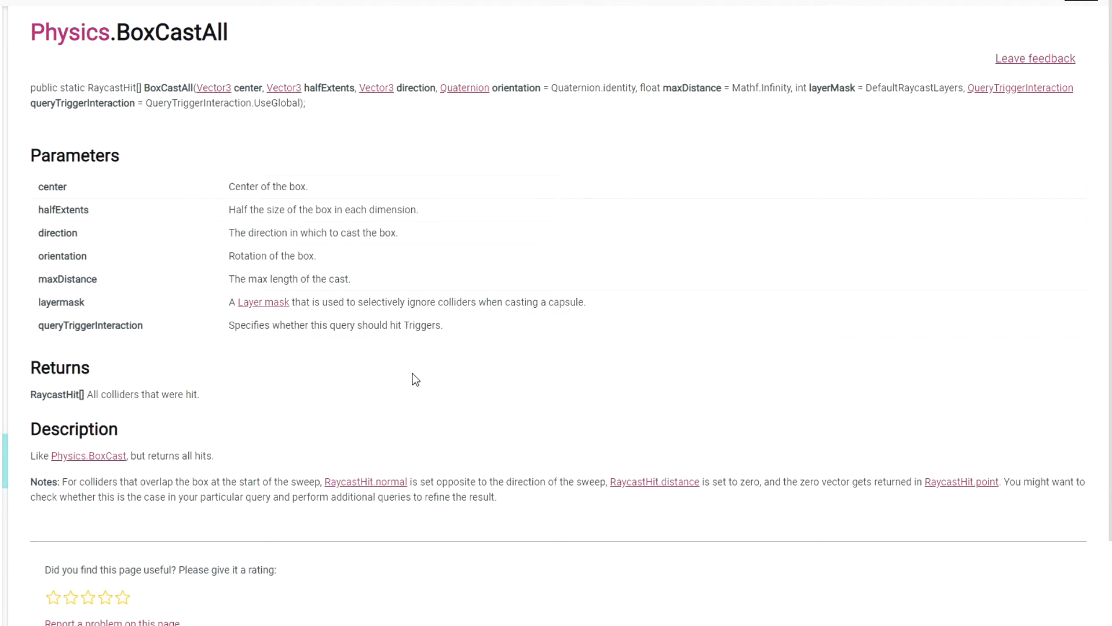
mouse_move(453, 362)
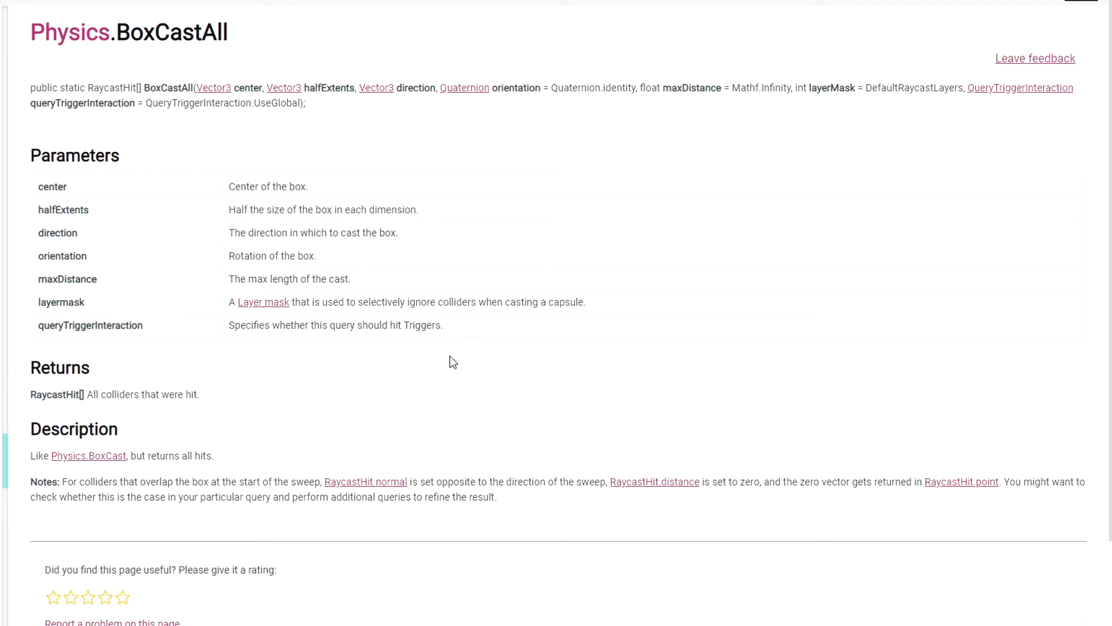
mouse_move(386, 353)
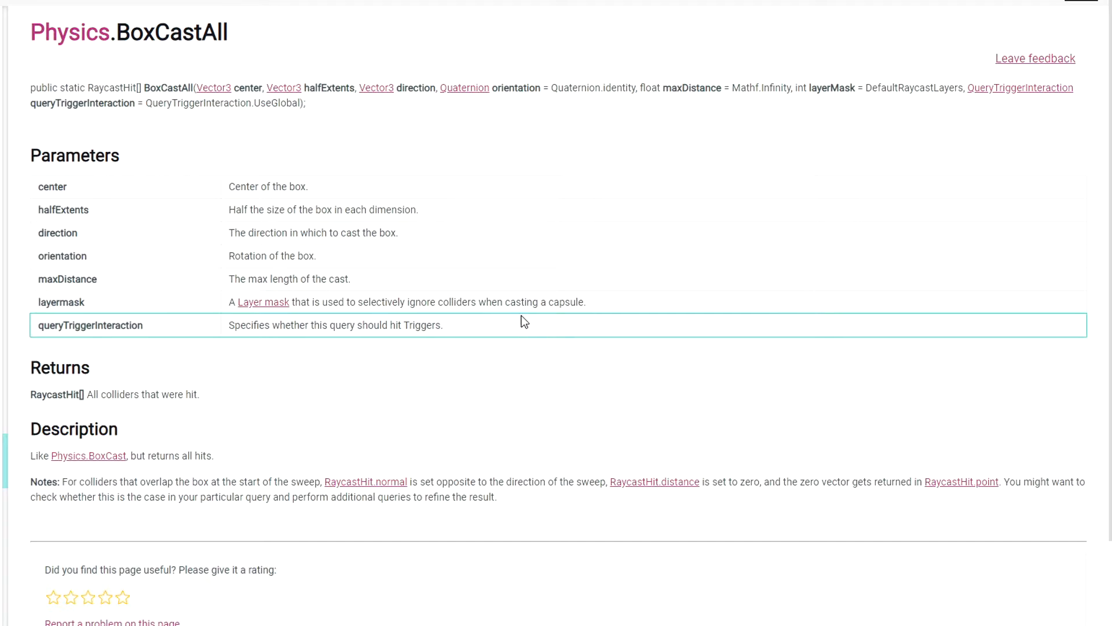
mouse_move(301, 209)
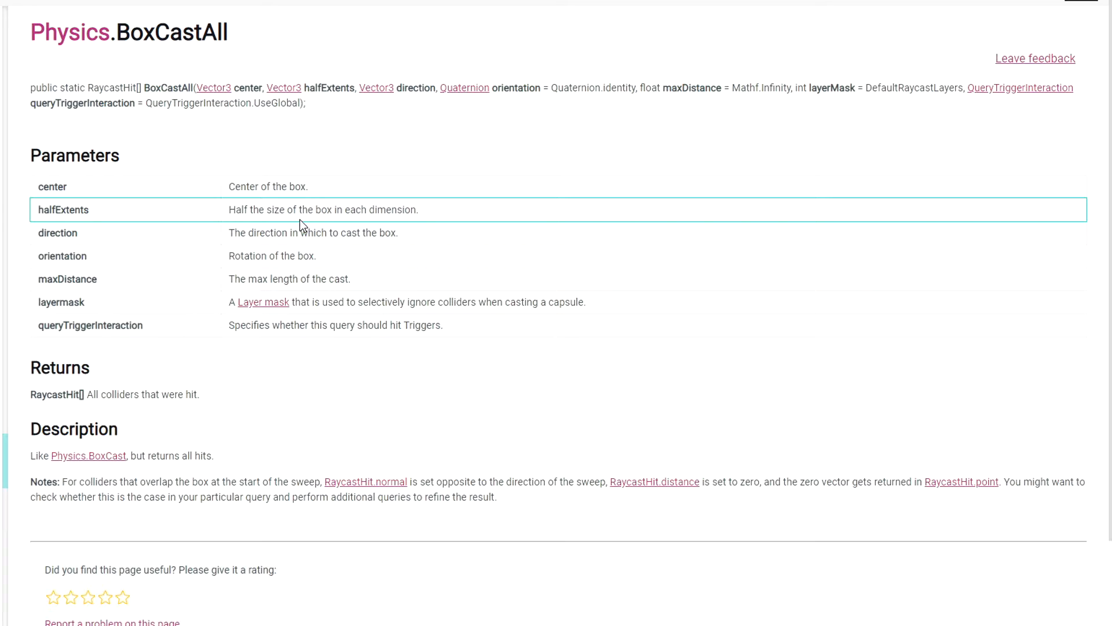
mouse_move(277, 256)
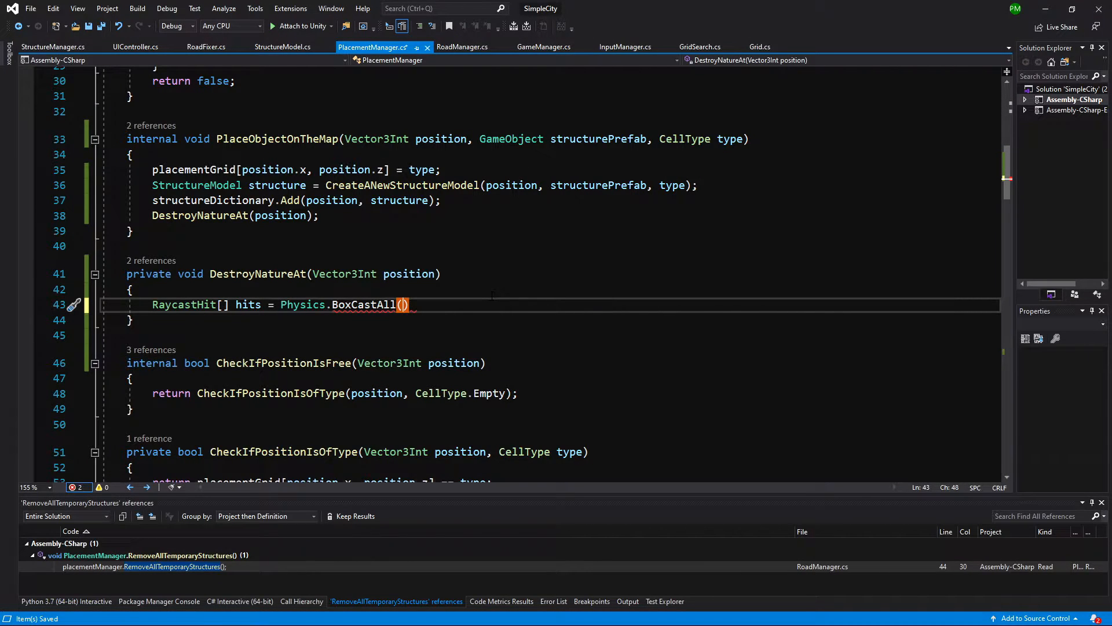
Step: Set the BoxCastAll centre to position + new Vector3(0, 0.5f, 0)
type("po")
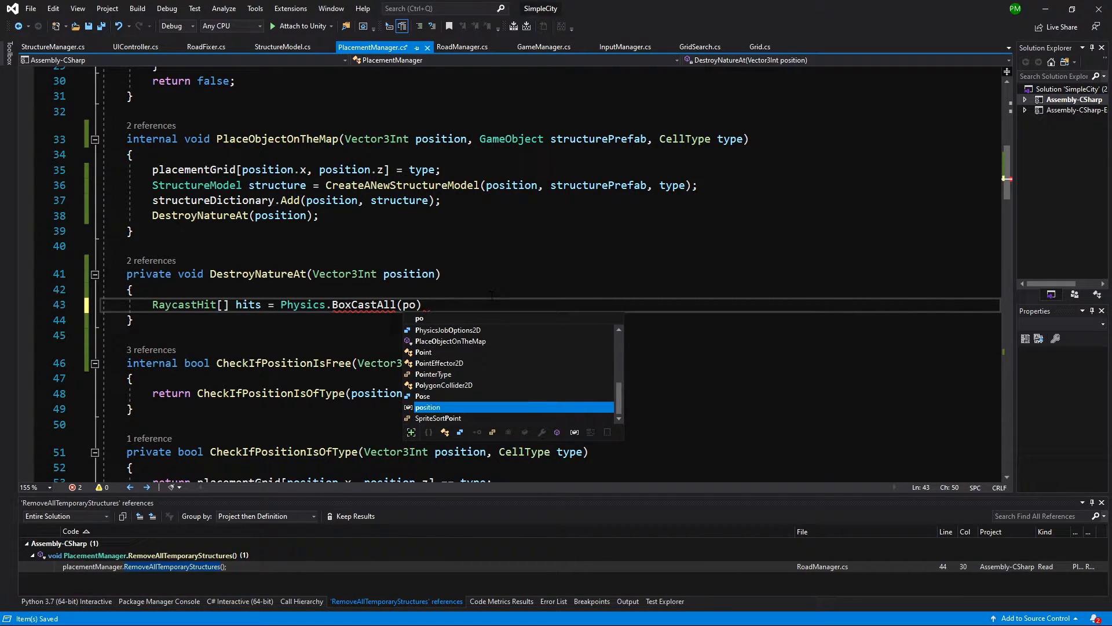
key("Tab")
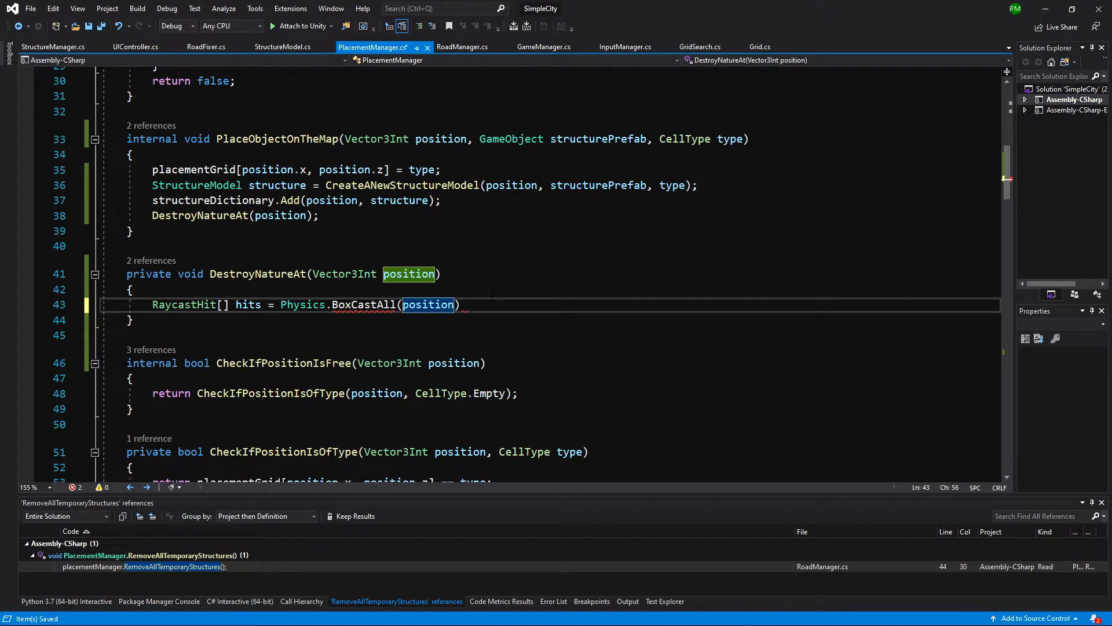
type("+")
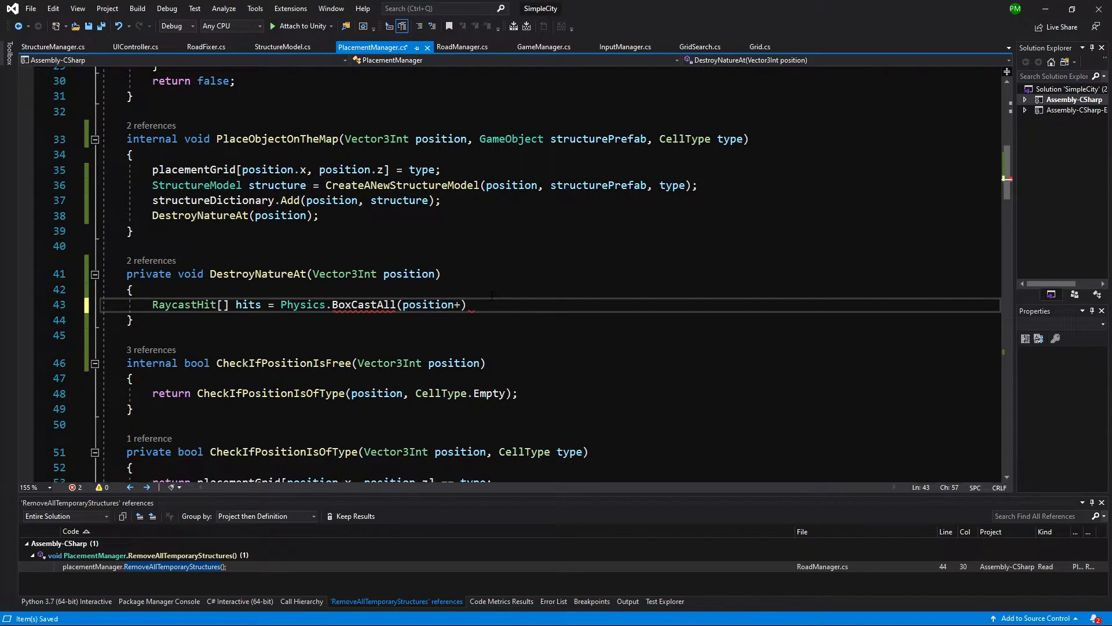
type("new")
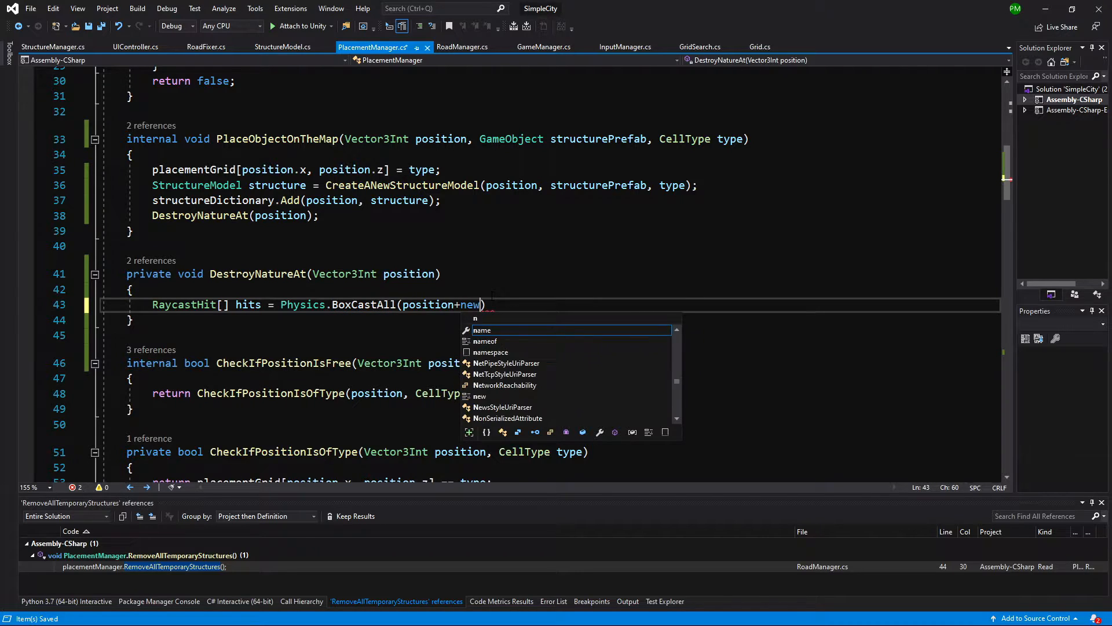
type("VEc")
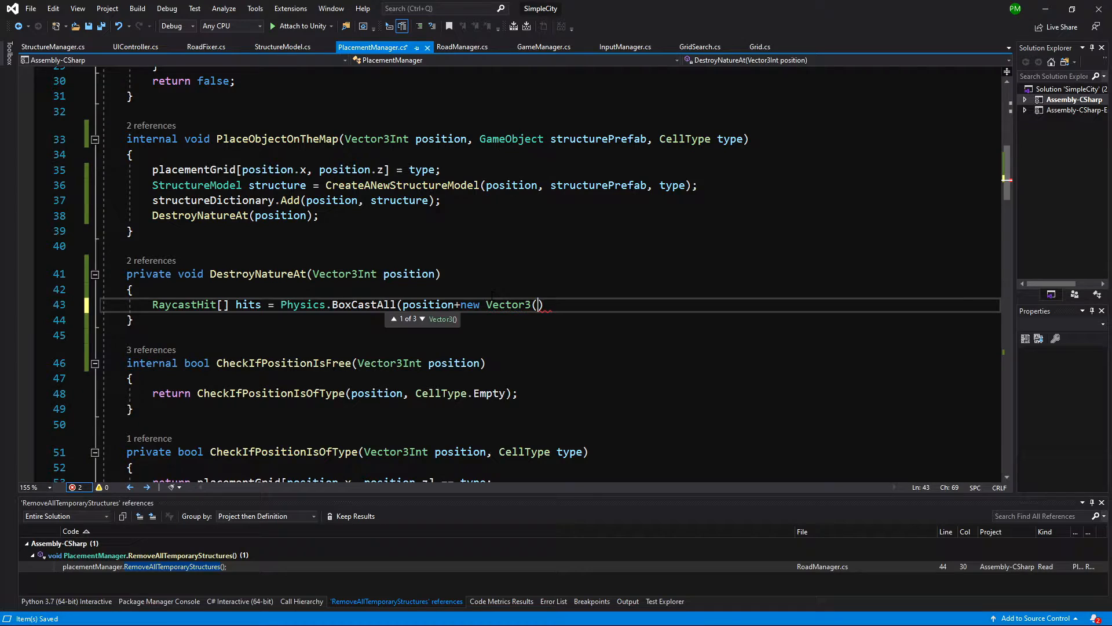
type("0,")
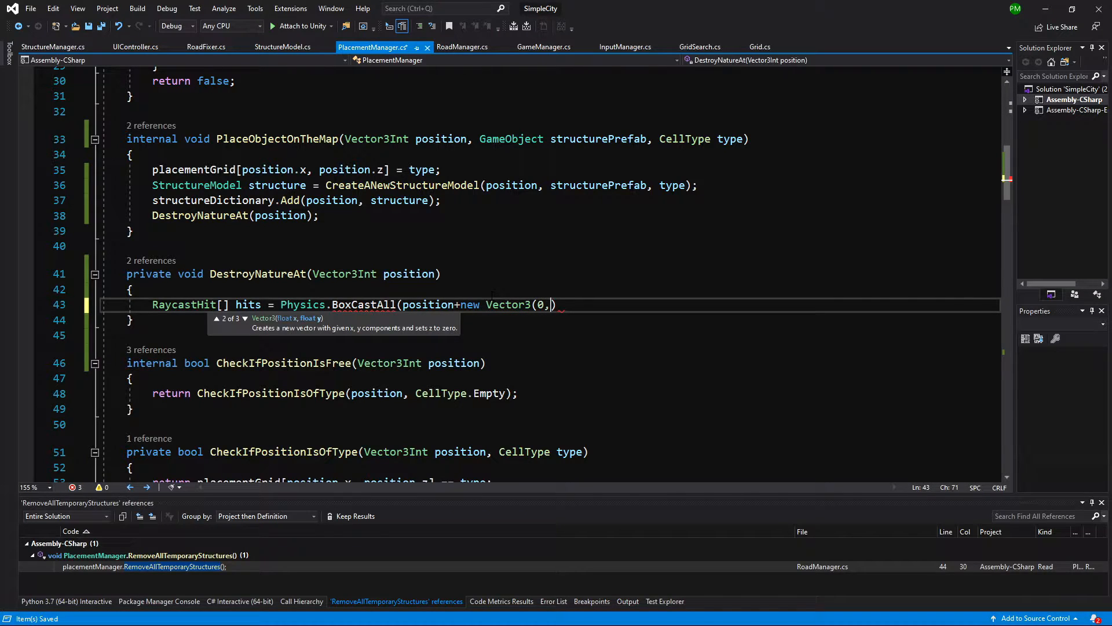
type("0.5f")
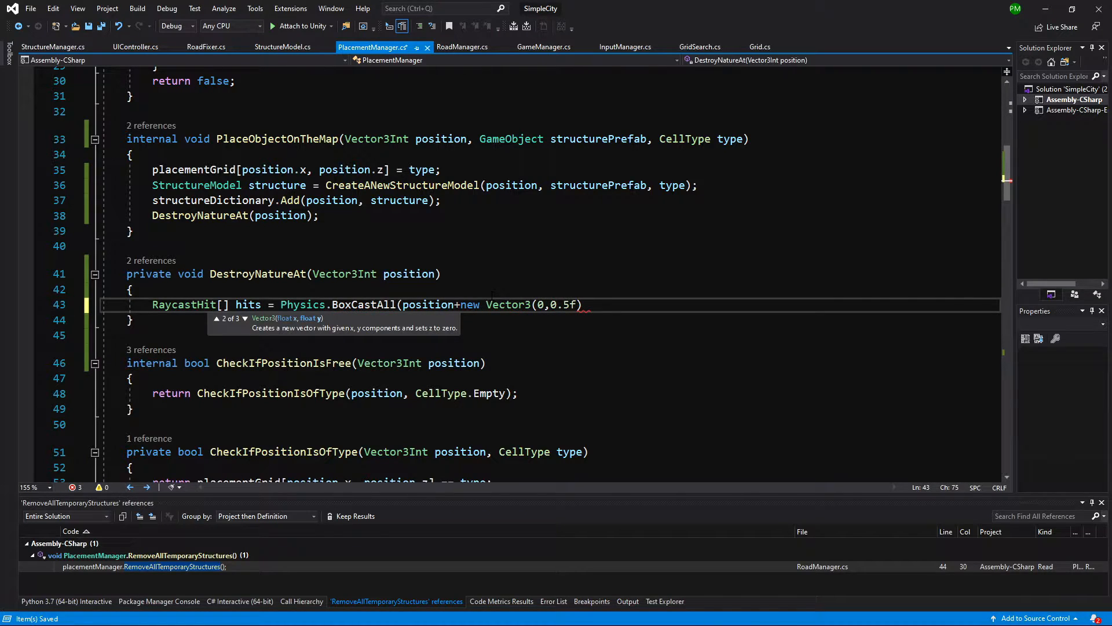
type(",0")
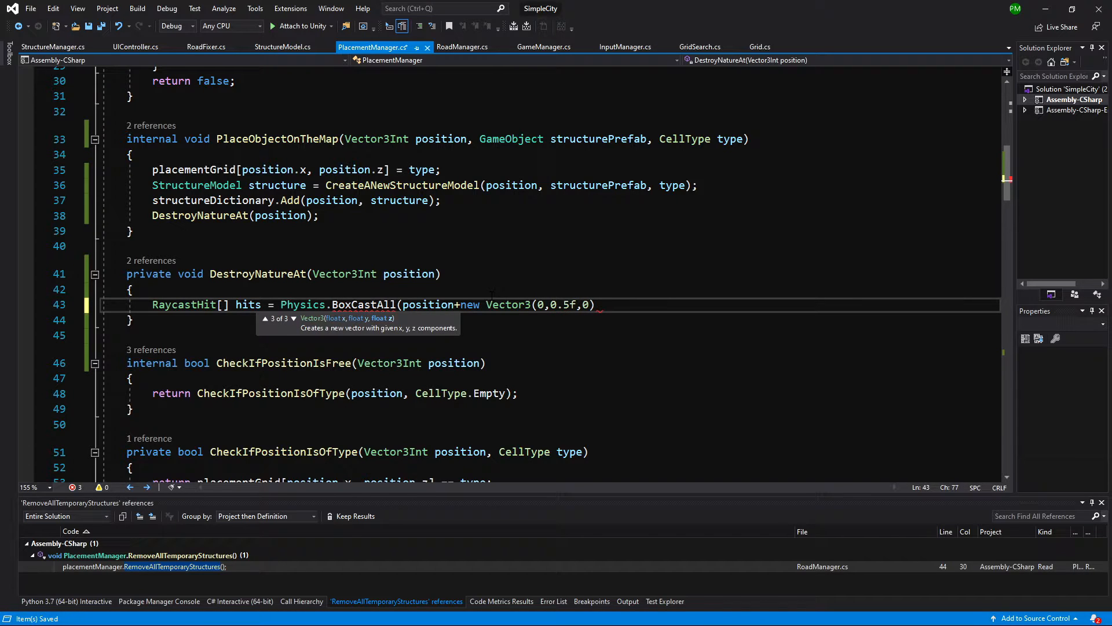
type(",")
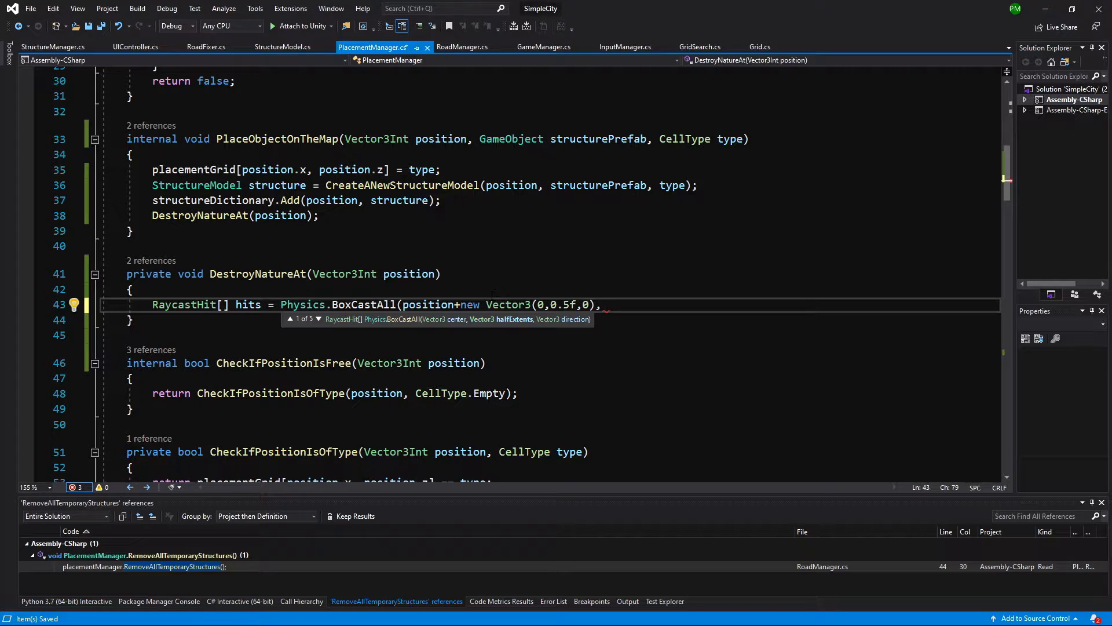
Step: Add half extents of new Vector3(0.5f, 0.5f, 0.5f) to BoxCastAll
type("new VE")
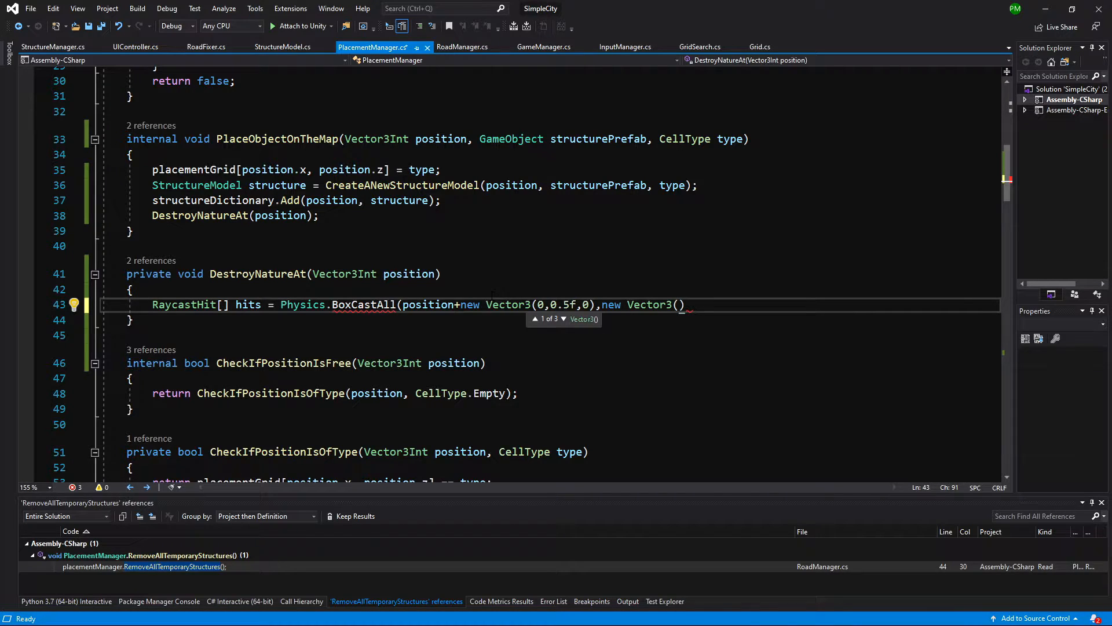
type("0.5f")
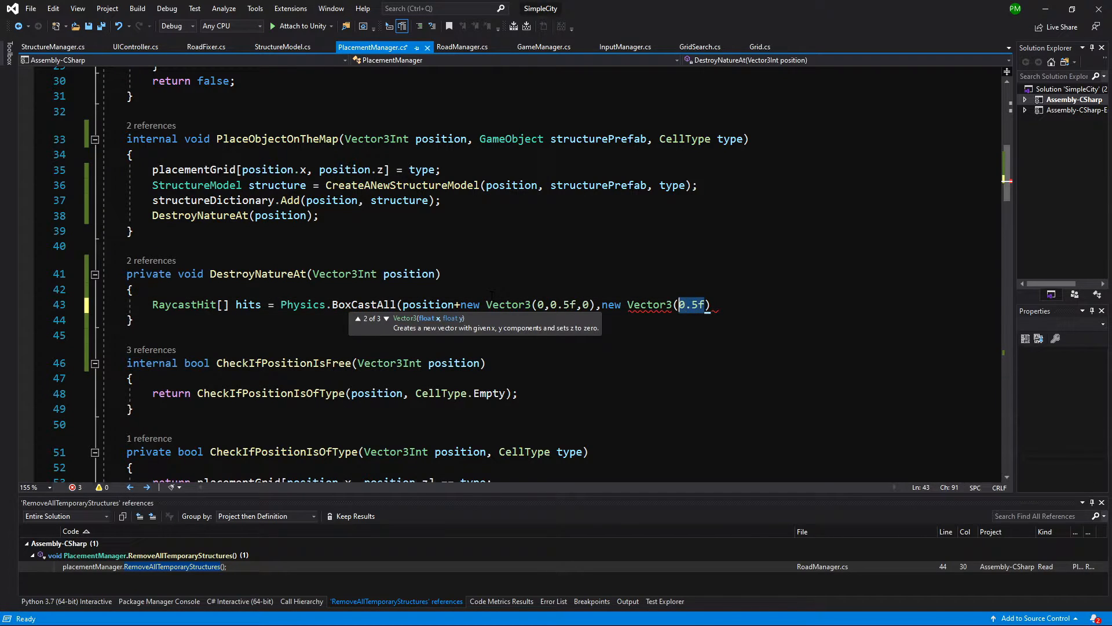
type(", 0.5f, 0.5f")
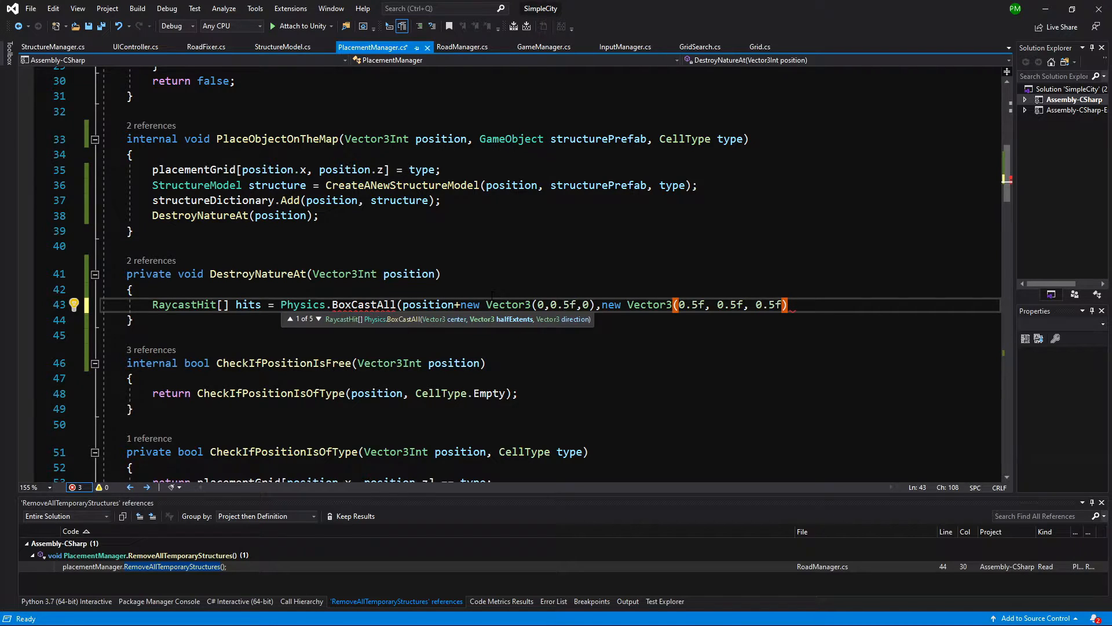
type(",")
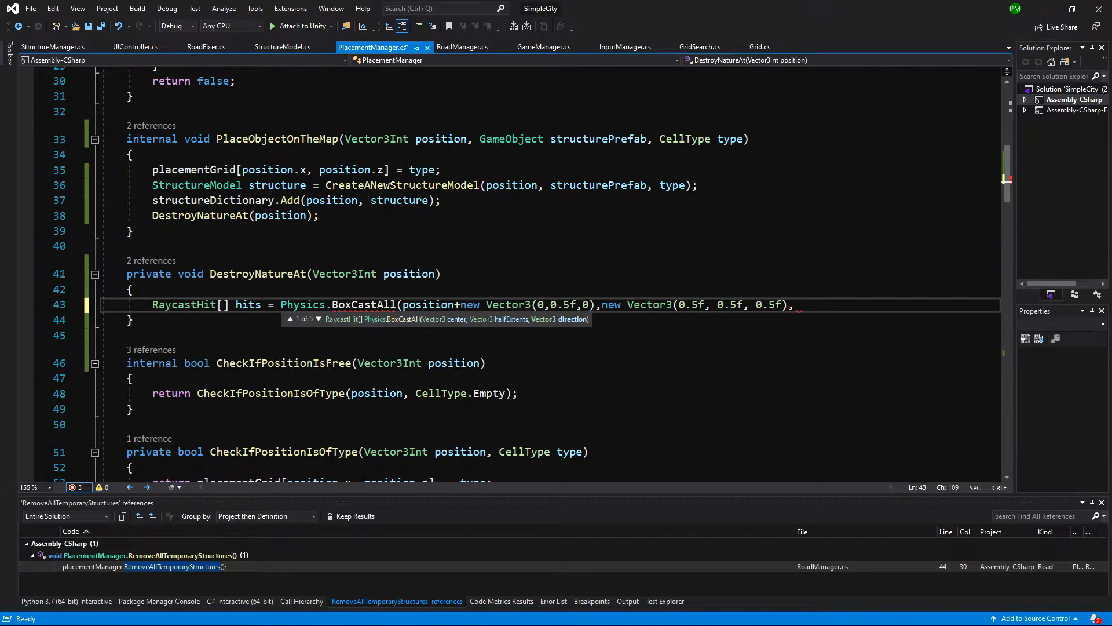
Step: Add transform.up, Quaternion.identity, distance 1f and a 1 << LayerMask.NameToLayer("Nature") mask
type("transform.up,")
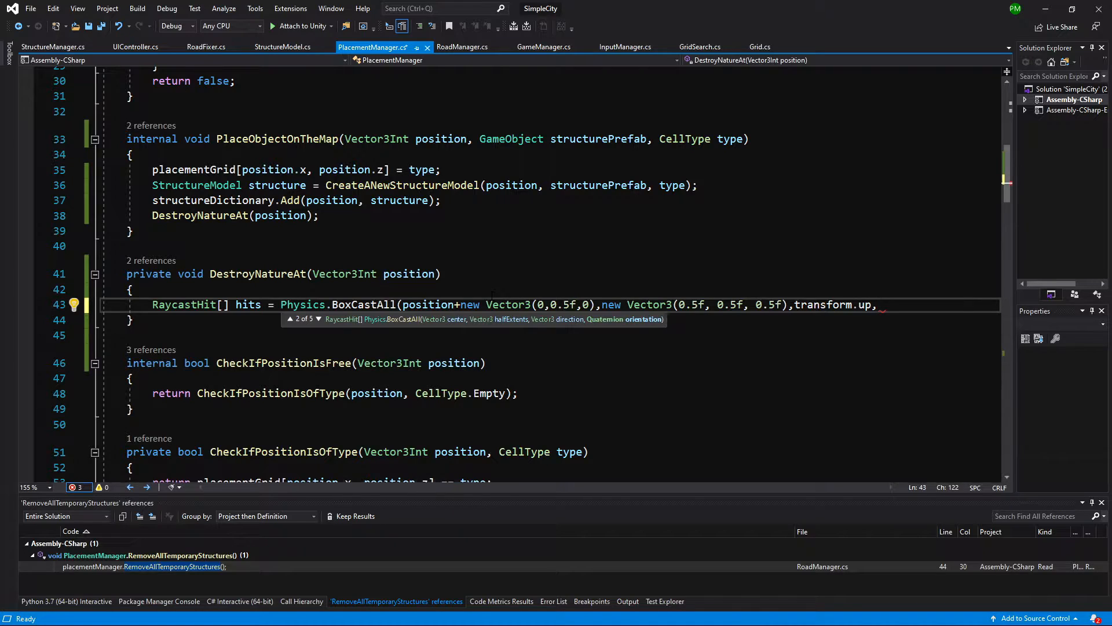
mouse_move(532, 319)
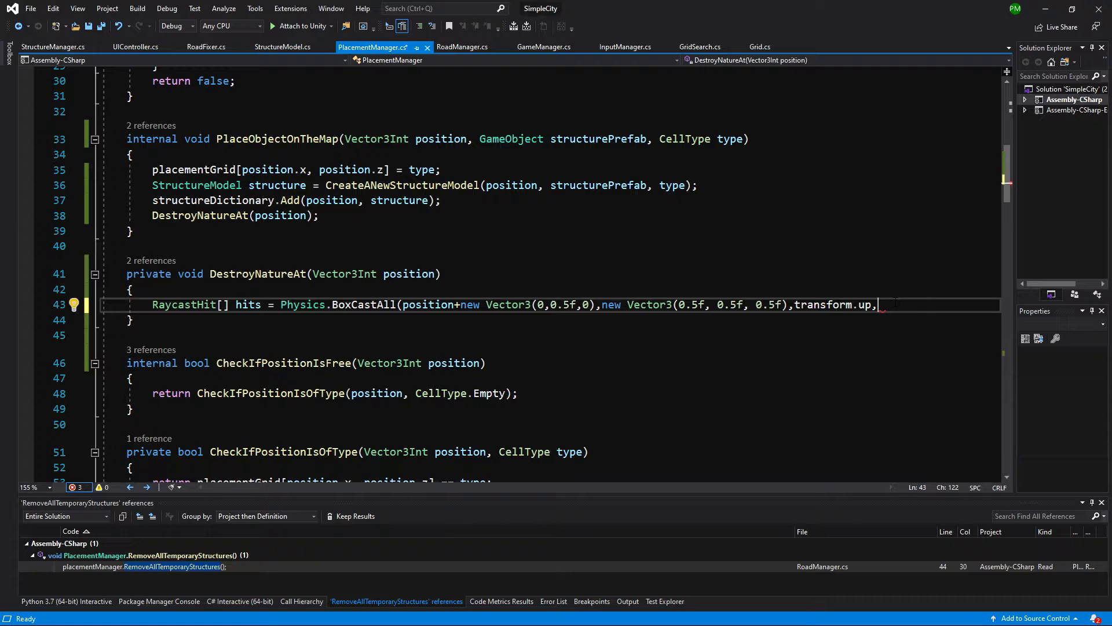
type("Quaternion")
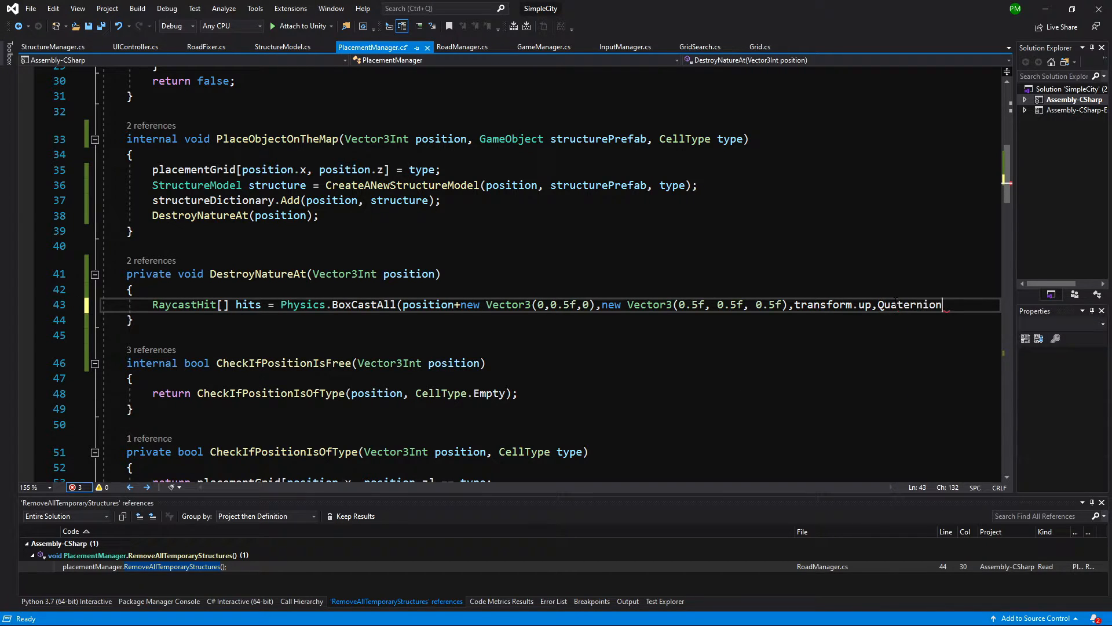
type(".identity")
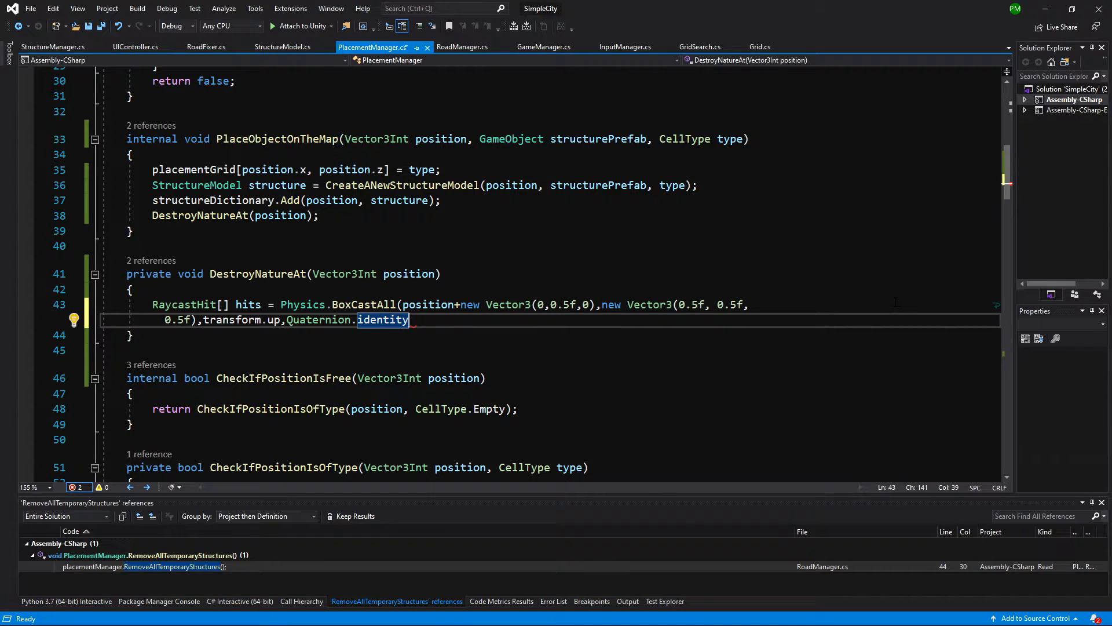
type(",1")
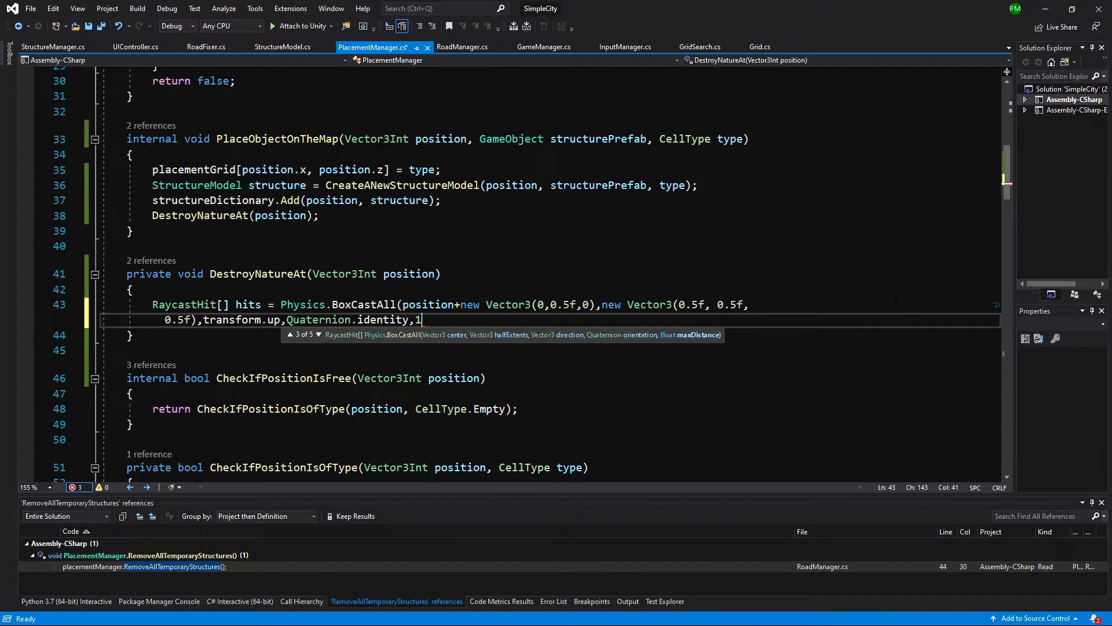
type("f")
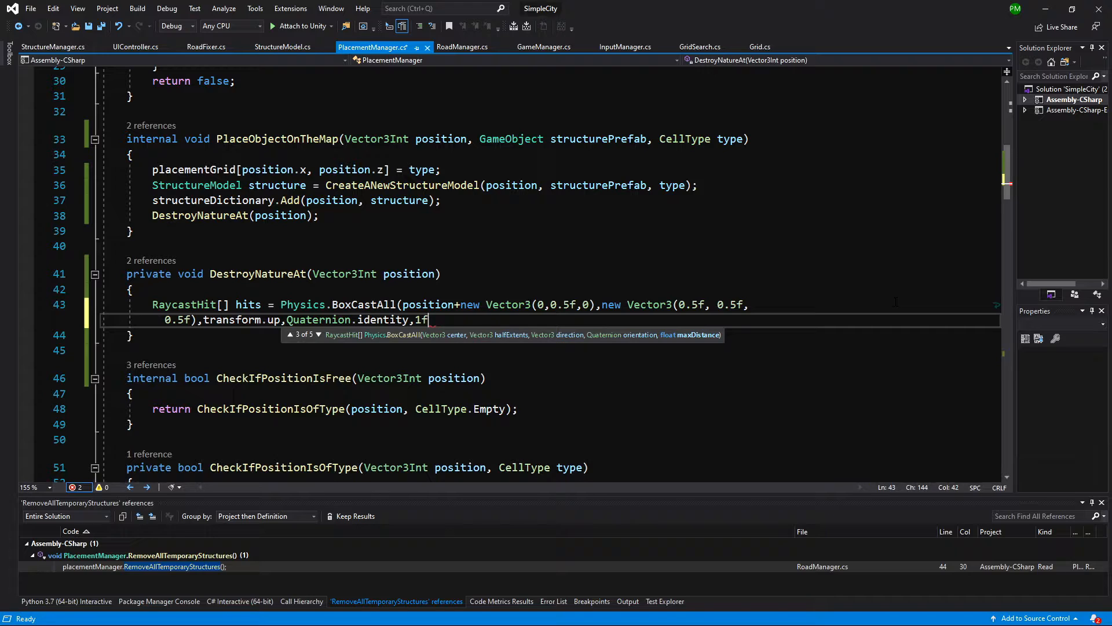
type(", 1 <<")
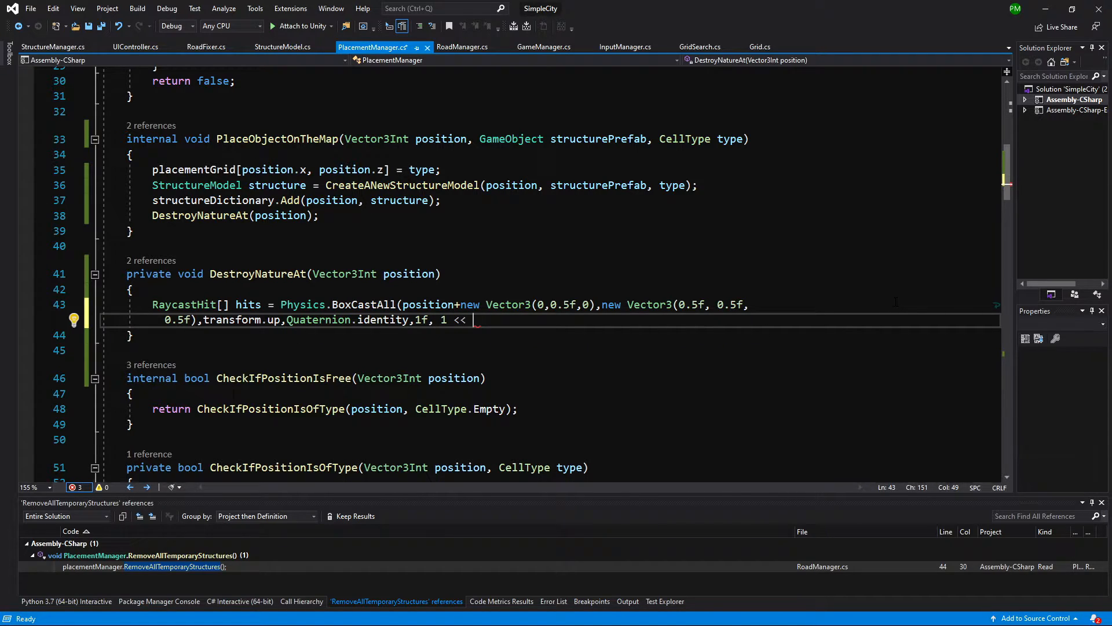
type("LayerMask")
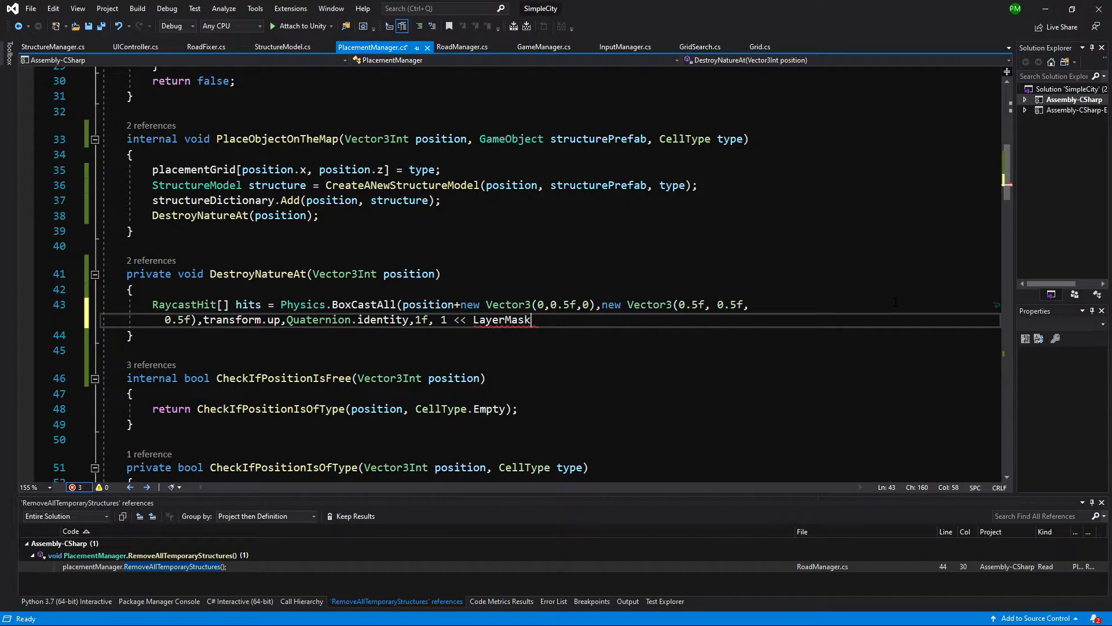
type(".NameToLayer(\"")
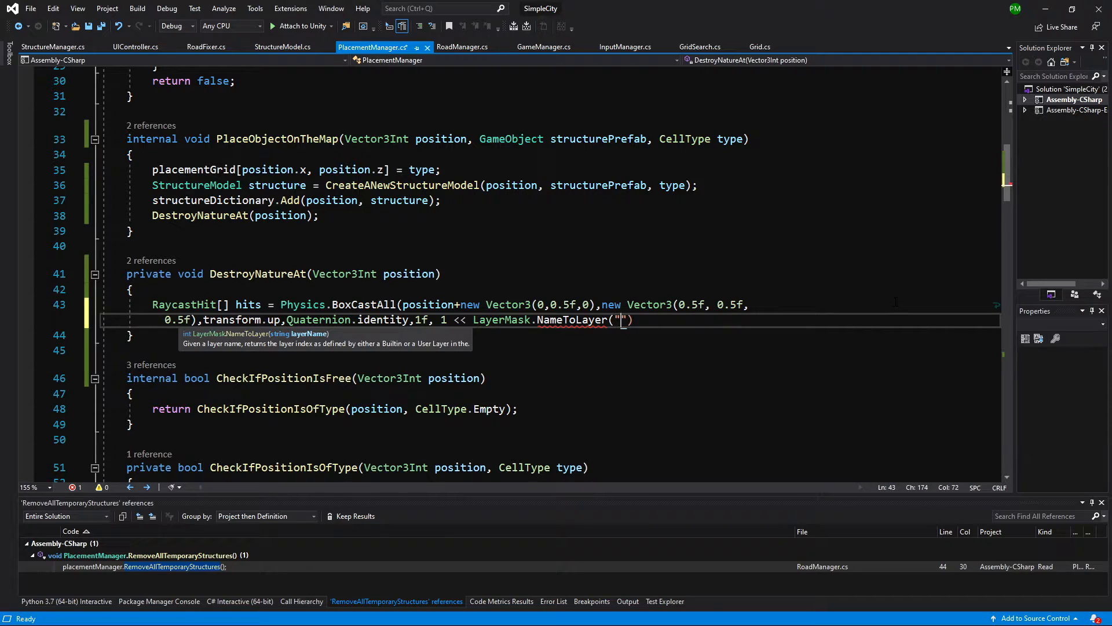
type("Nature")
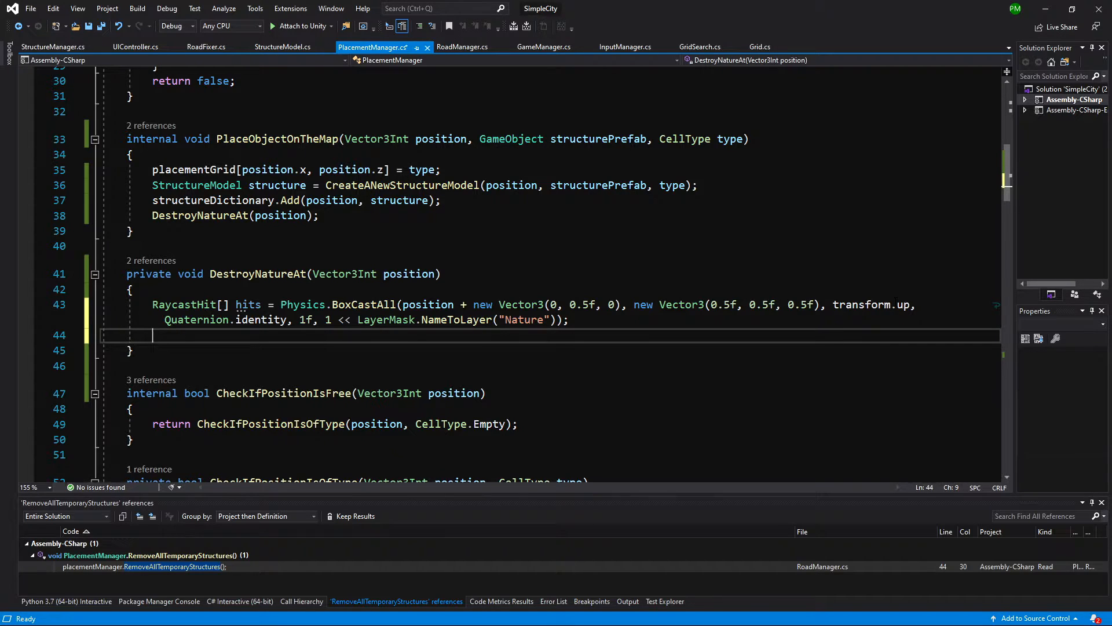
Step: Loop over hits calling Destroy(item.collider.gameObject), and save PlacementManager.cs
type("foreach (var item in collection")
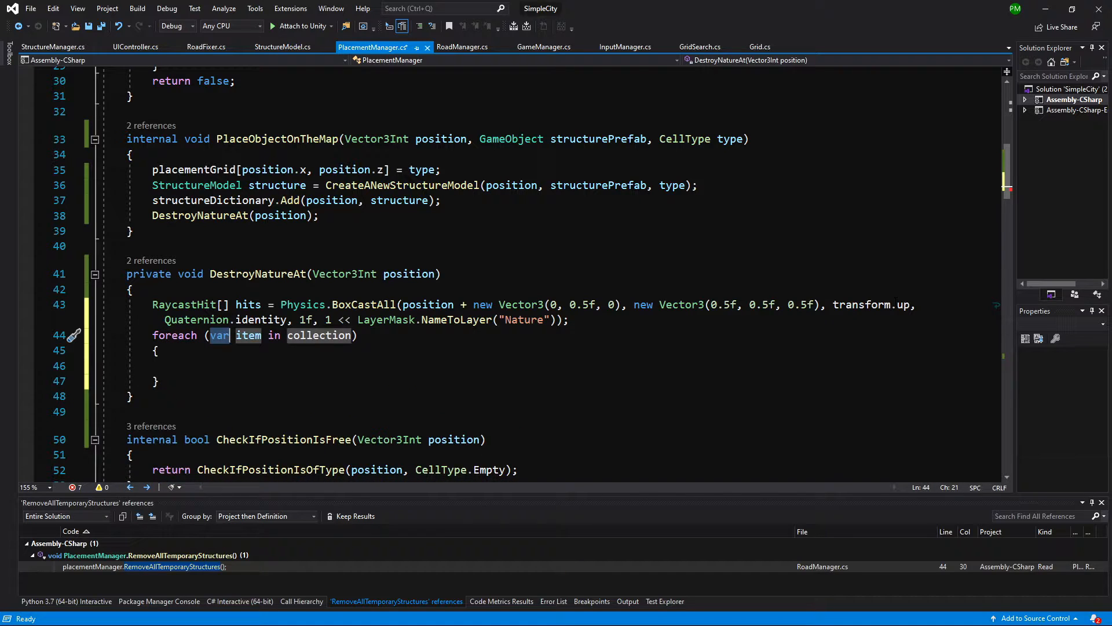
type("hits")
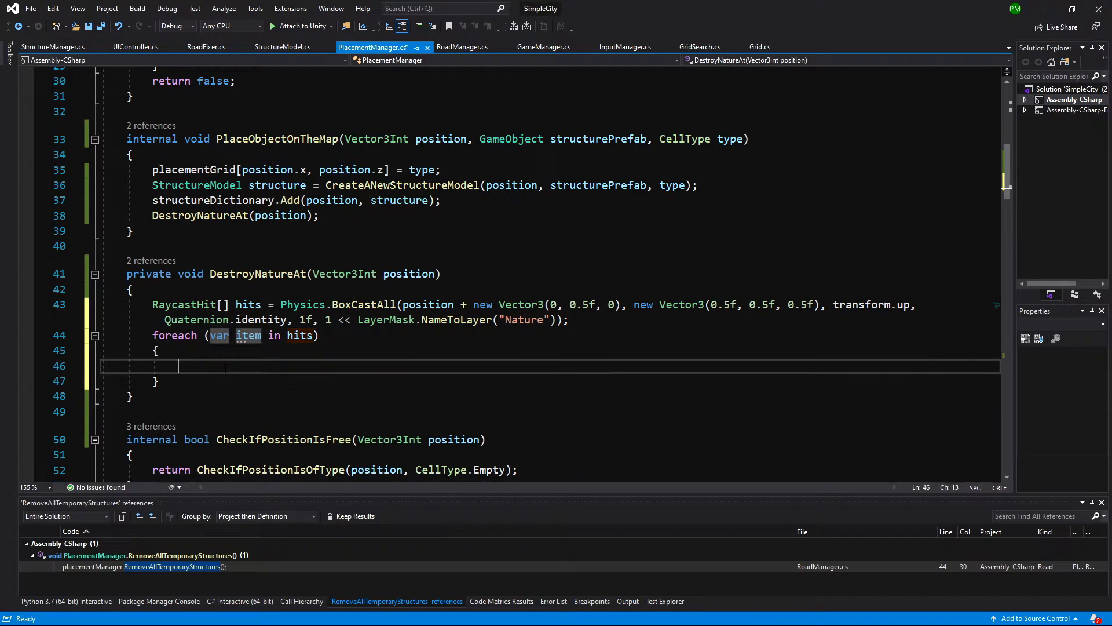
type("Destroy*item.co")
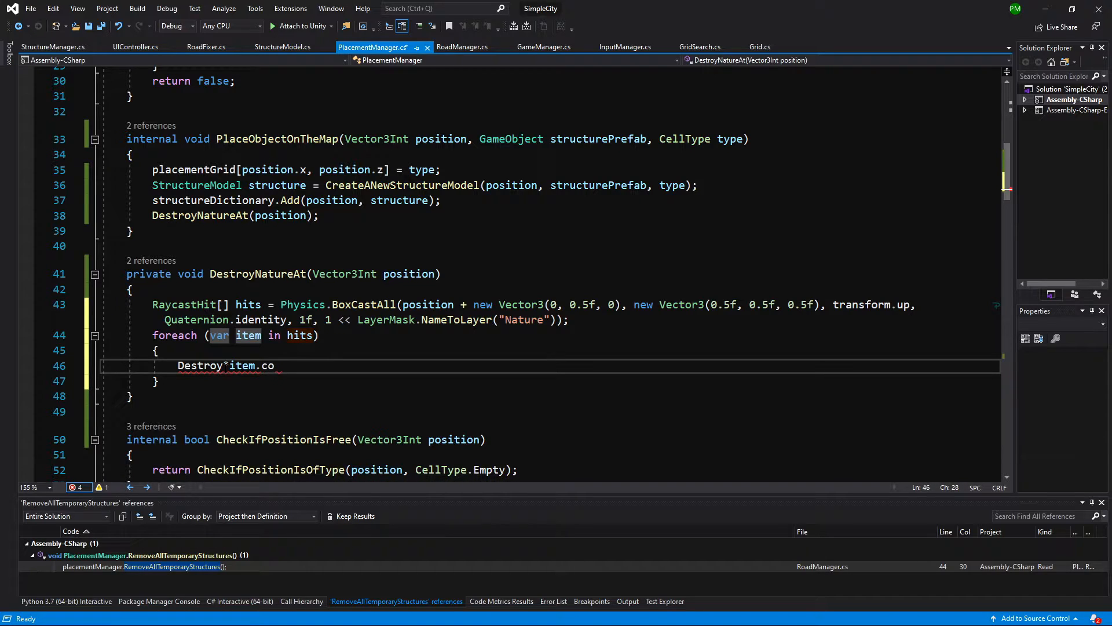
key("Backspace")
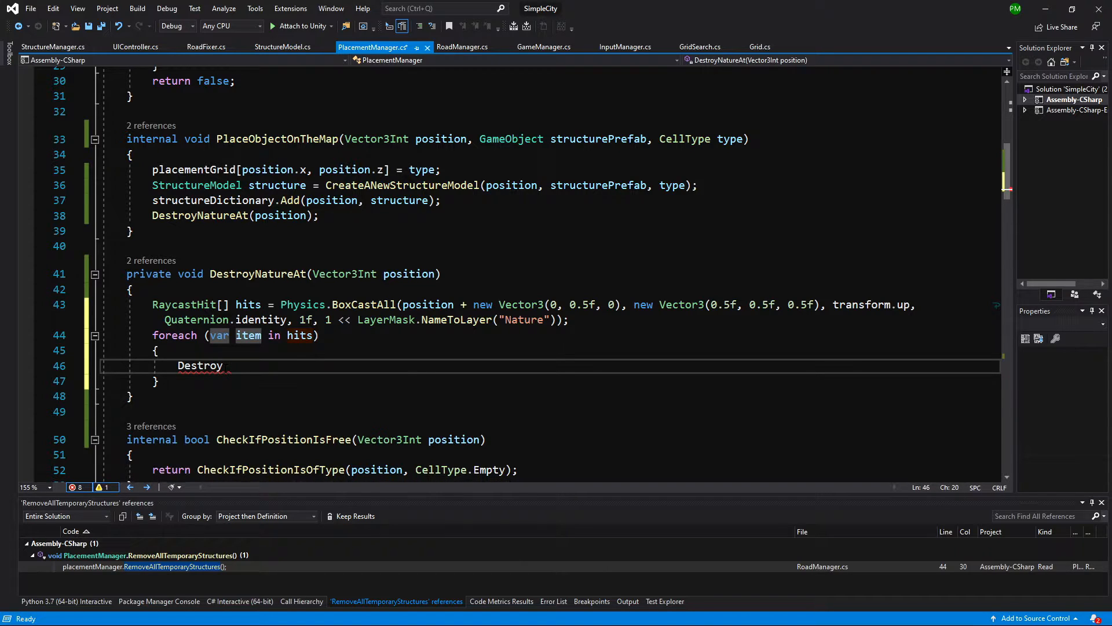
type("(item.collider)")
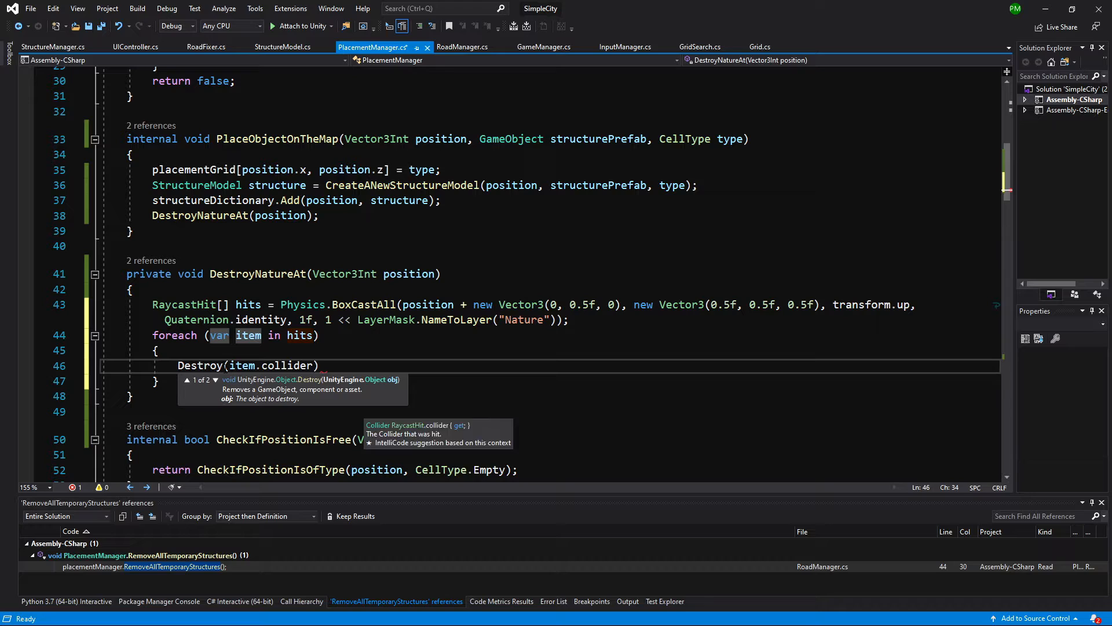
type(".gameObject")
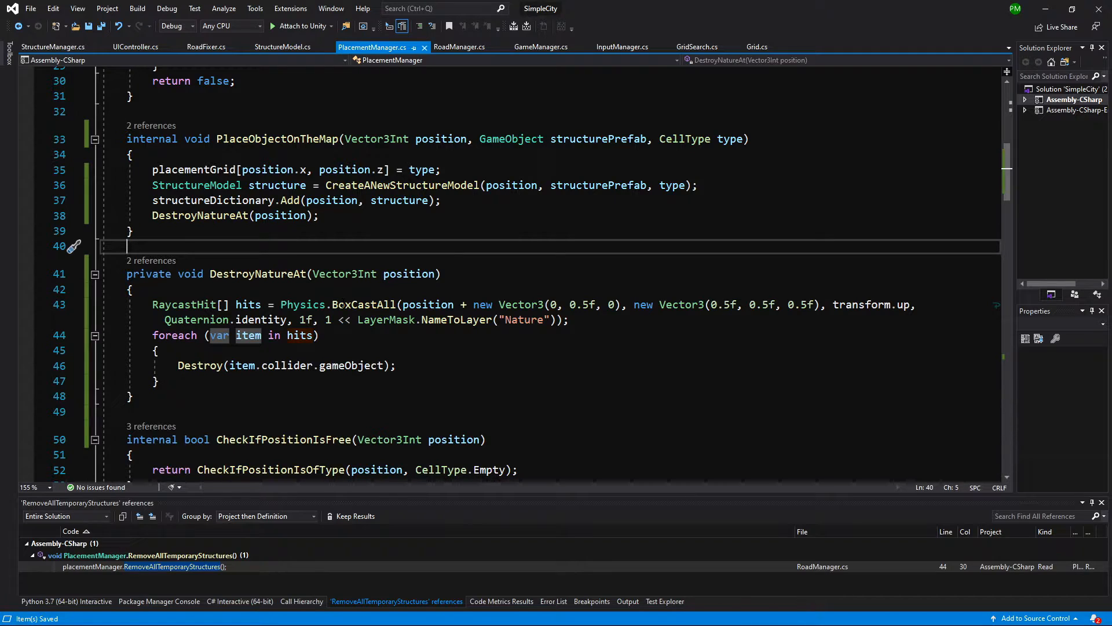
double_click(520, 320)
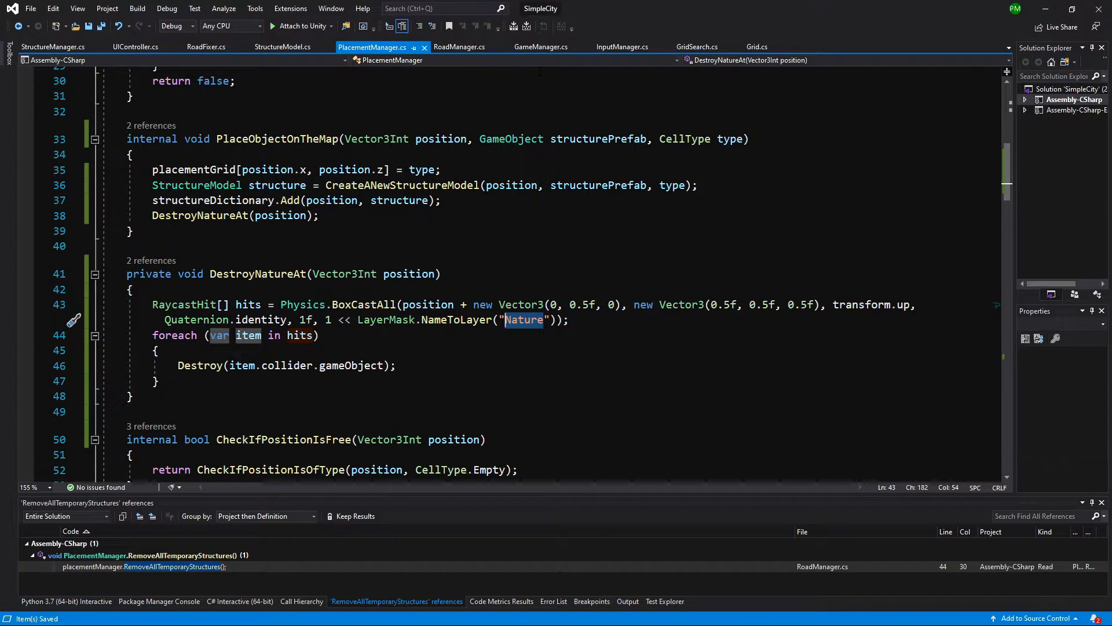
Step: In GameManager, add a public structureManager field and subscribe OnMouseClick to PlaceSpecial
left_click(540, 47)
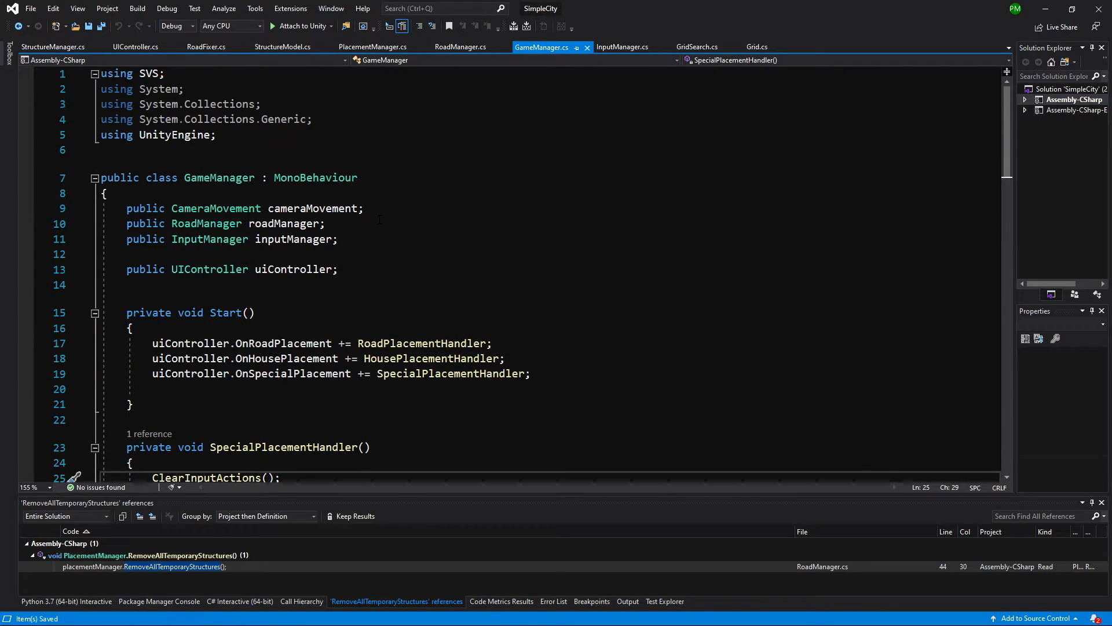
scroll("down", 3)
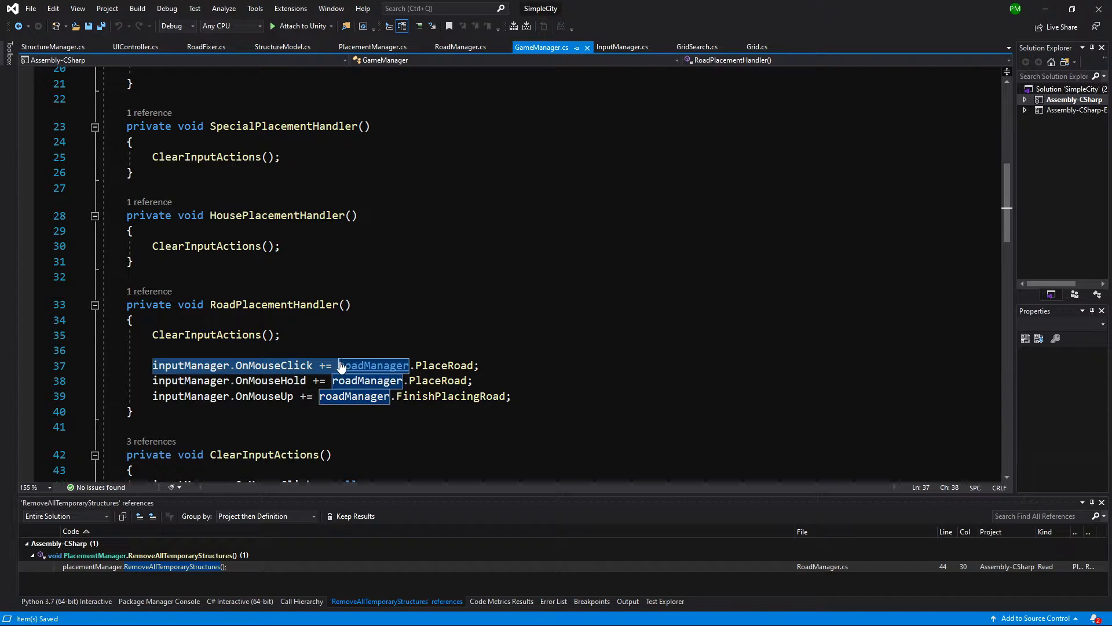
type("inputManager.OnMouseClick +=")
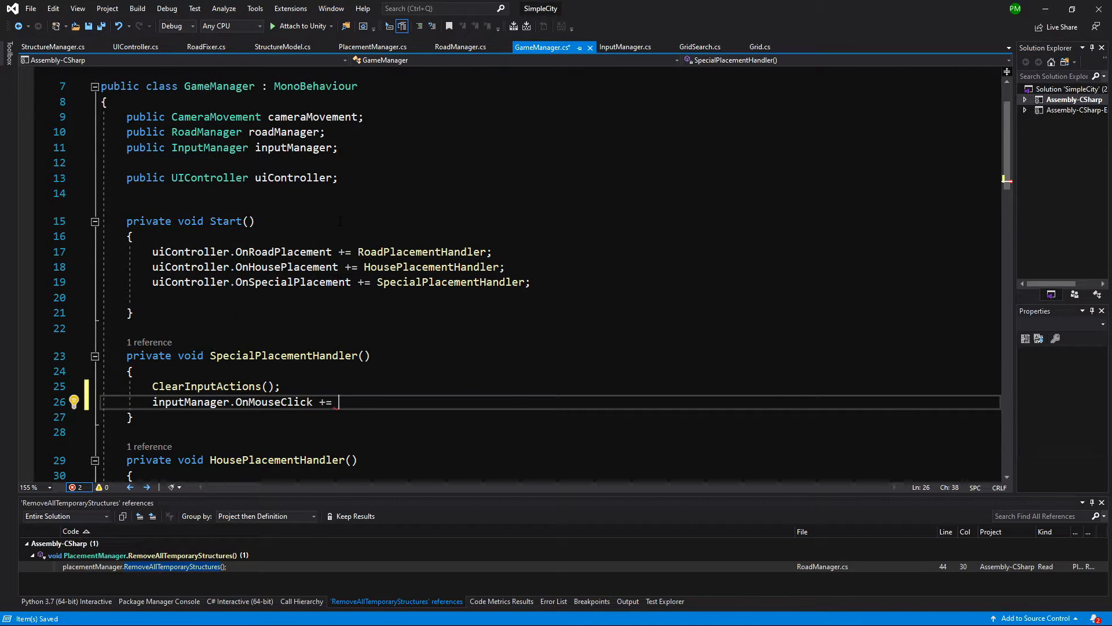
type("public StructureManager")
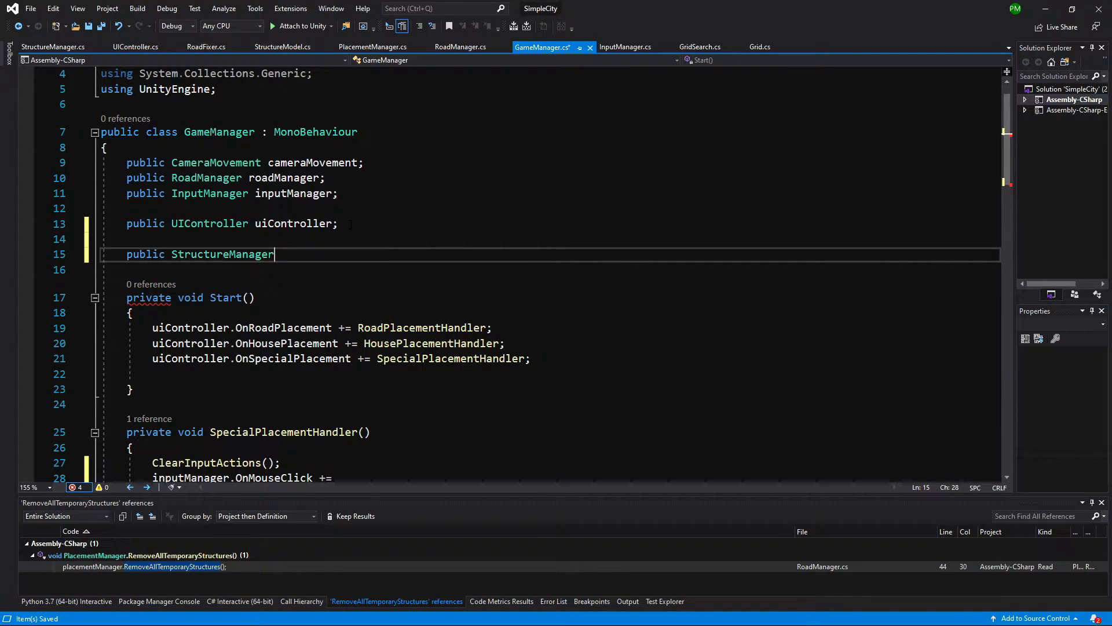
type("structureManager;")
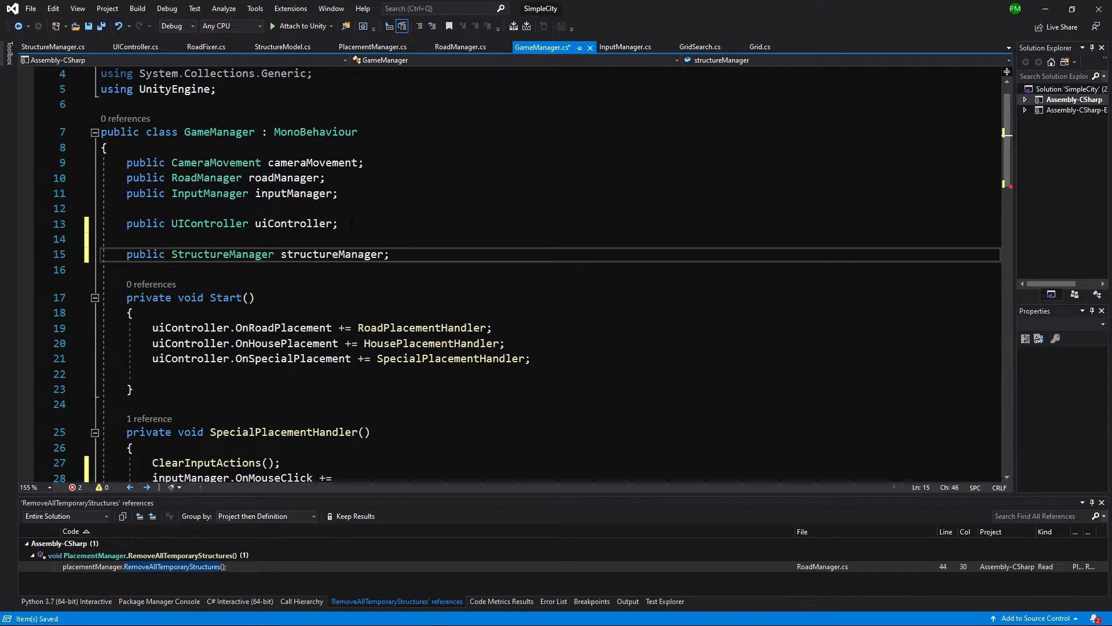
type("st")
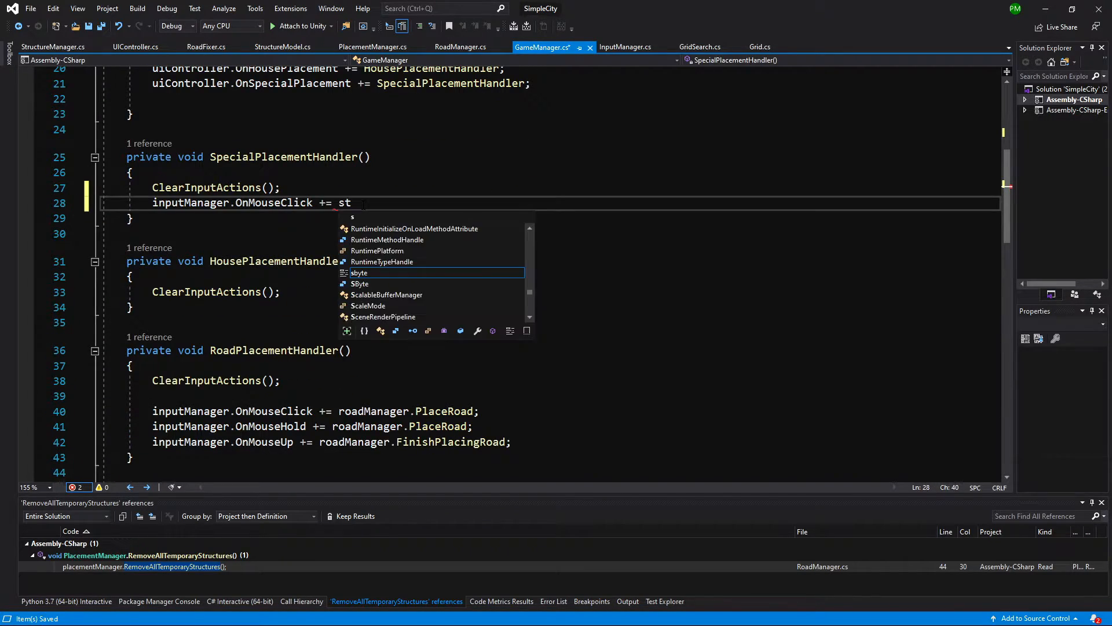
type("ructure")
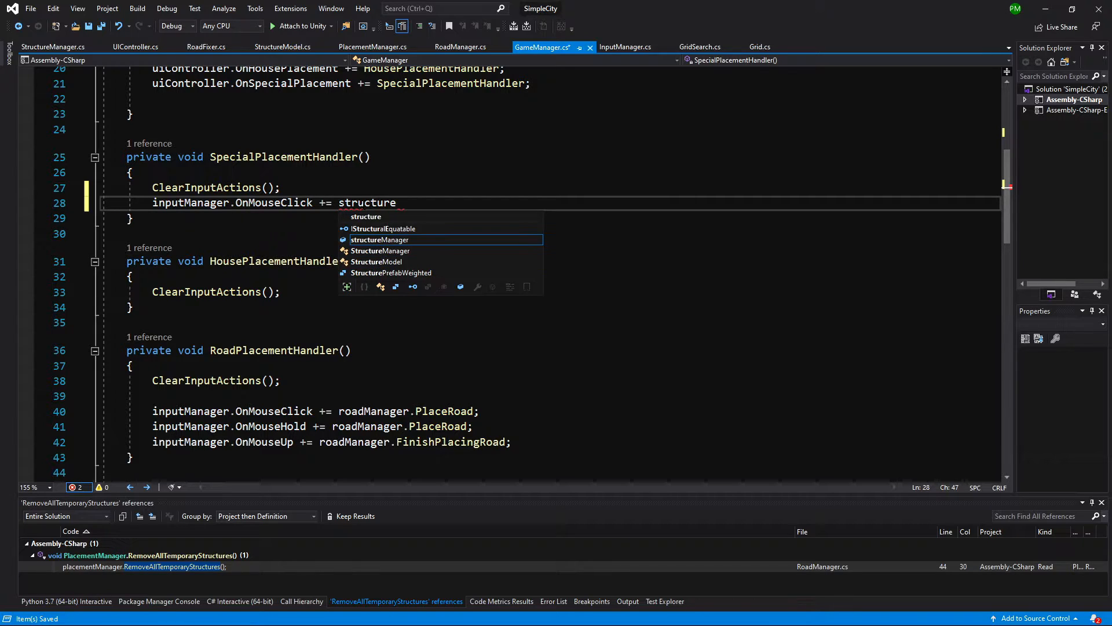
type("Manager.")
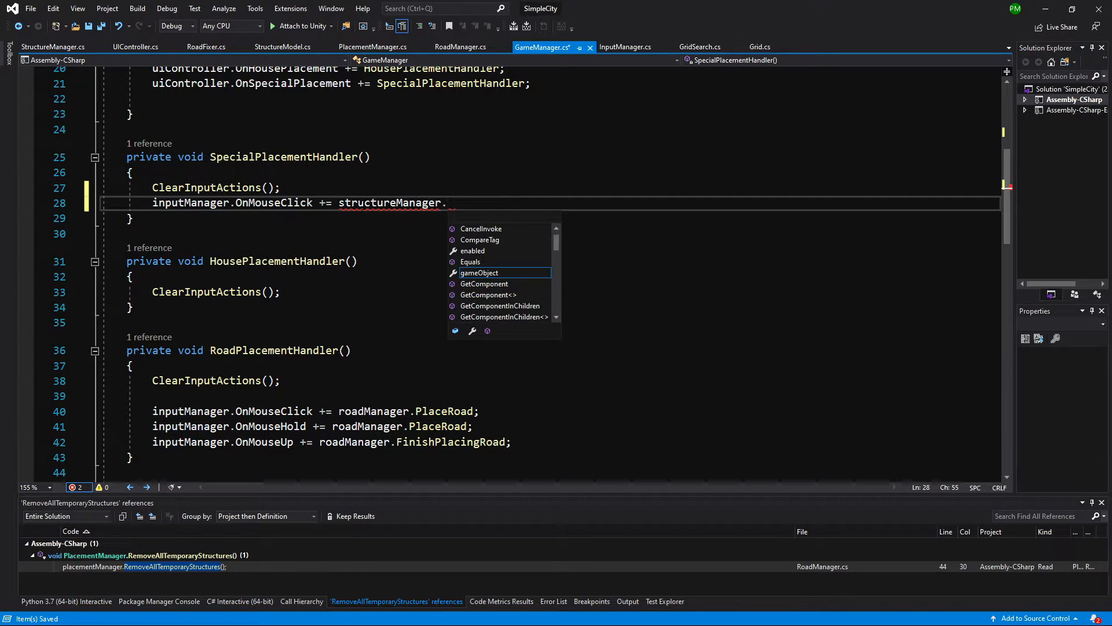
type("Plce")
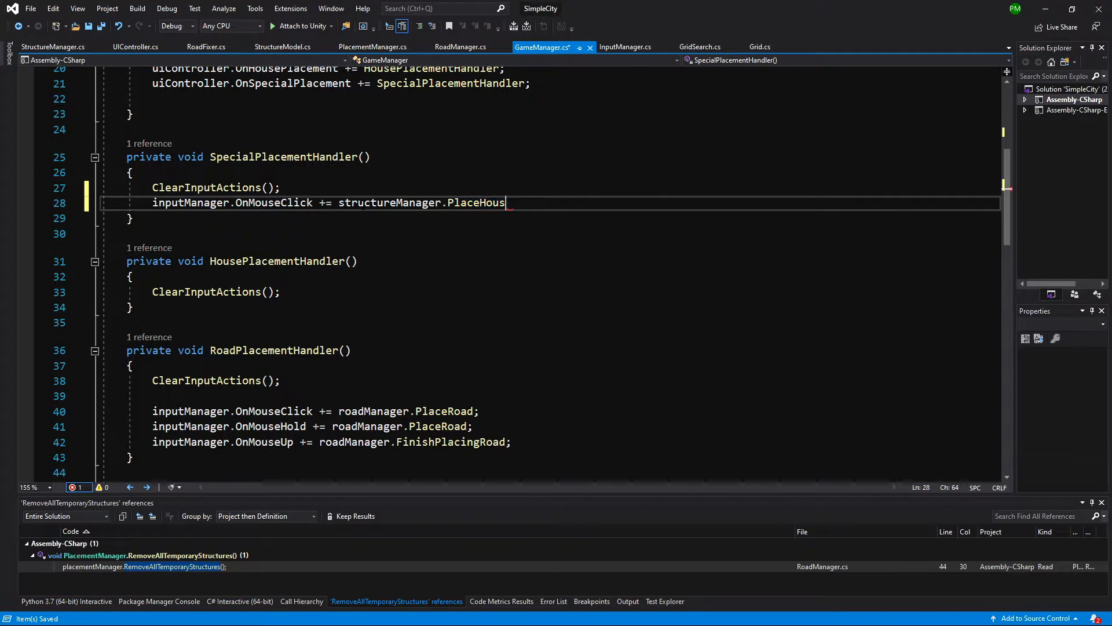
type("Special")
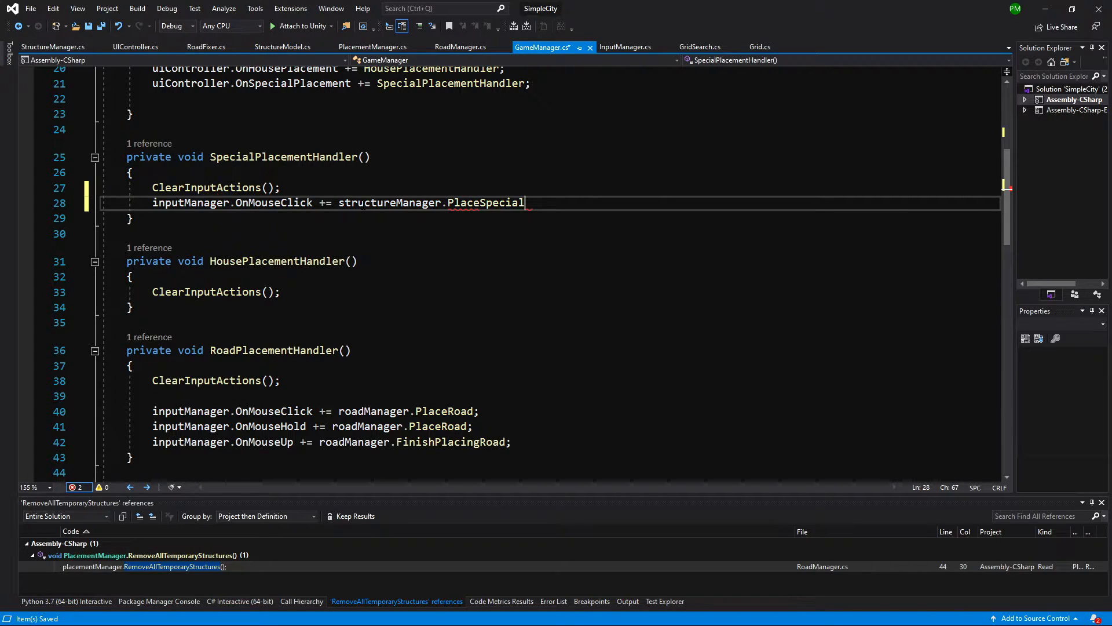
type(";")
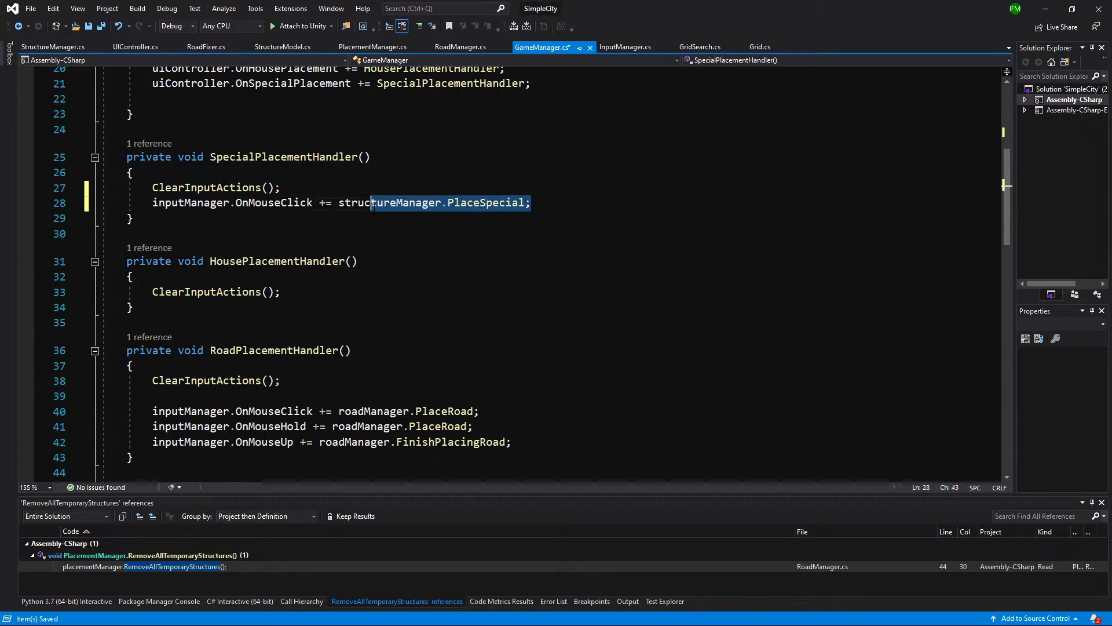
Step: Subscribe OnMouseClick to structureManager.PlaceHouse in the house placement handler
left_click(281, 292)
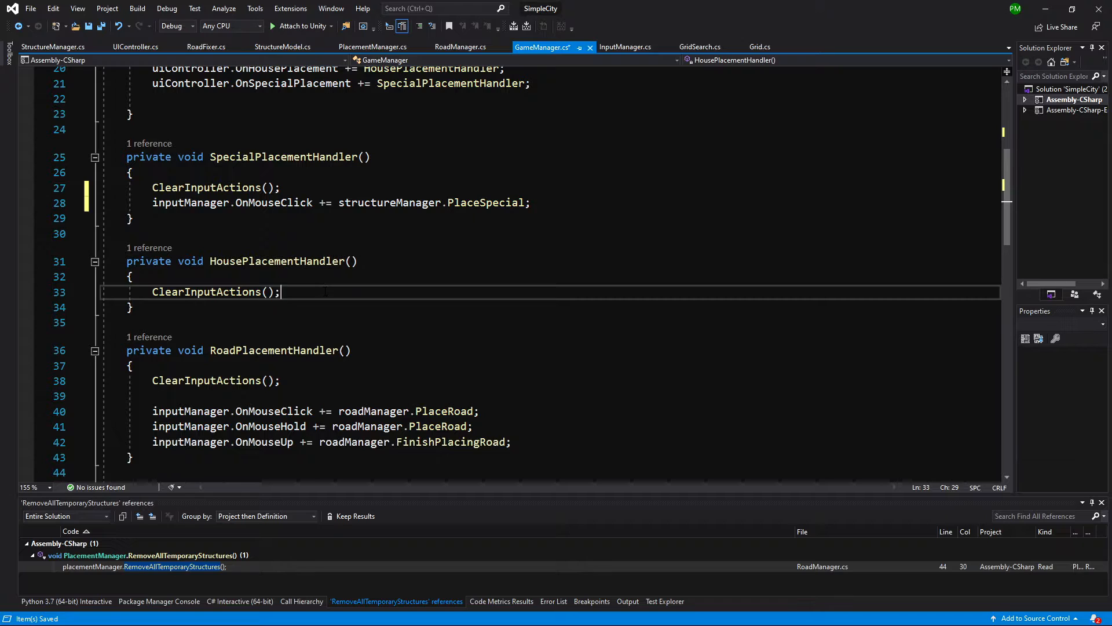
type("inputManager.OnMouseClick += structureManager.PlaceSpecial")
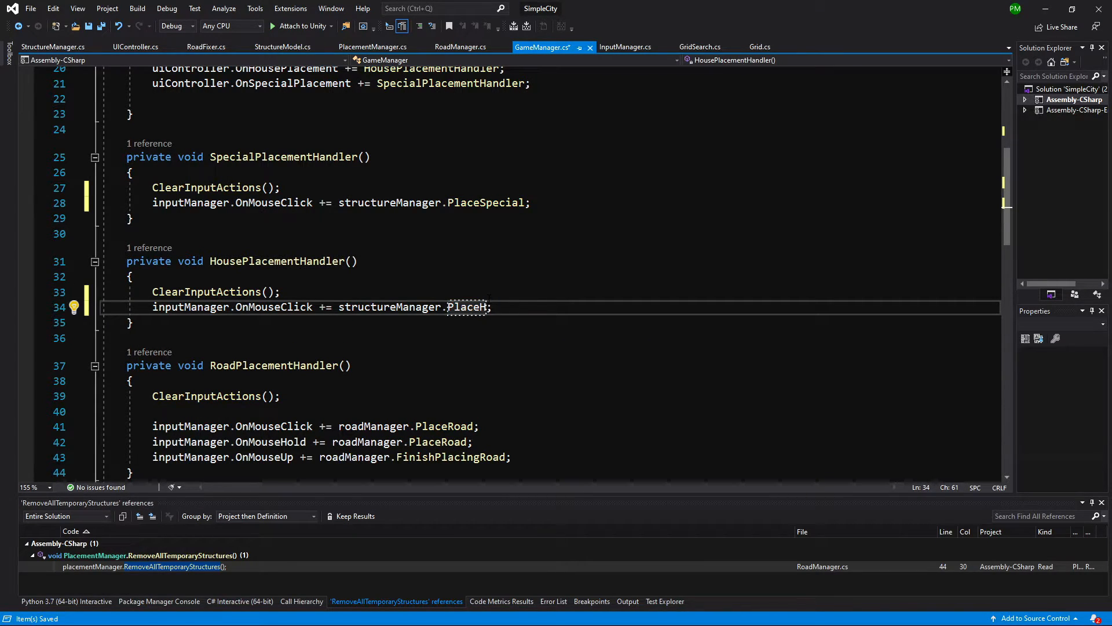
type("ouse")
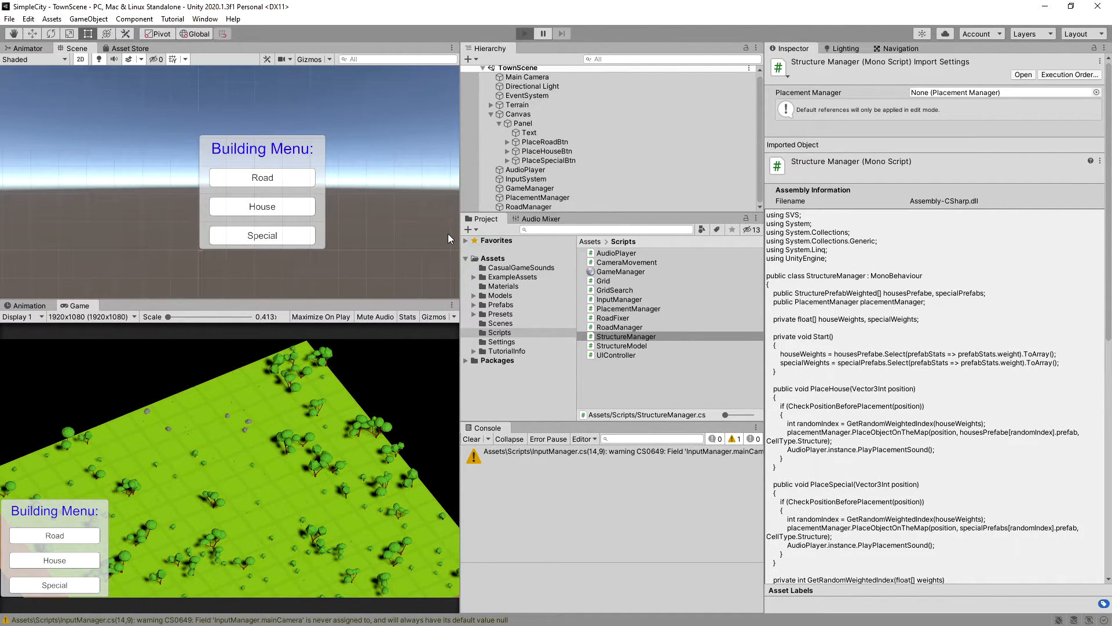
Step: Test-run the game, then move the new empty object to the root and rename it StructureManager
left_click(524, 34)
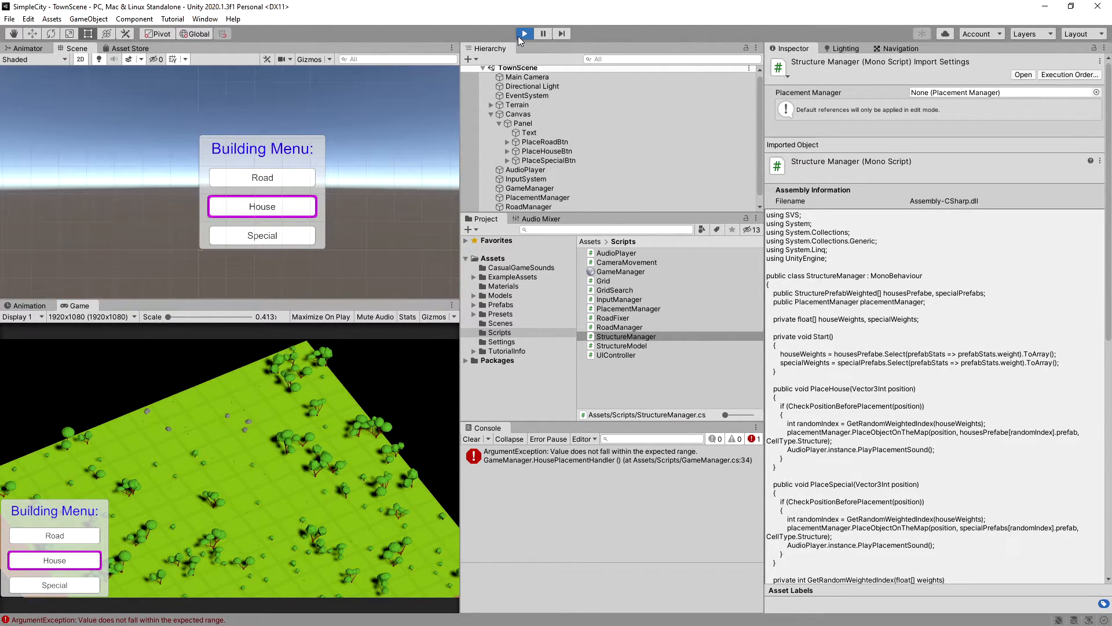
left_click(543, 34)
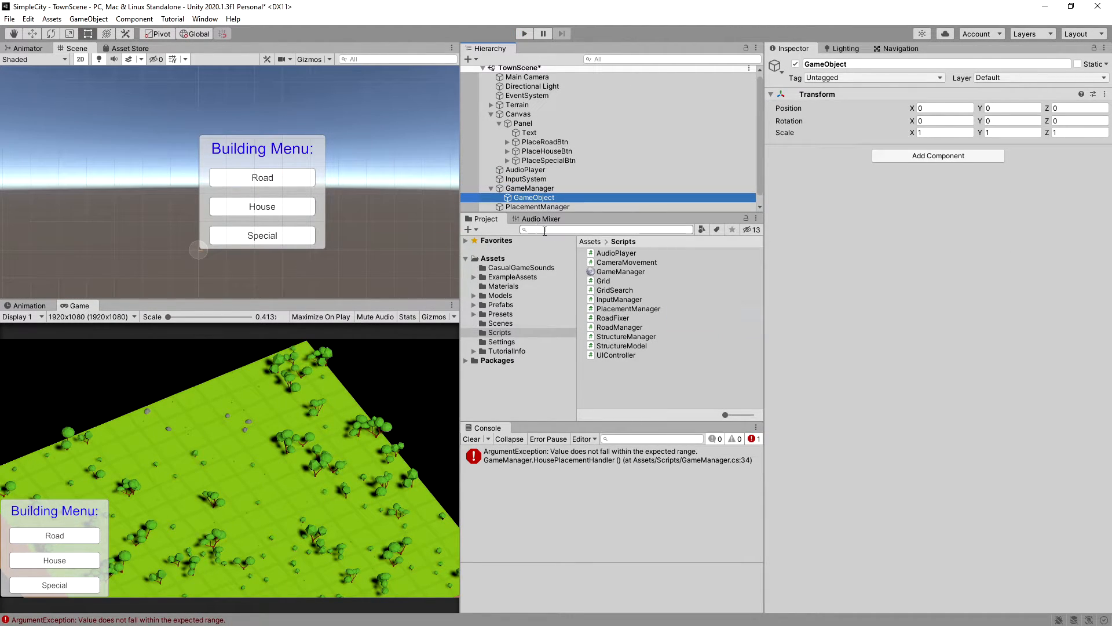
left_click(525, 188)
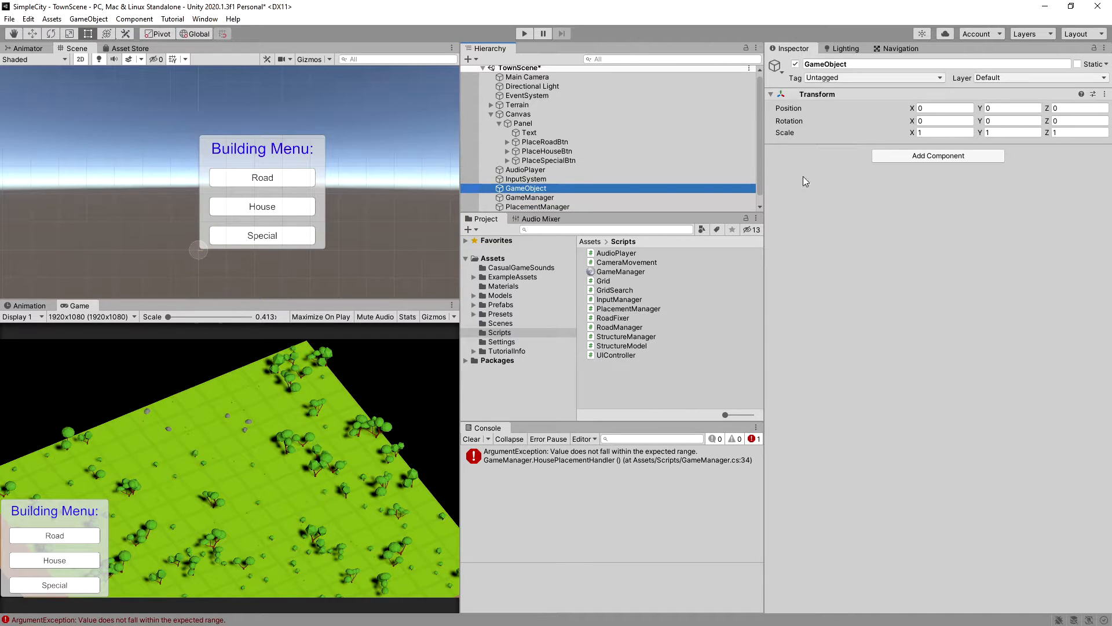
double_click(825, 64)
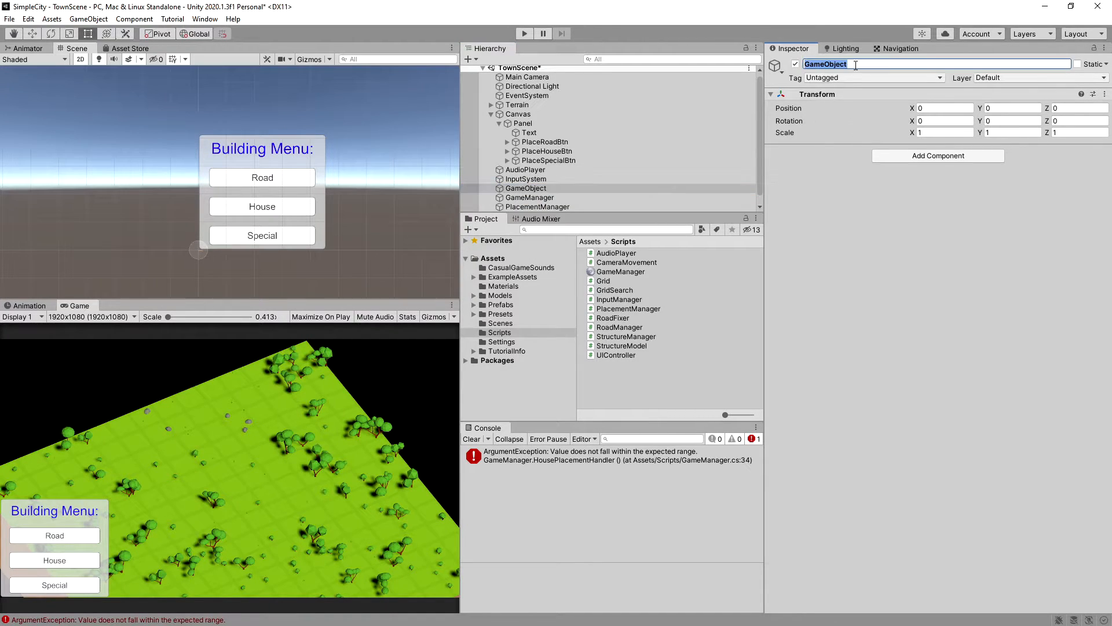
type("StructureManager")
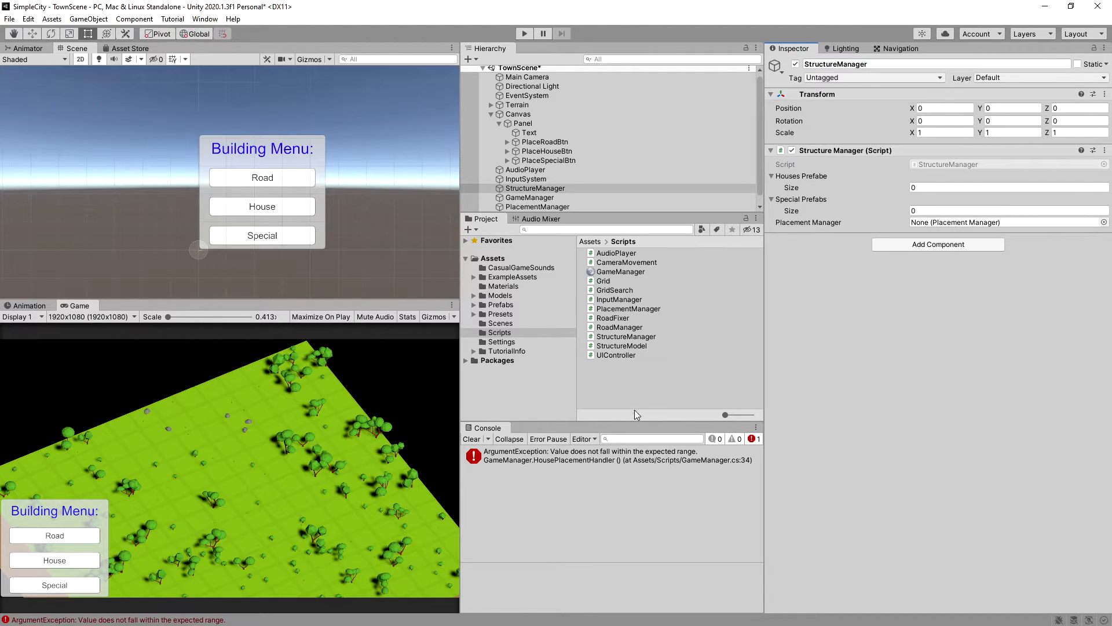
Step: Browse the Structures prefabs, preview House1 and Bank, and select StructureManager
left_click(499, 304)
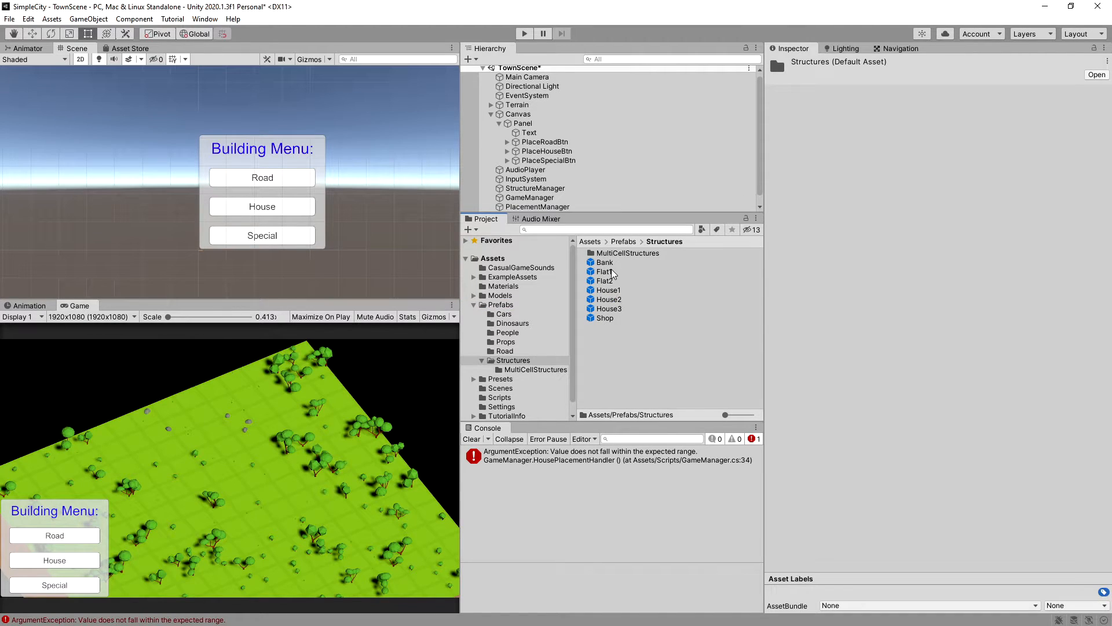
left_click(608, 289)
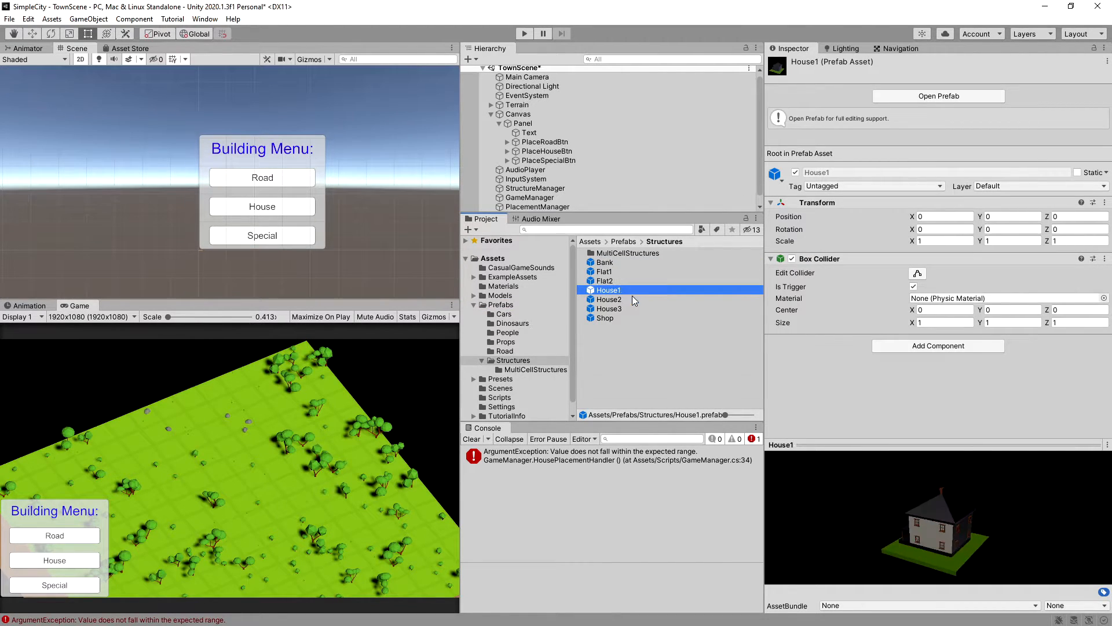
left_click(605, 262)
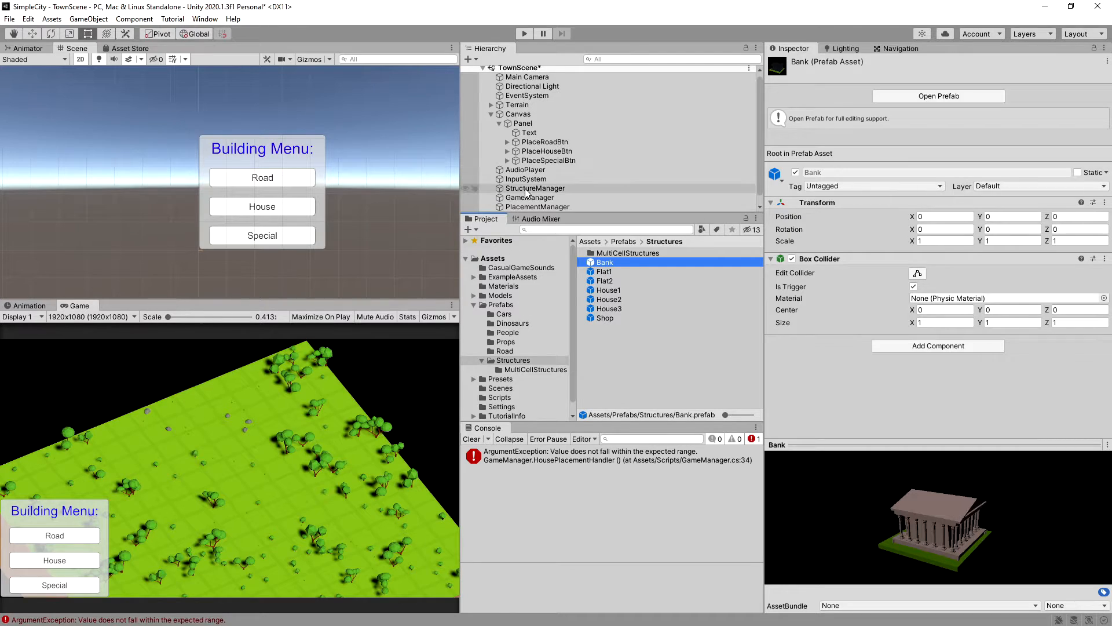
left_click(535, 179)
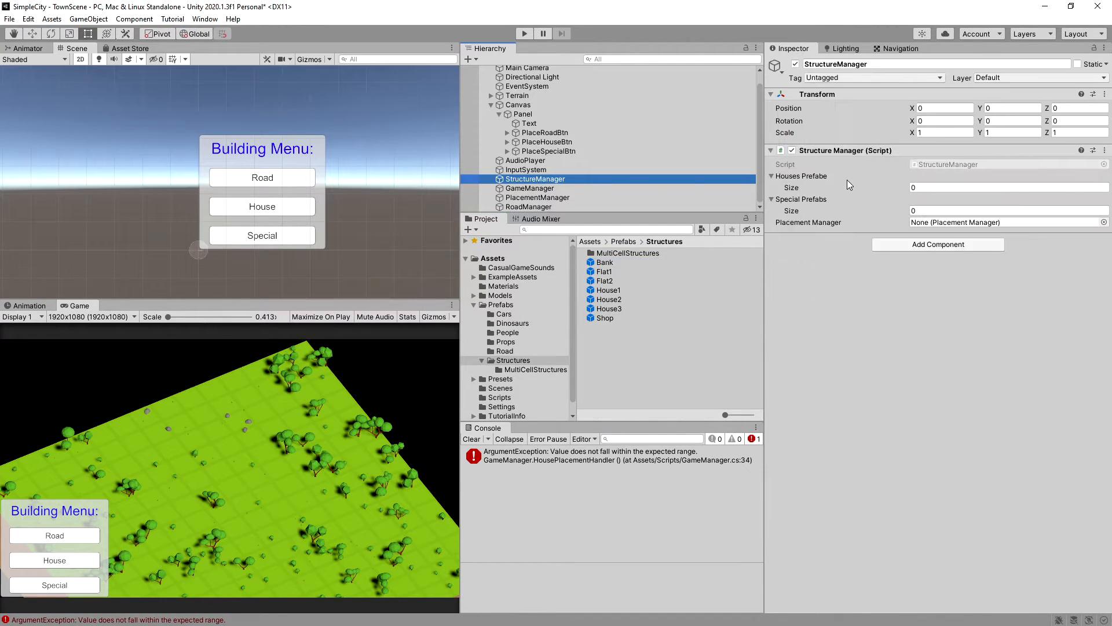
Step: Set the house list size to 5 and special list to 2, and link PlacementManager
left_click(1007, 187)
type("7")
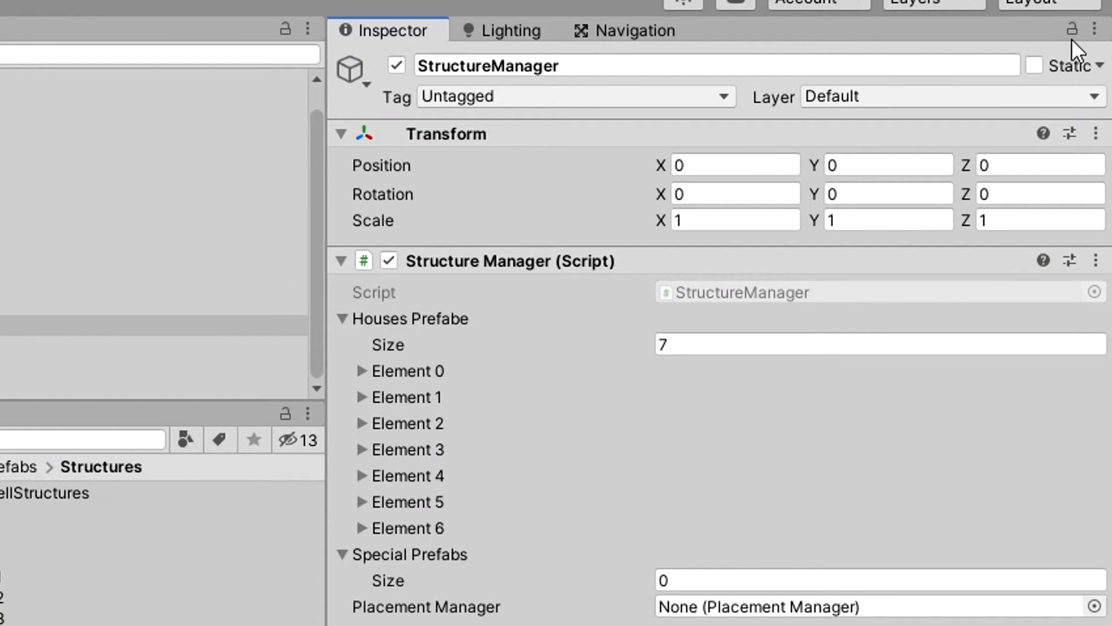
left_click(1072, 29)
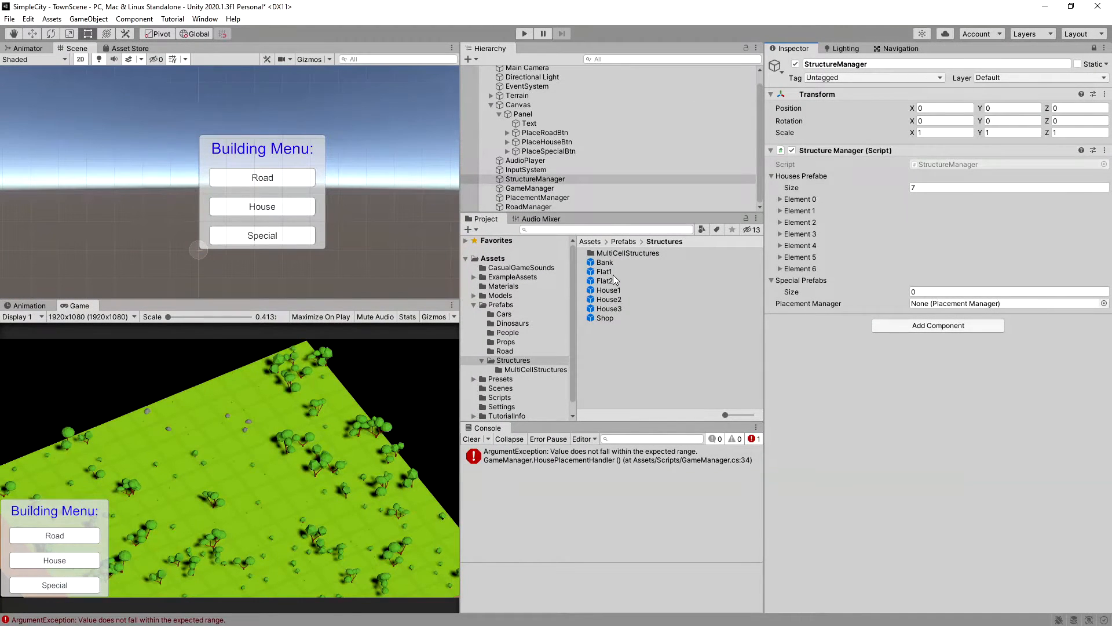
left_click(1007, 187)
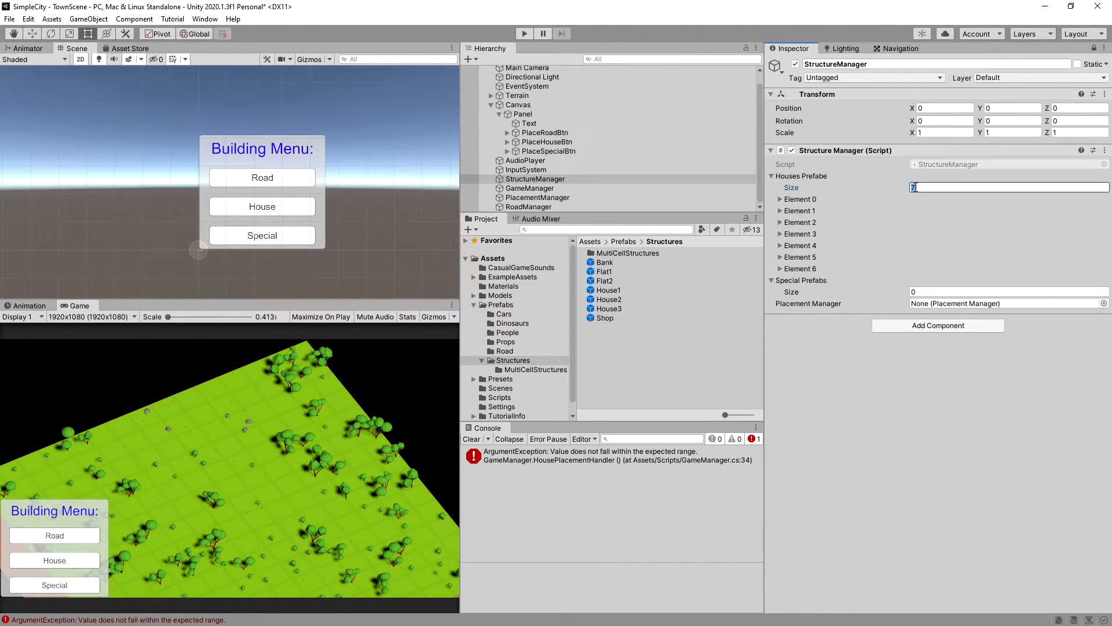
type("5")
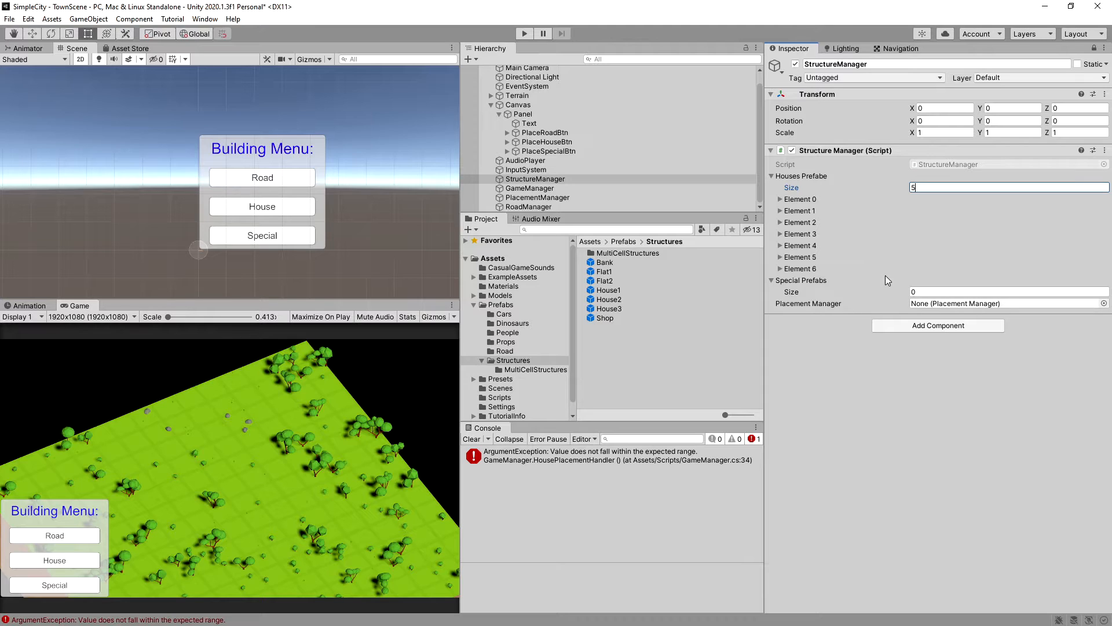
type("2")
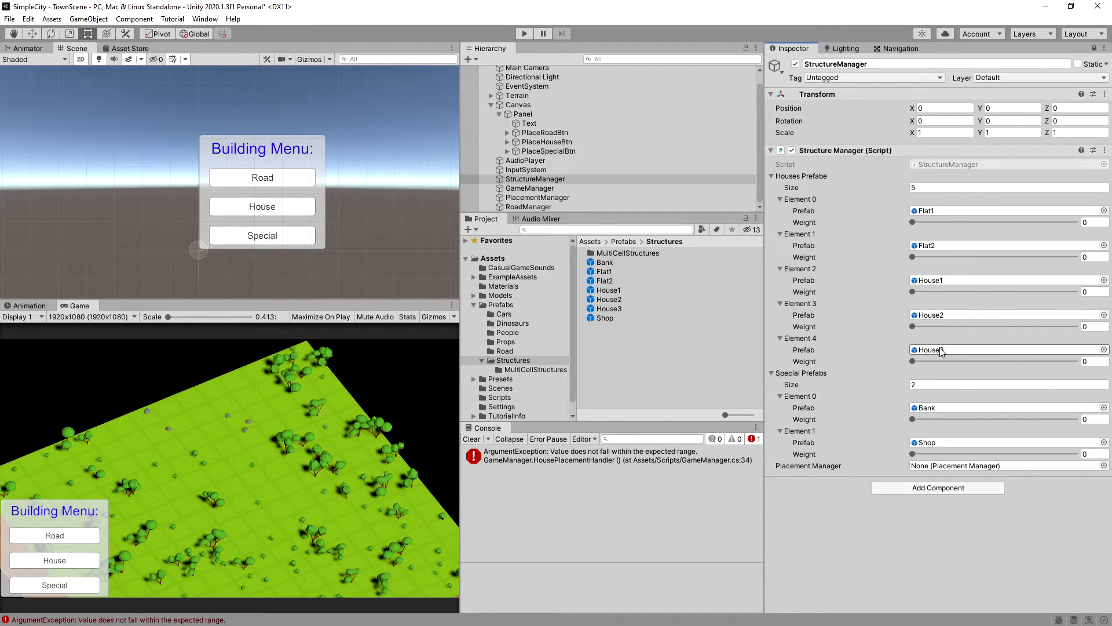
left_click(537, 197)
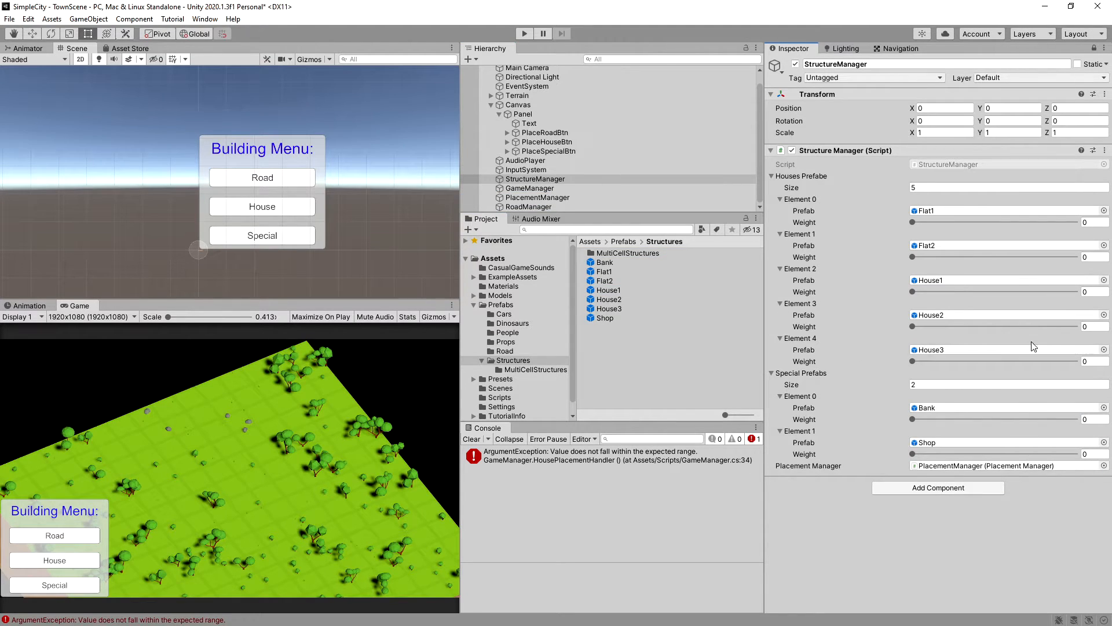
Step: Weight Flat1, Flat2 and Bank at 0.25, House1–House3 and Shop at 1, and select GameManager
left_click(1007, 291)
type("25")
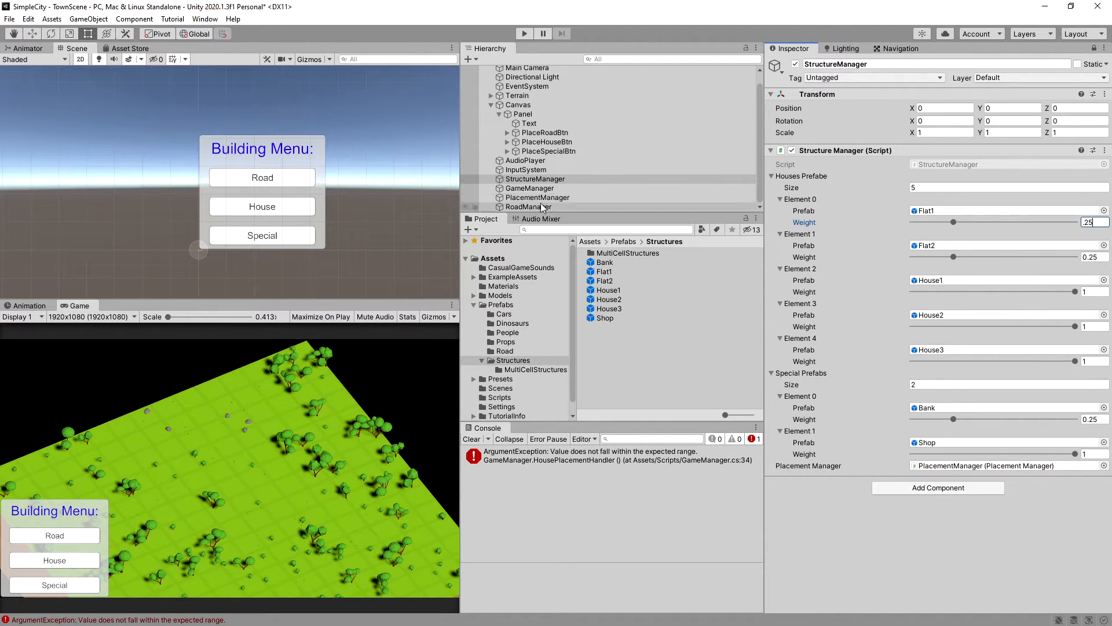
left_click(530, 188)
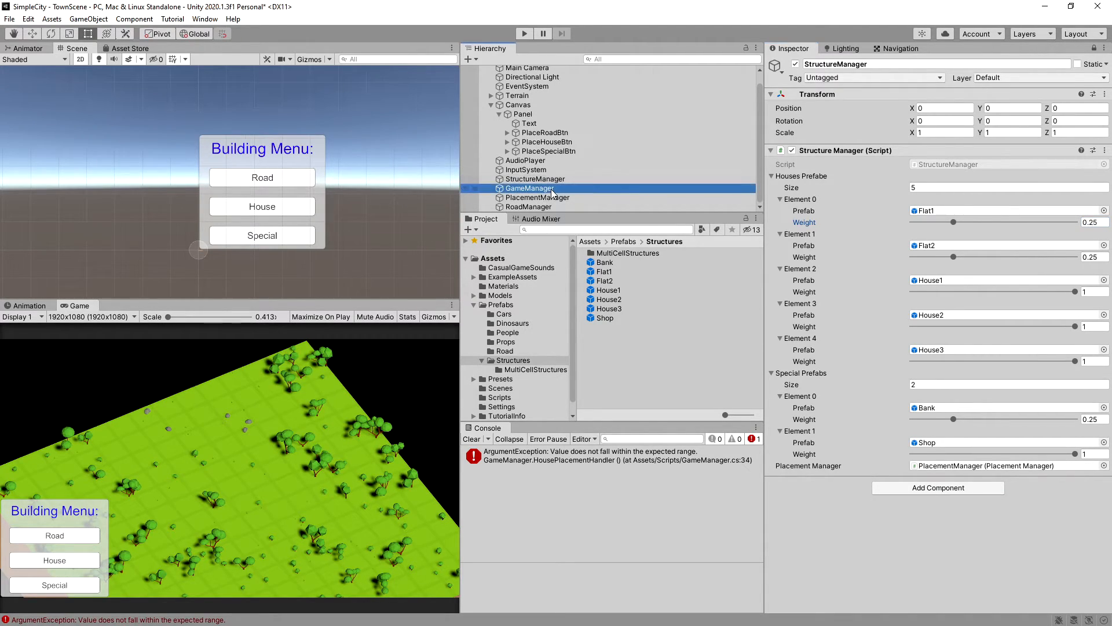
left_click(530, 188)
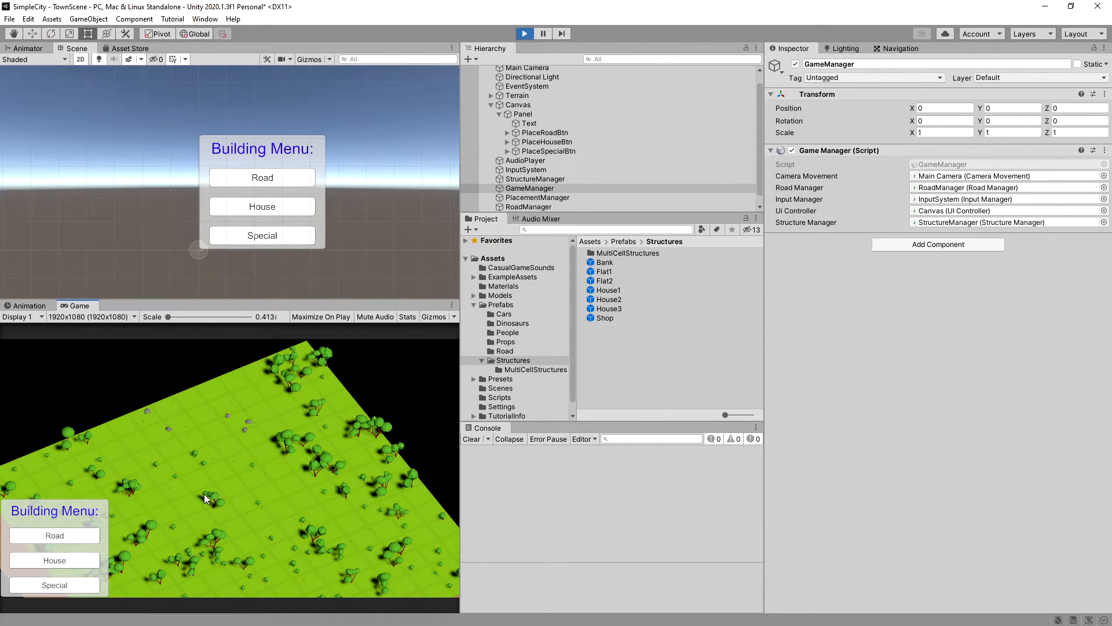
Step: In play mode, switch to House placement and place a house beside the road
left_click(54, 560)
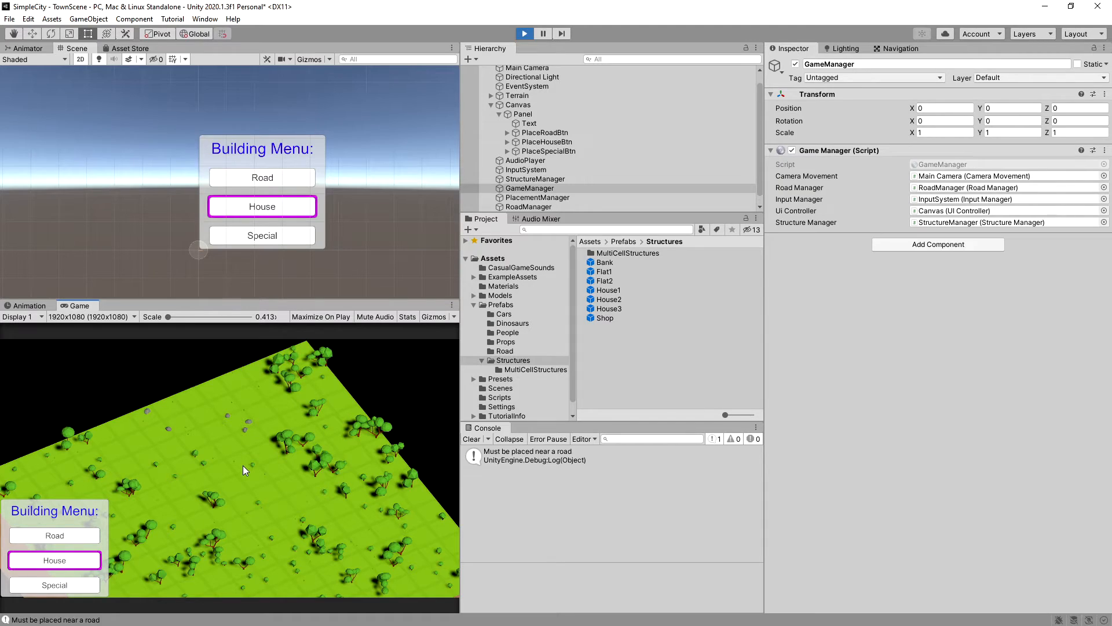
mouse_move(546, 465)
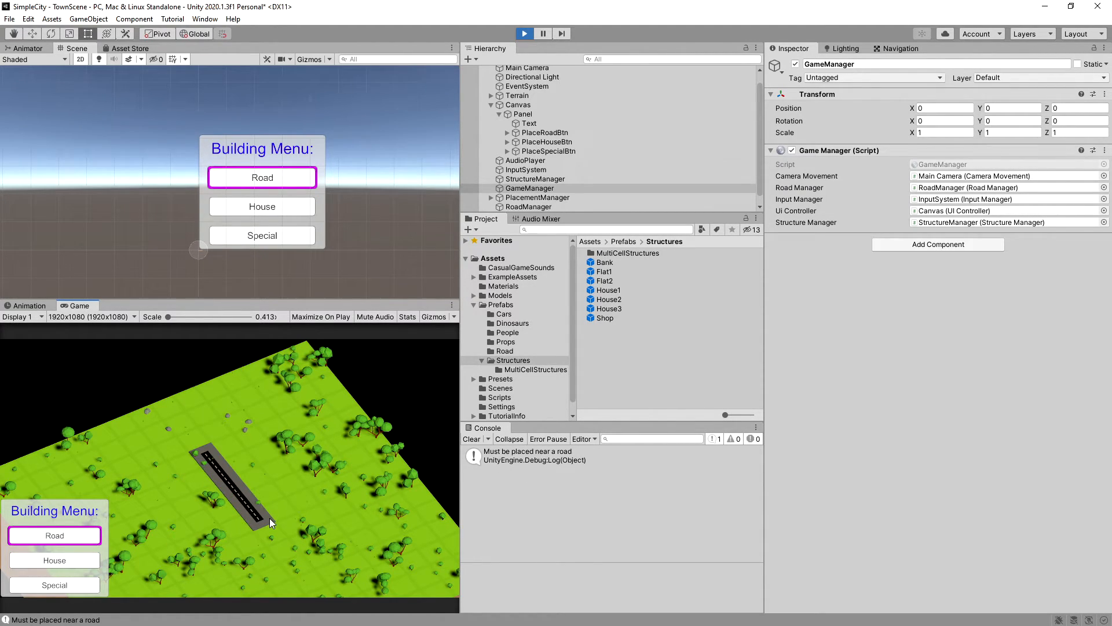
left_click(262, 206)
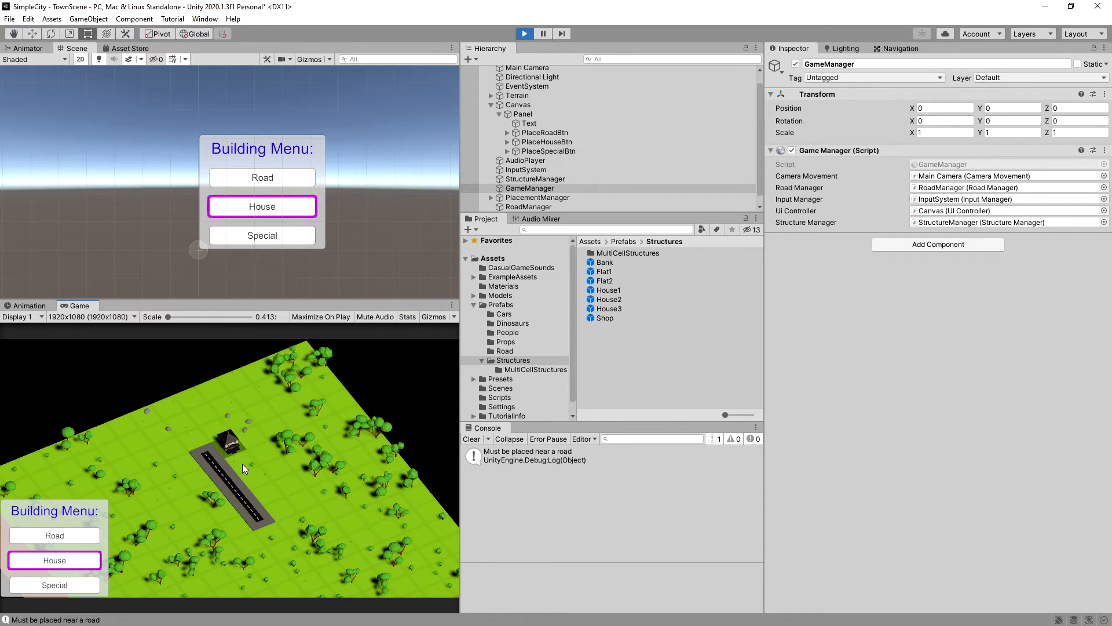
left_click(280, 505)
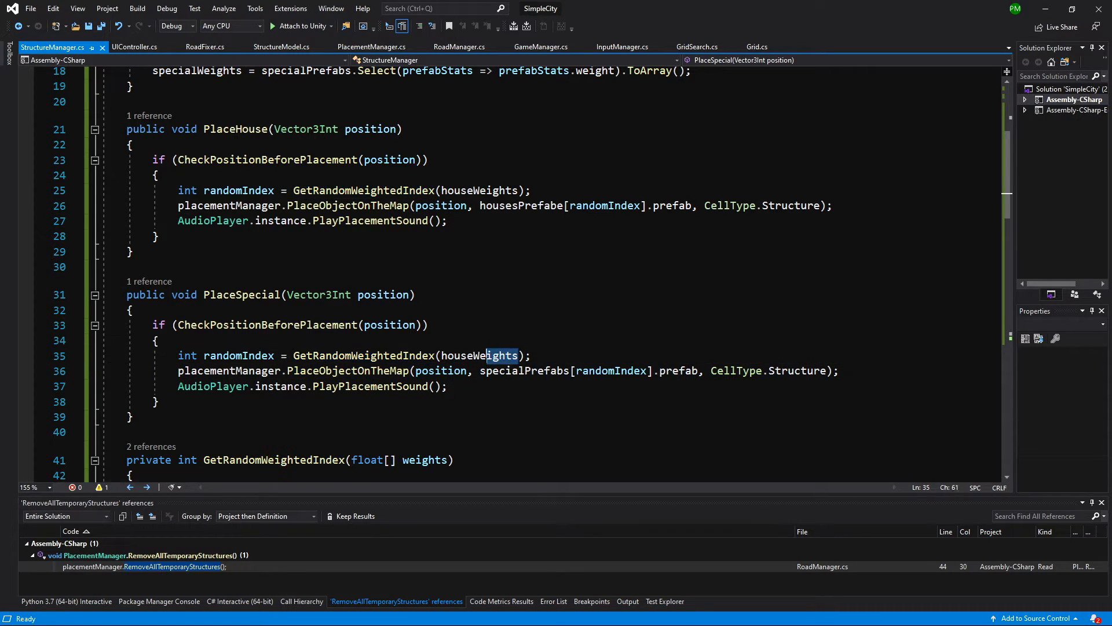
Step: Replace houseWeights with specialWeights on line 35, save, and run the game again
type("spe")
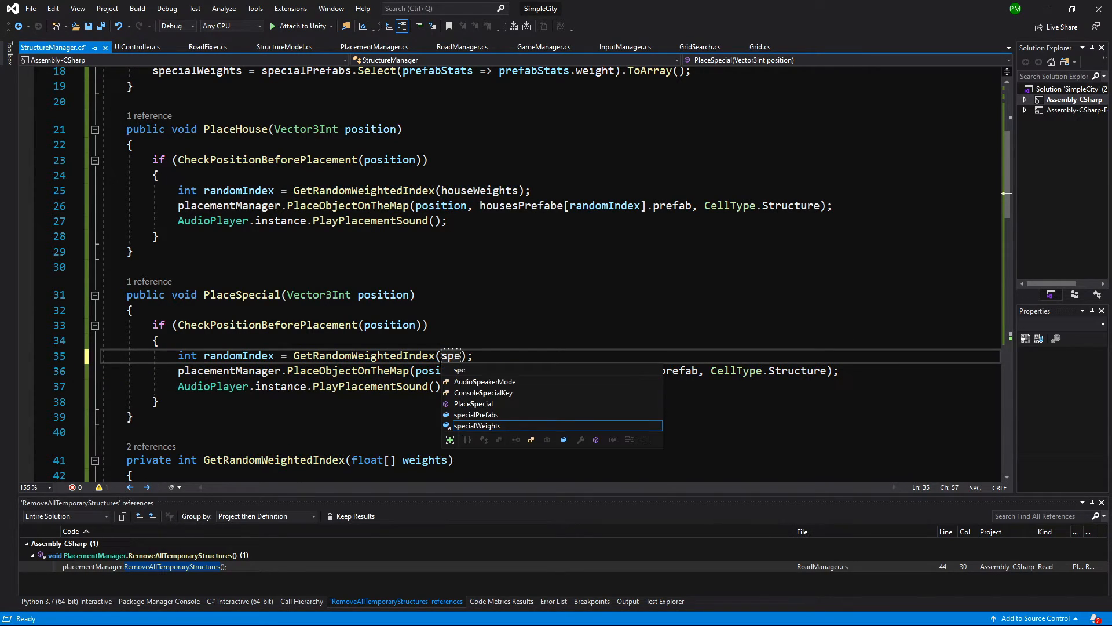
key("Tab")
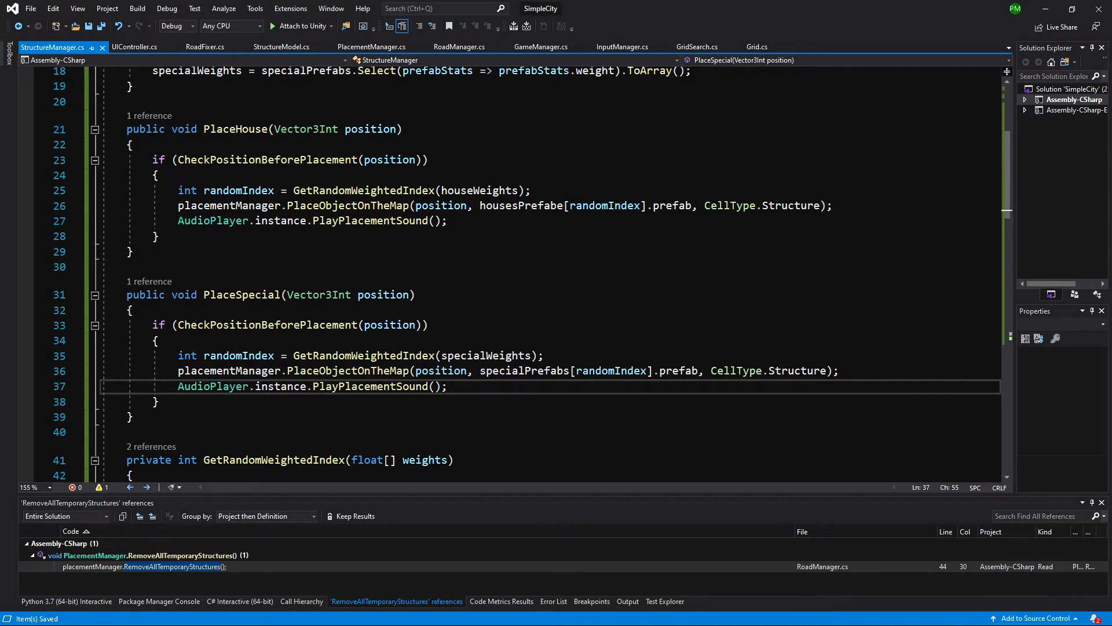
left_click(524, 34)
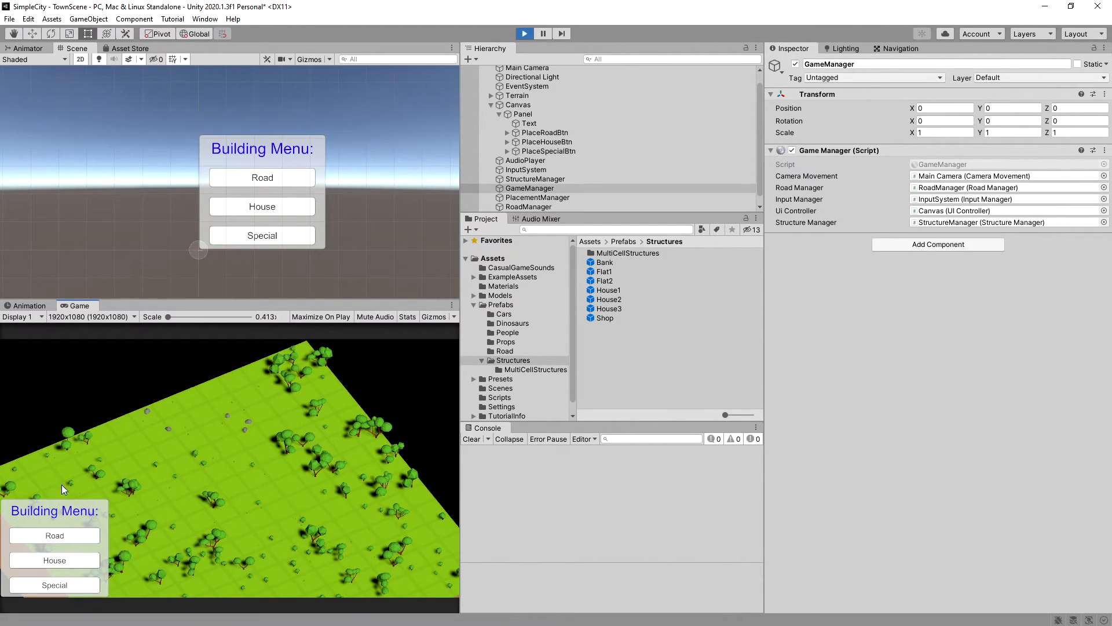
Step: In play mode, lay roads, line the first road with houses, and return to House placement
left_click(54, 535)
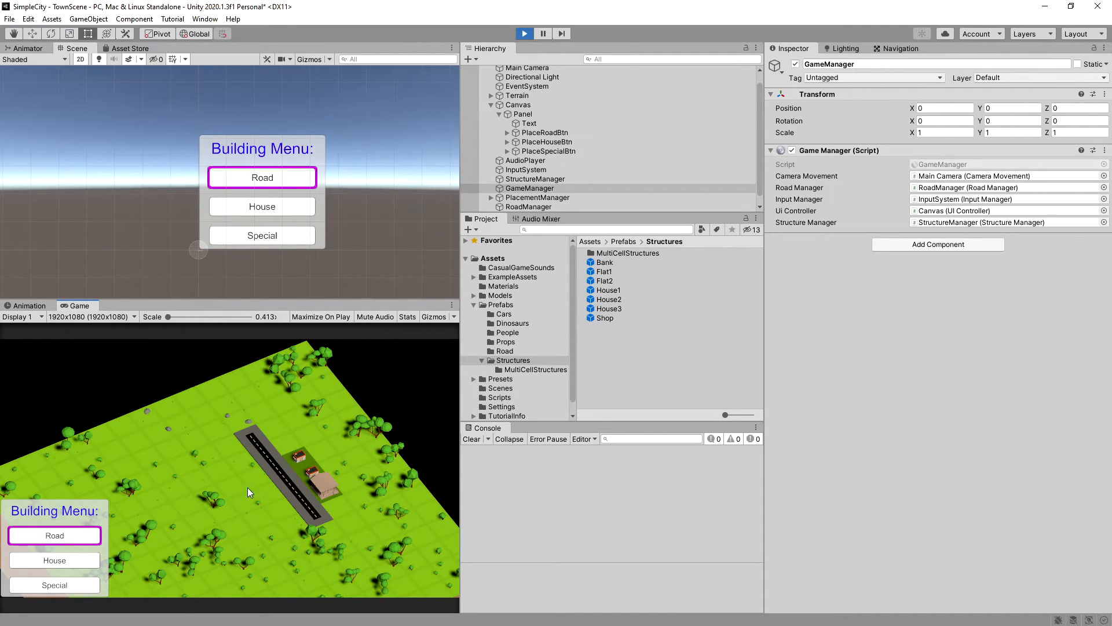
mouse_move(85, 535)
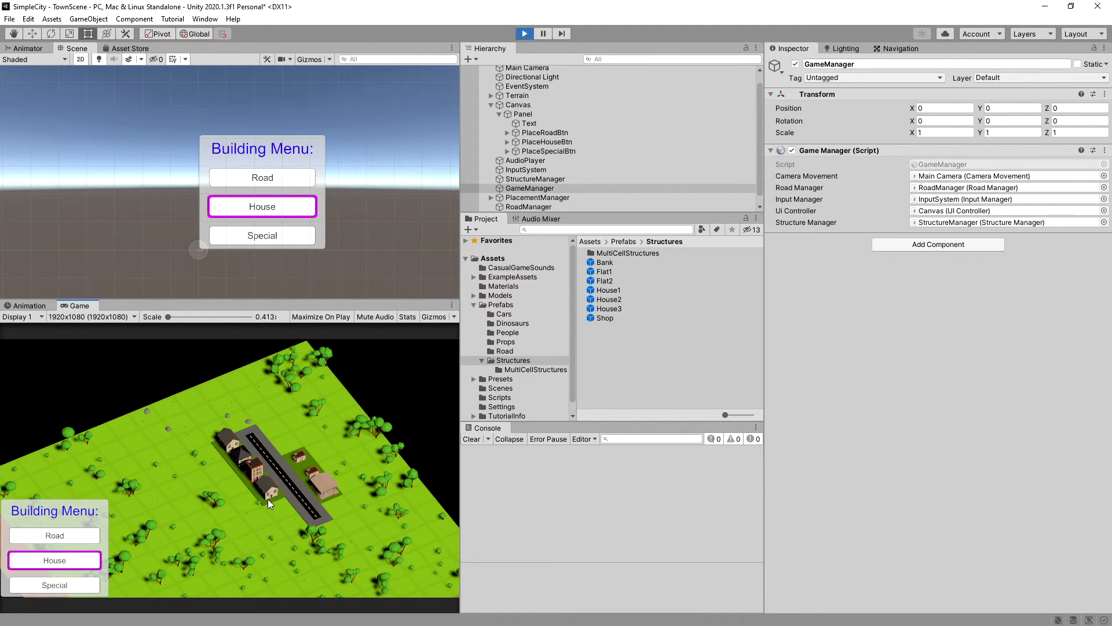
left_click(273, 503)
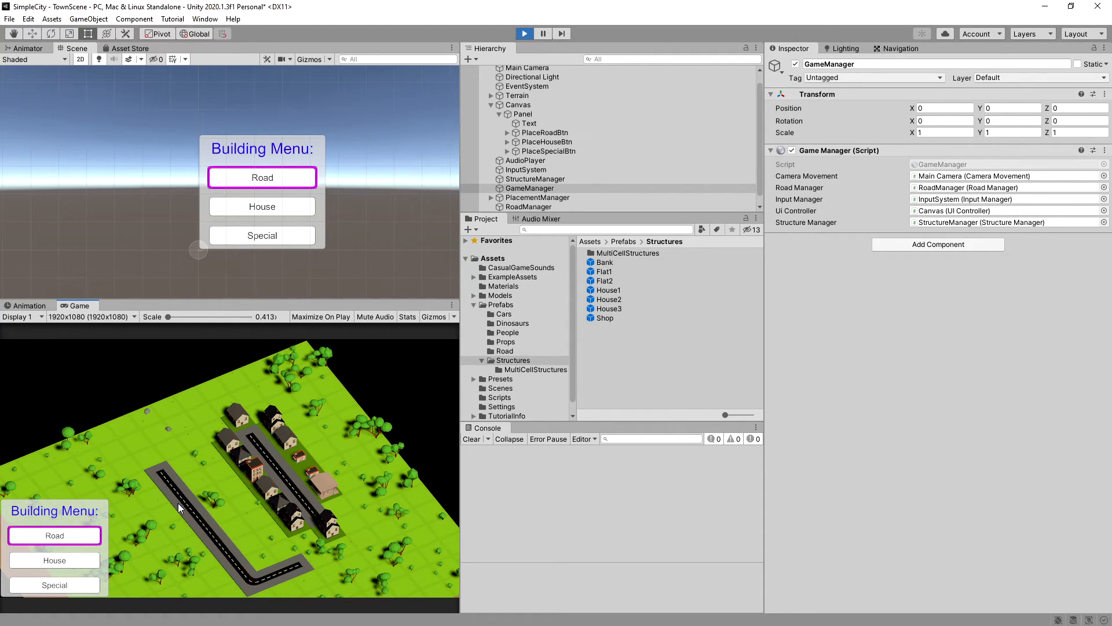
mouse_move(55, 560)
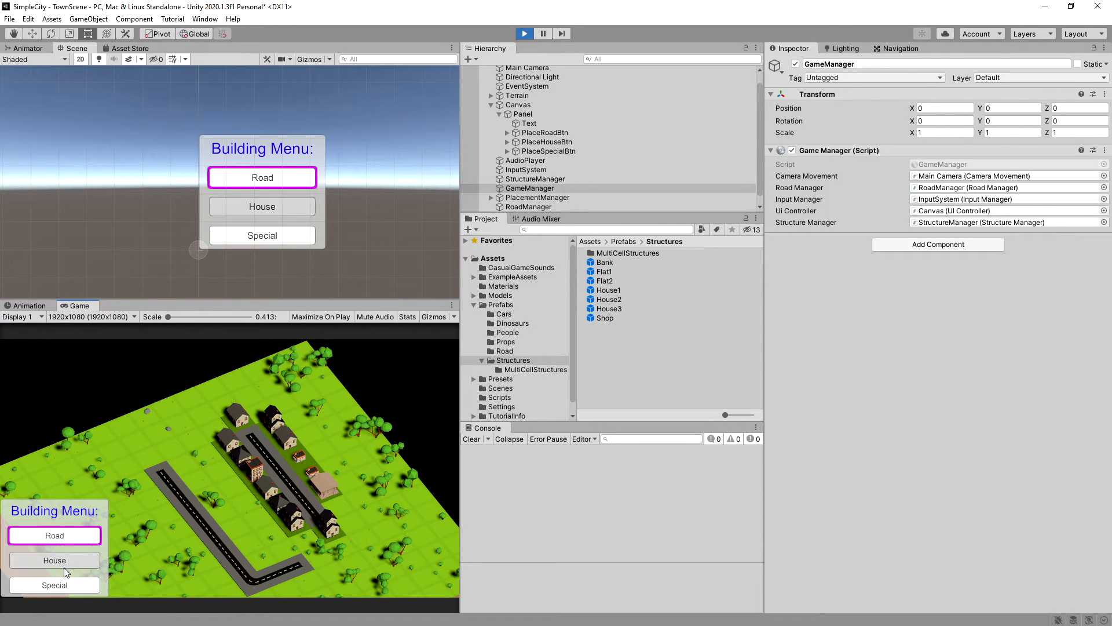
left_click(55, 560)
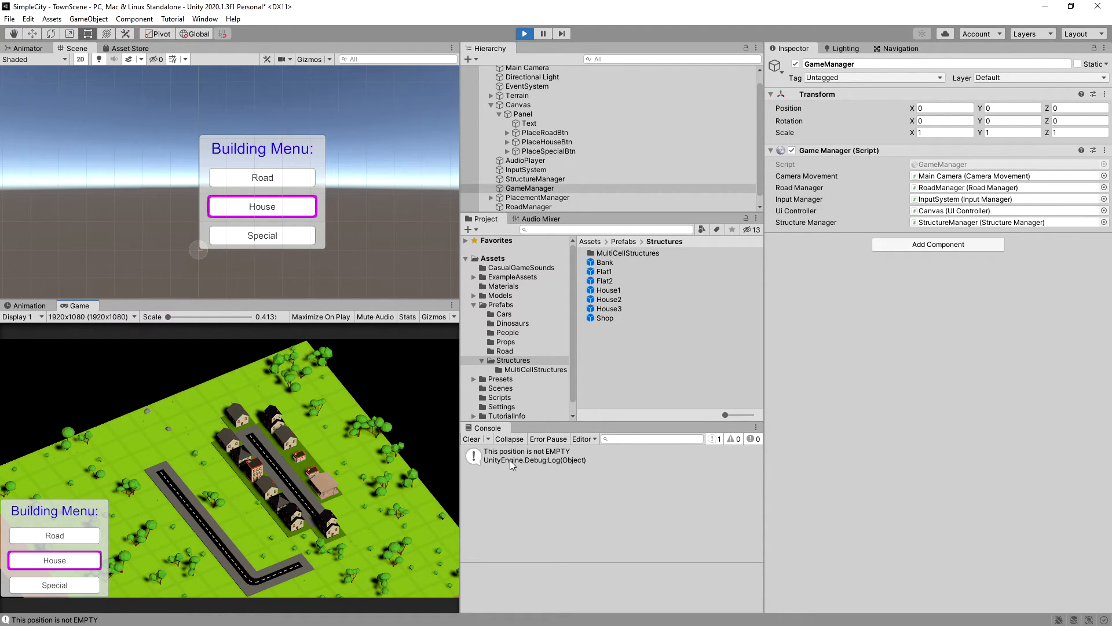
mouse_move(314, 568)
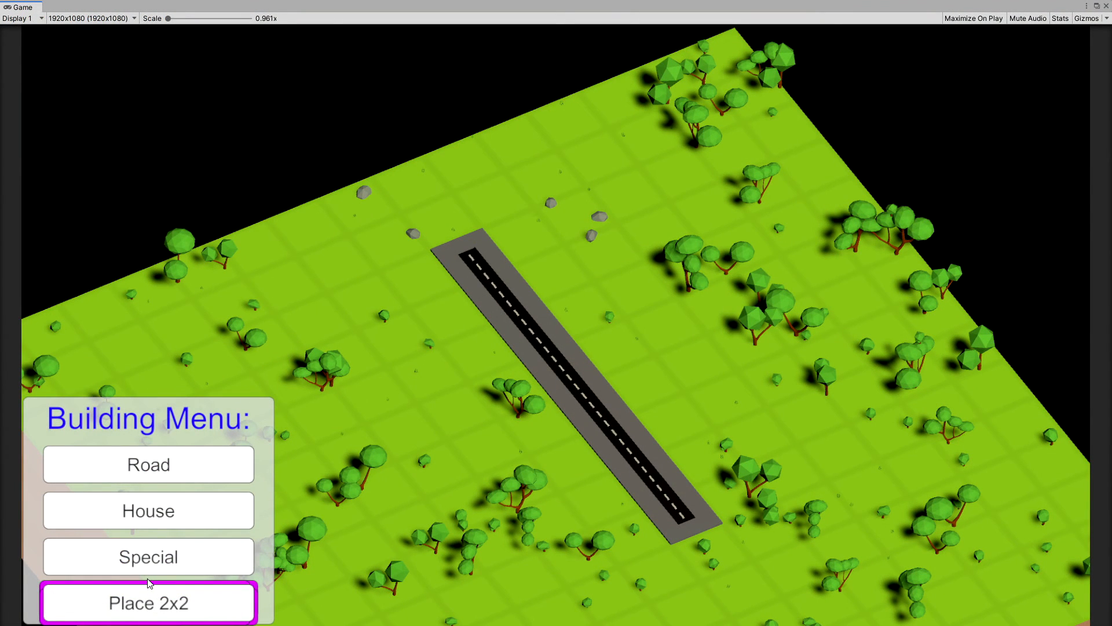
mouse_move(209, 457)
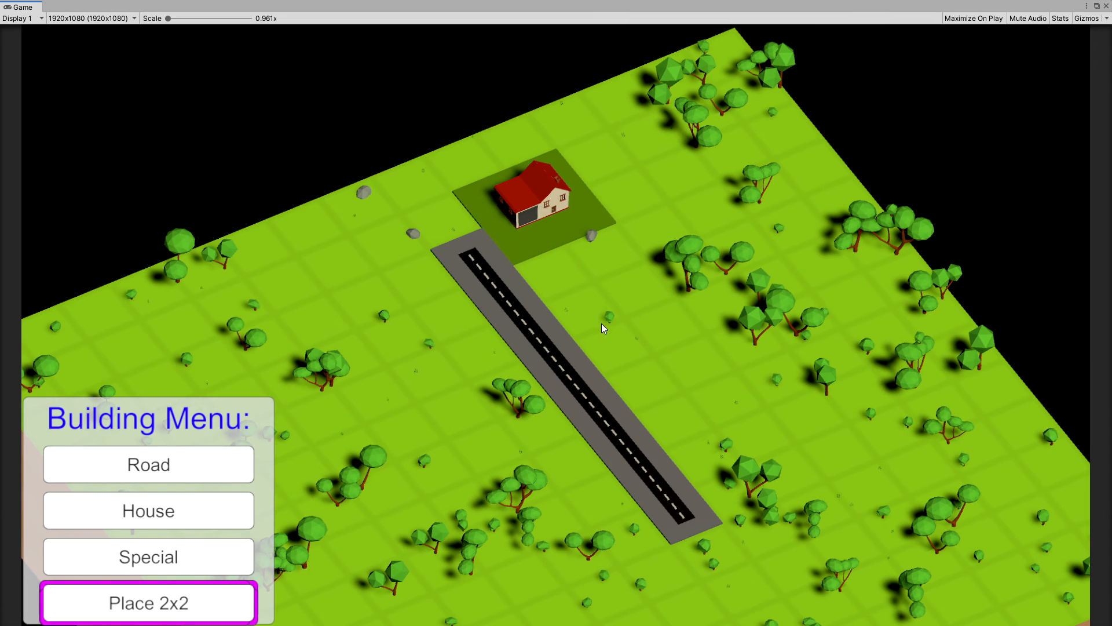
Step: Place a second house on a grid cell next to the road
left_click(149, 510)
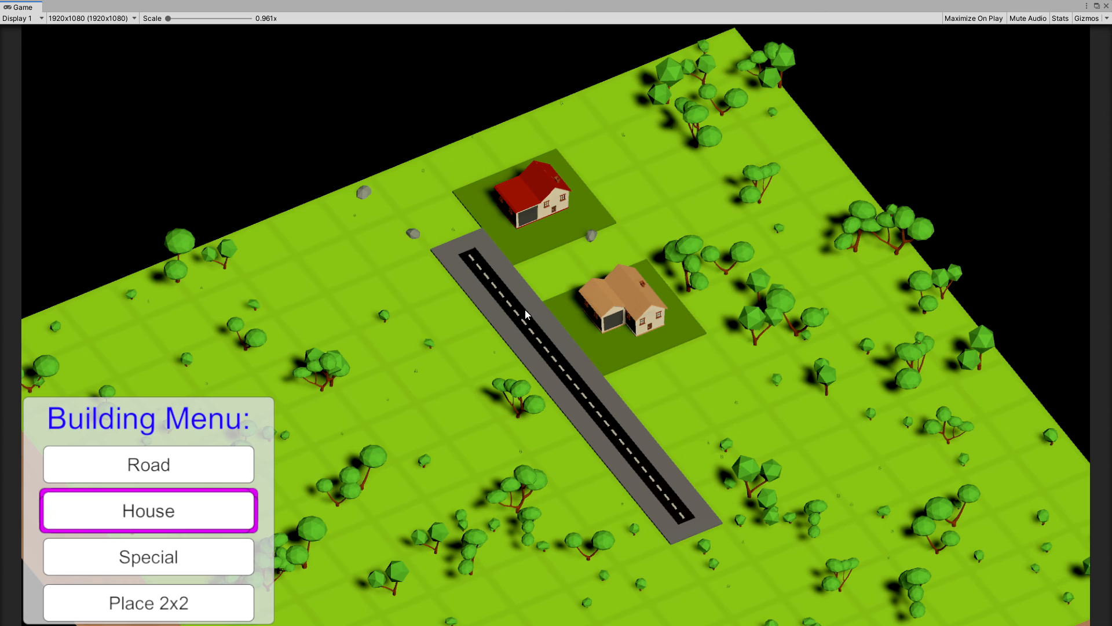